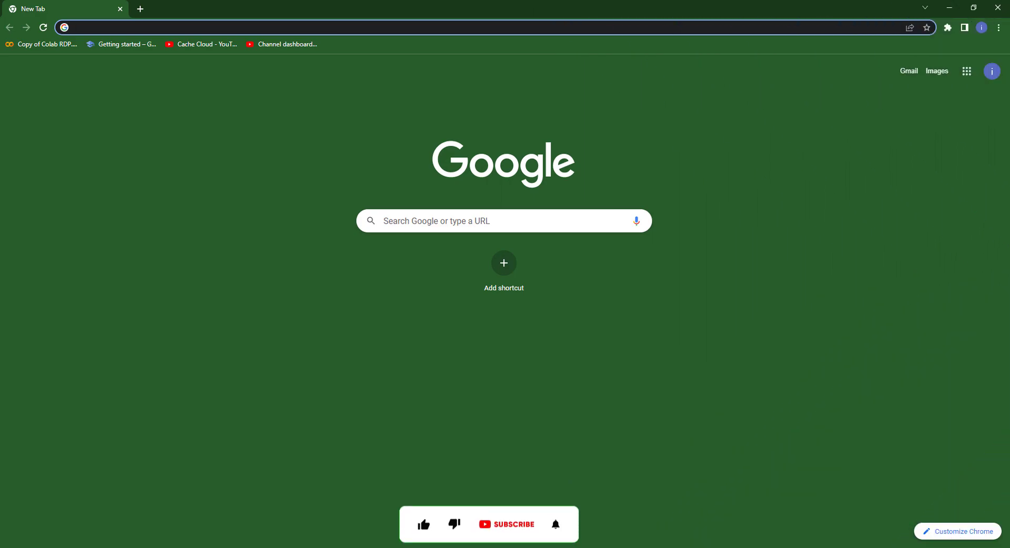
Search Google for 'rockey linux' from Chrome's address bar
left_click(422, 511)
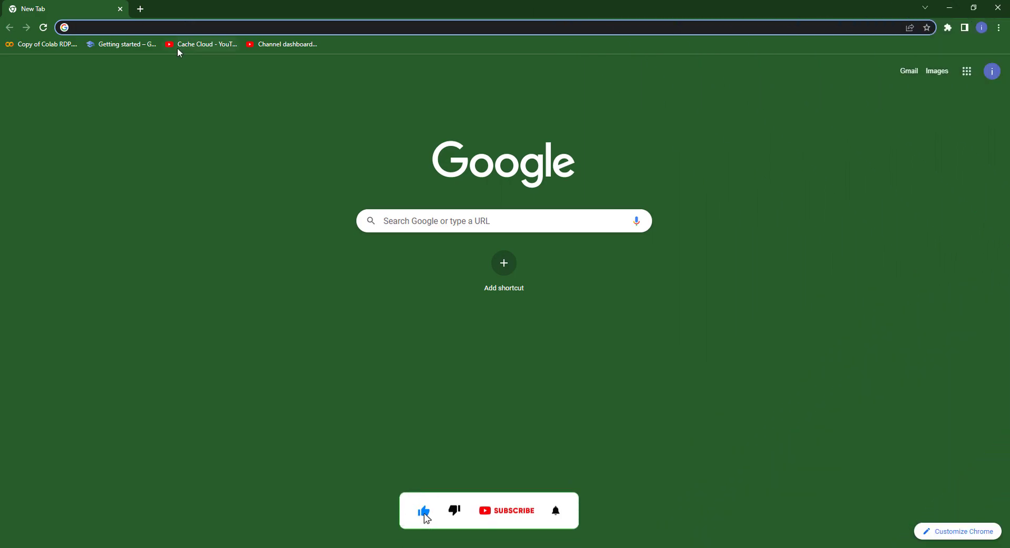
left_click(508, 511)
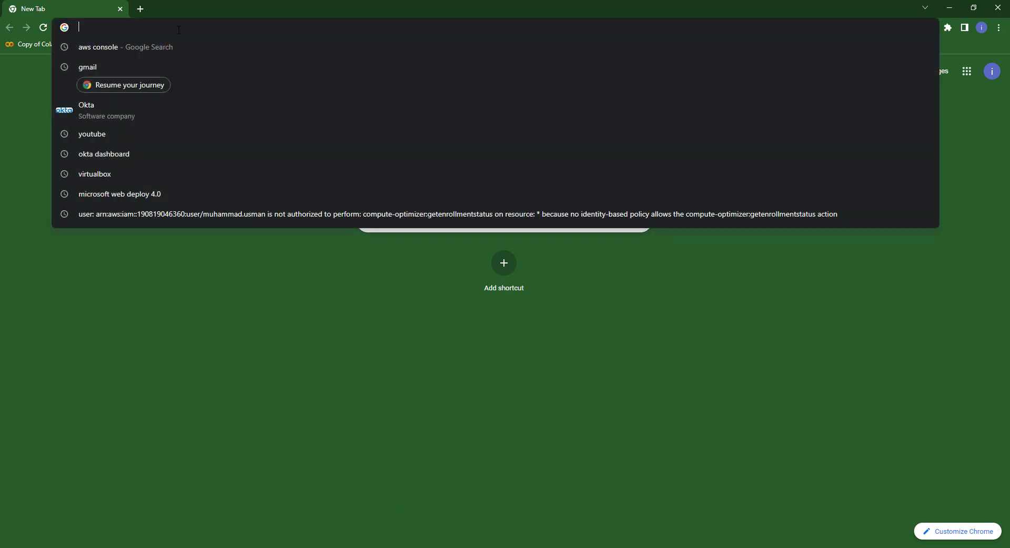
type("rockey linux")
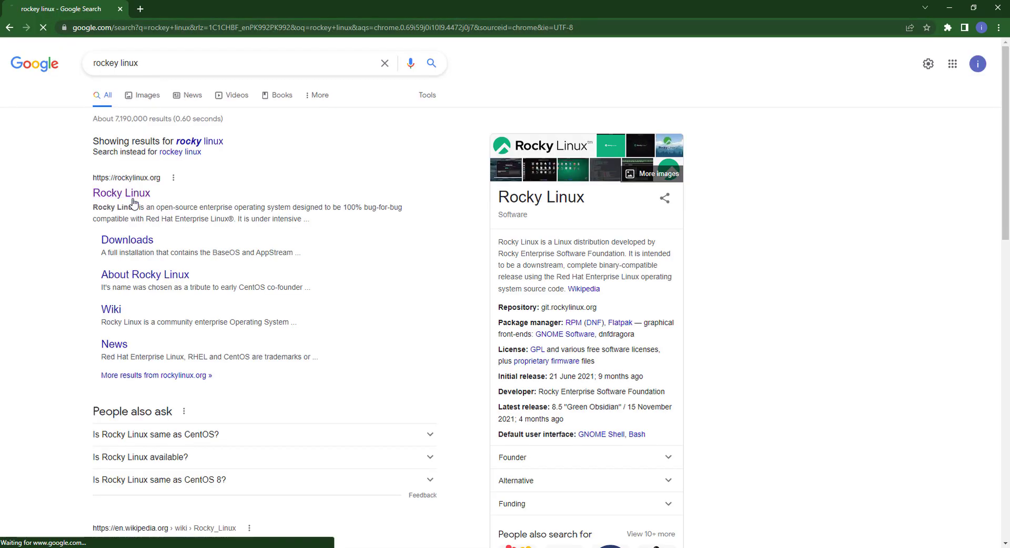
Open rockylinux.org, go to Download 8.5, and start the x86_64 DVD download
left_click(121, 192)
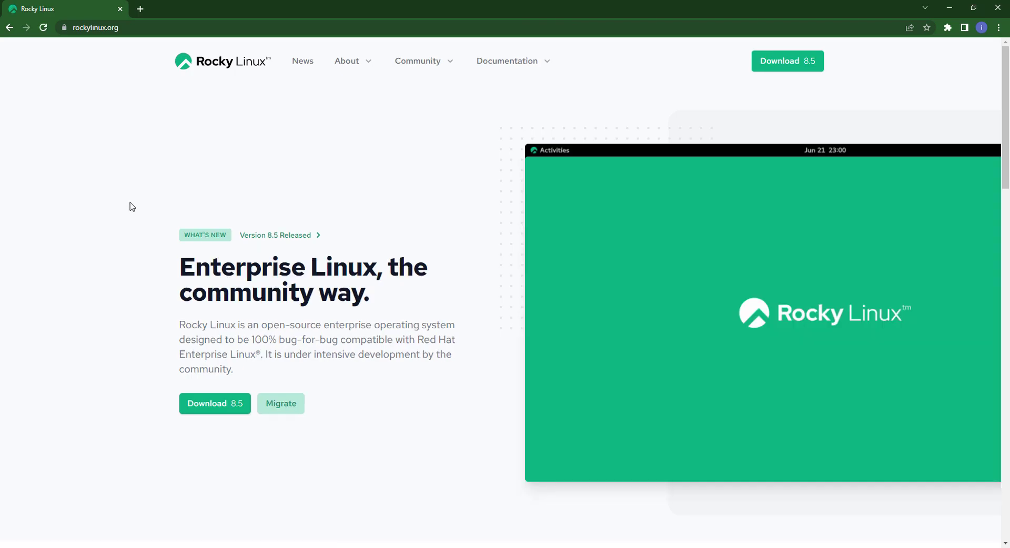
mouse_move(215, 404)
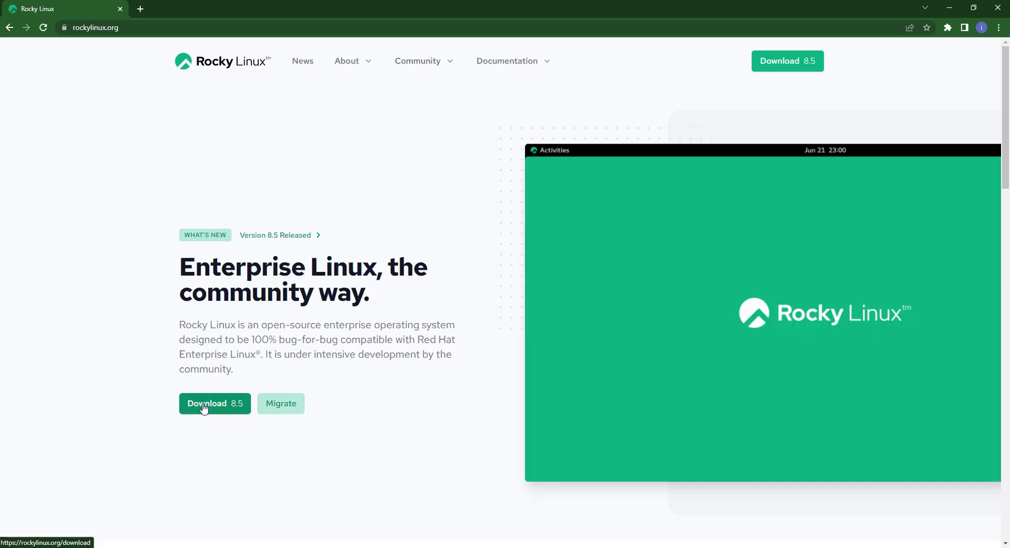
left_click(214, 403)
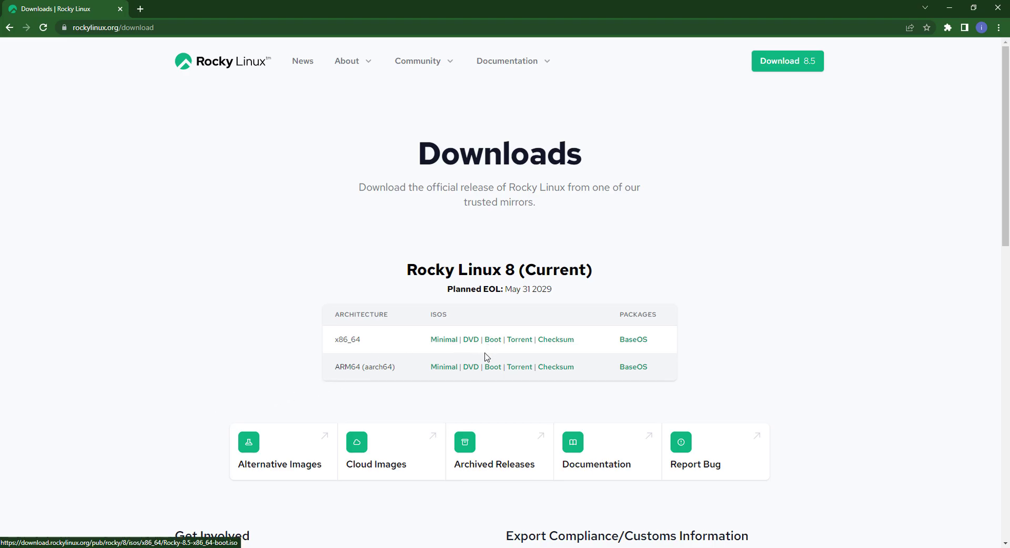
mouse_move(343, 338)
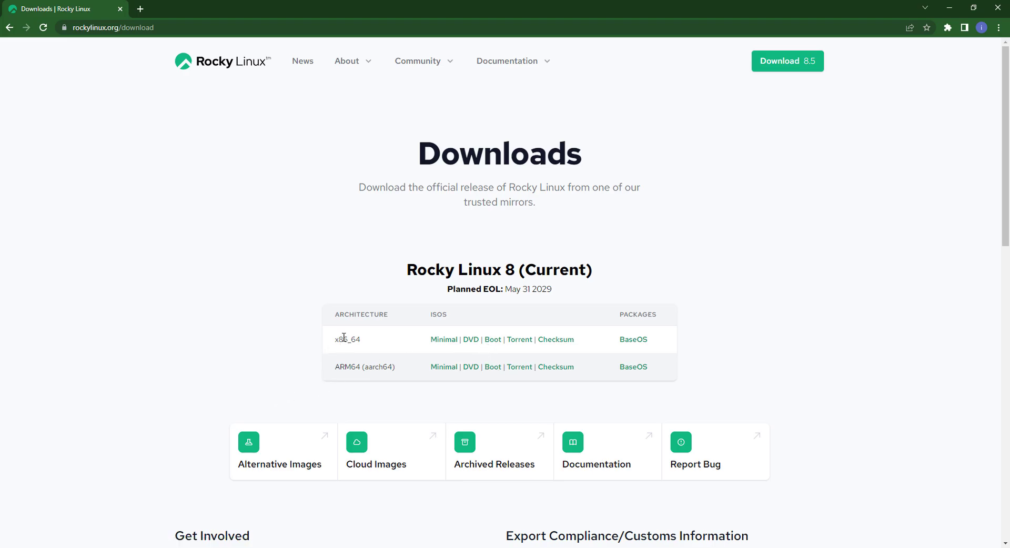
mouse_move(471, 339)
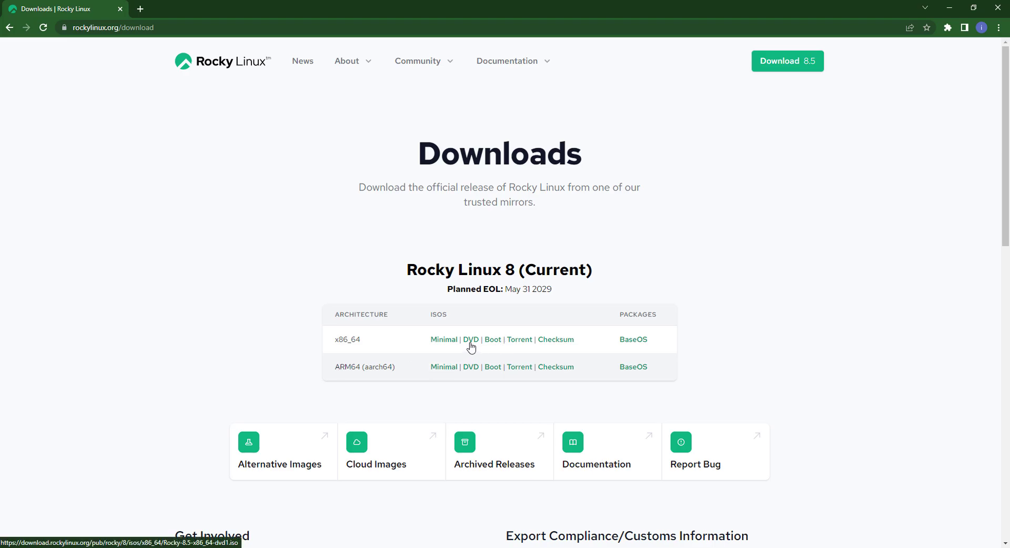
left_click(470, 340)
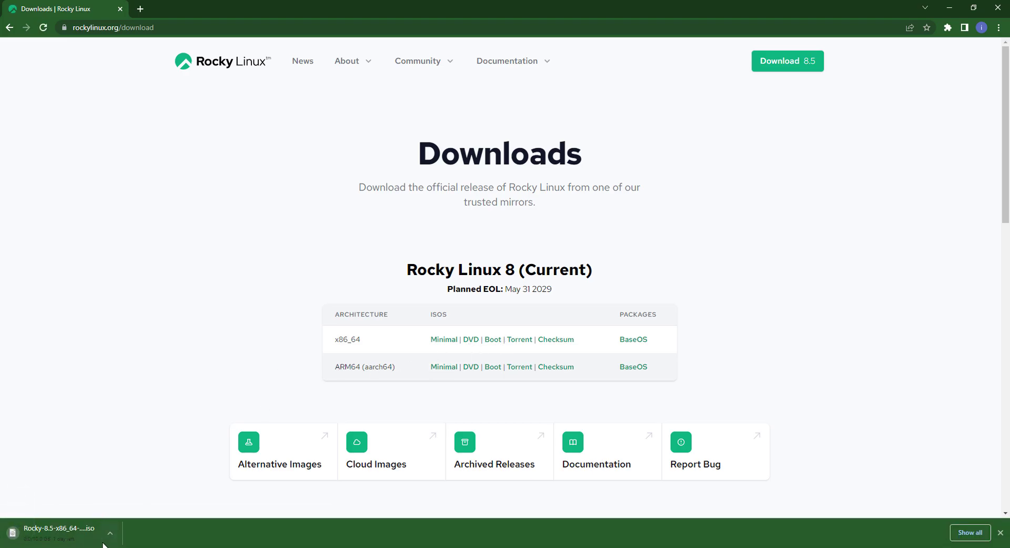
mouse_move(880, 173)
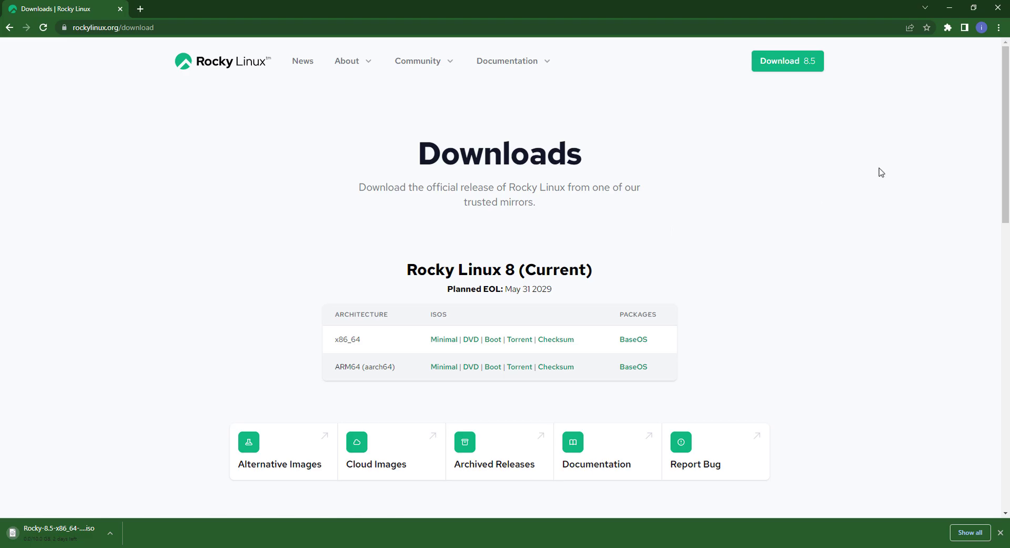
Cancel the Rocky ISO download in Chrome's Downloads page and minimize the browser
left_click(998, 27)
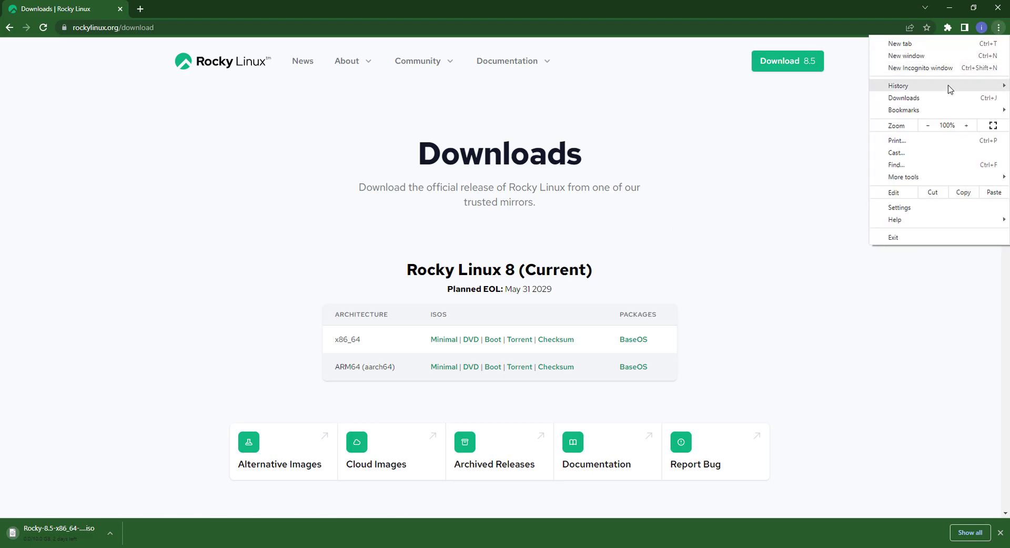
left_click(904, 98)
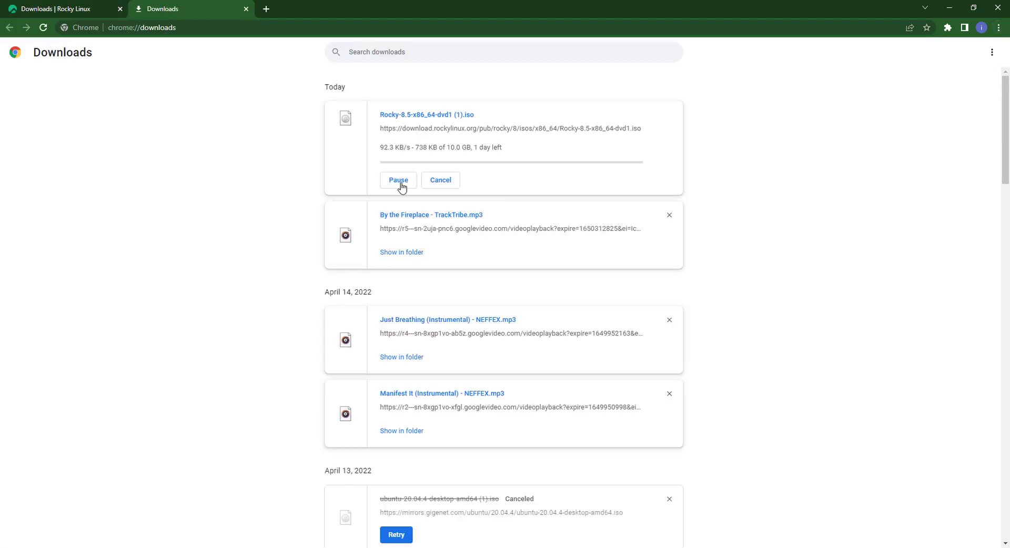
mouse_move(440, 180)
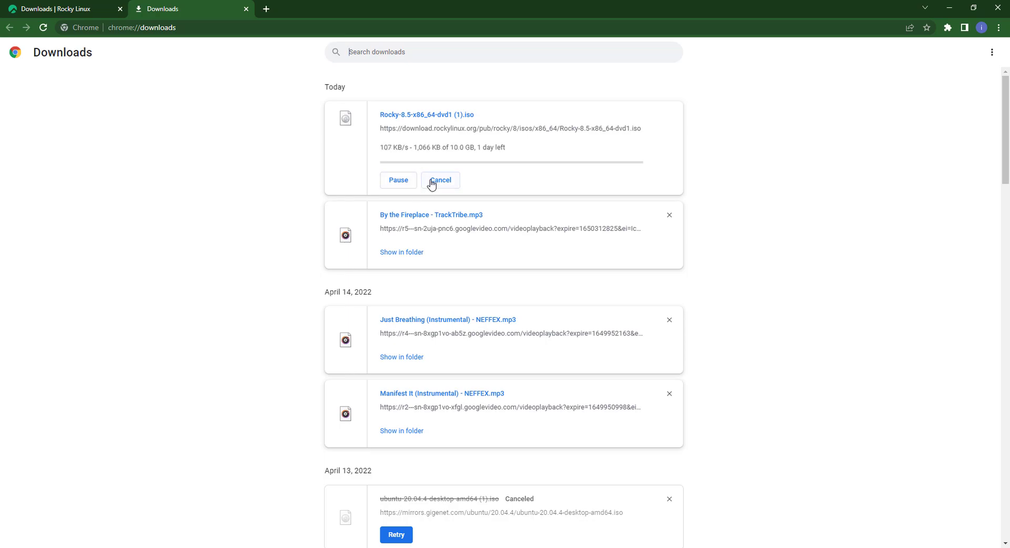
left_click(440, 180)
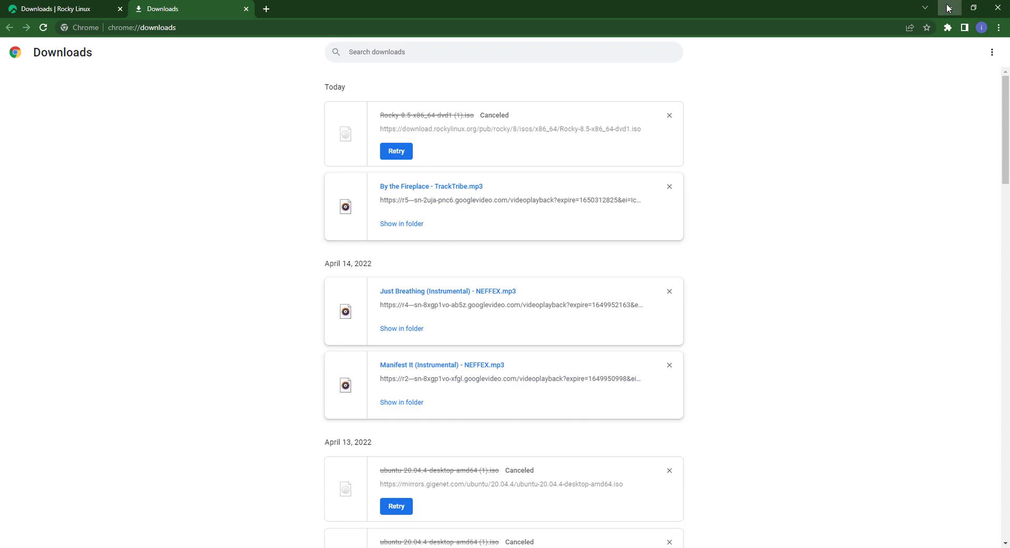
left_click(10, 542)
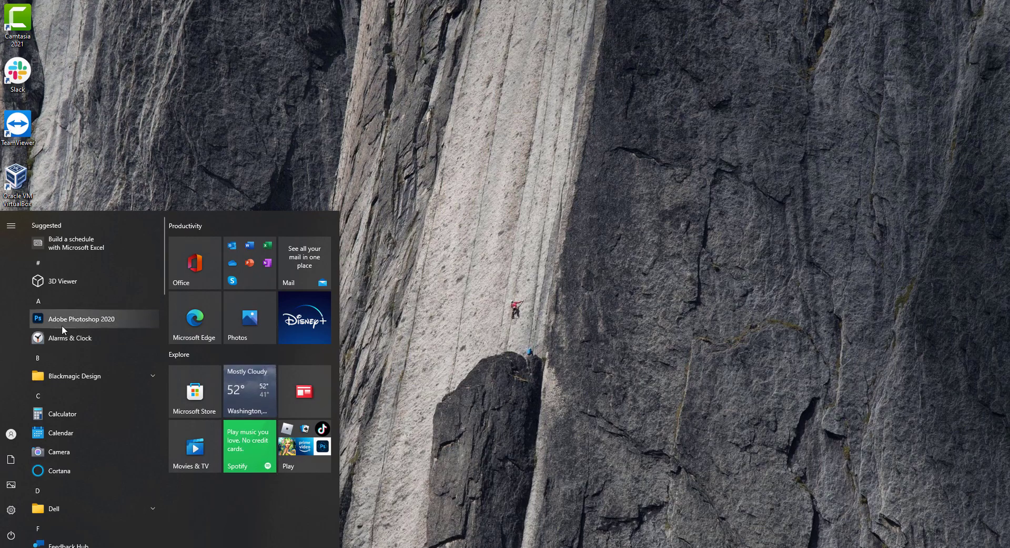
Dismiss the Start menu and launch VirtualBox Manager from its desktop shortcut
key("Escape")
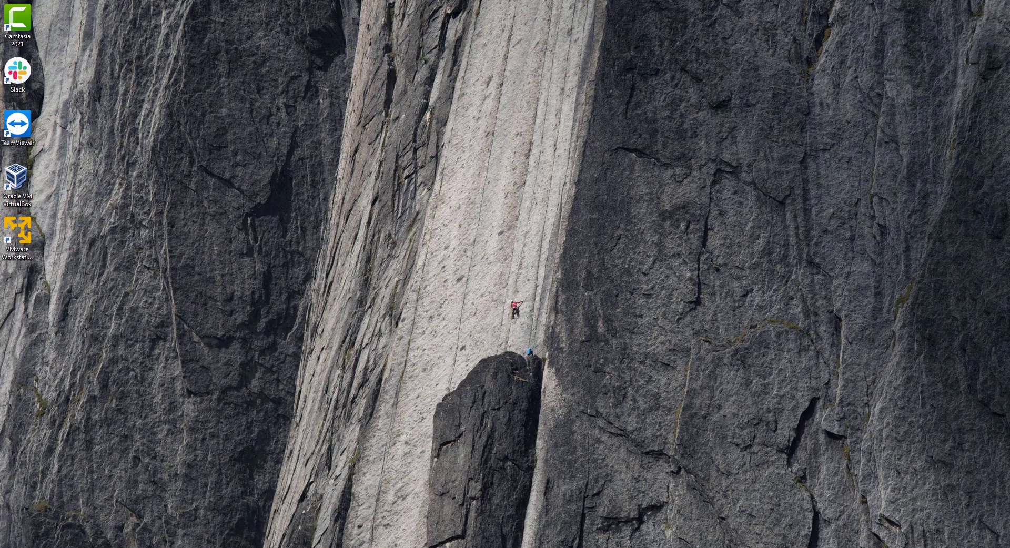
mouse_move(296, 277)
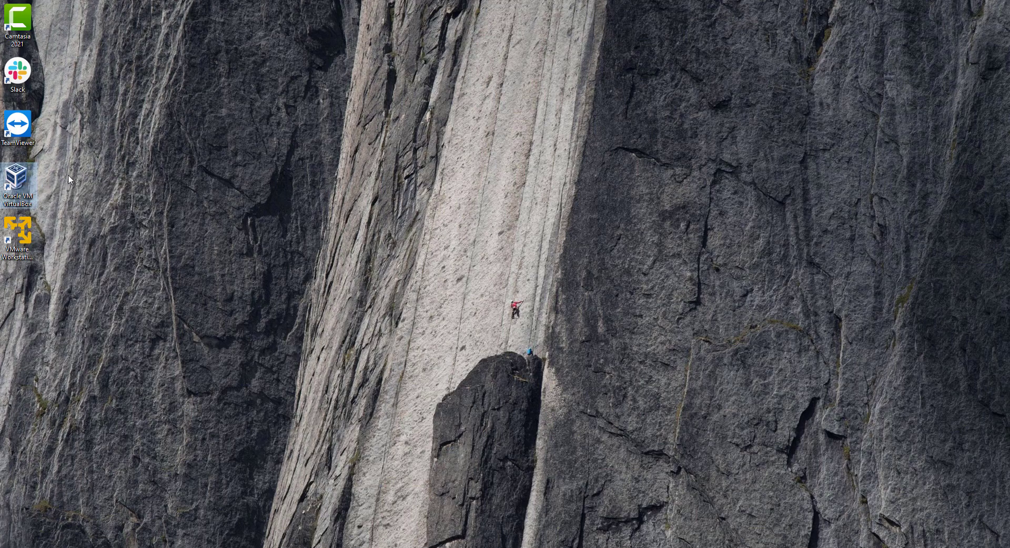
double_click(18, 178)
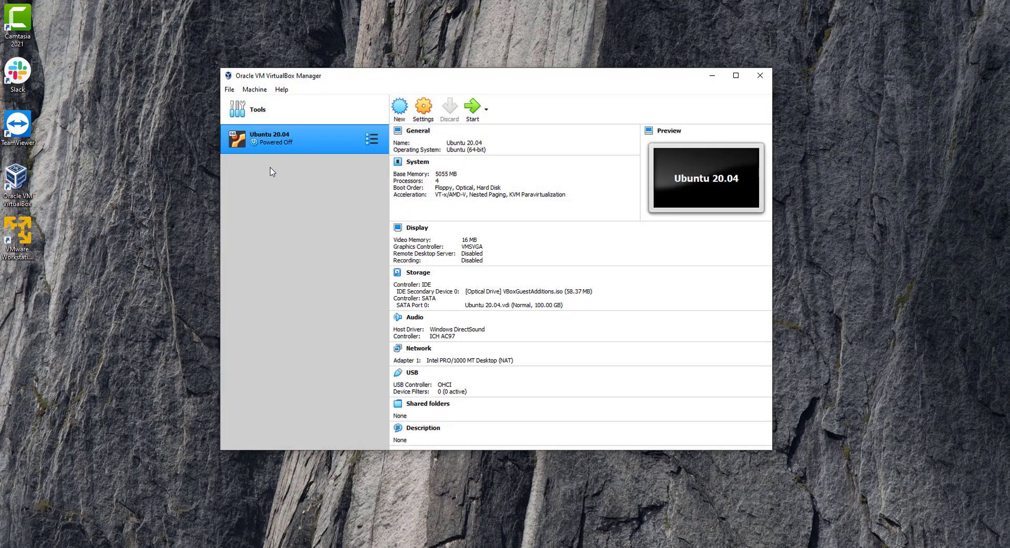
mouse_move(356, 178)
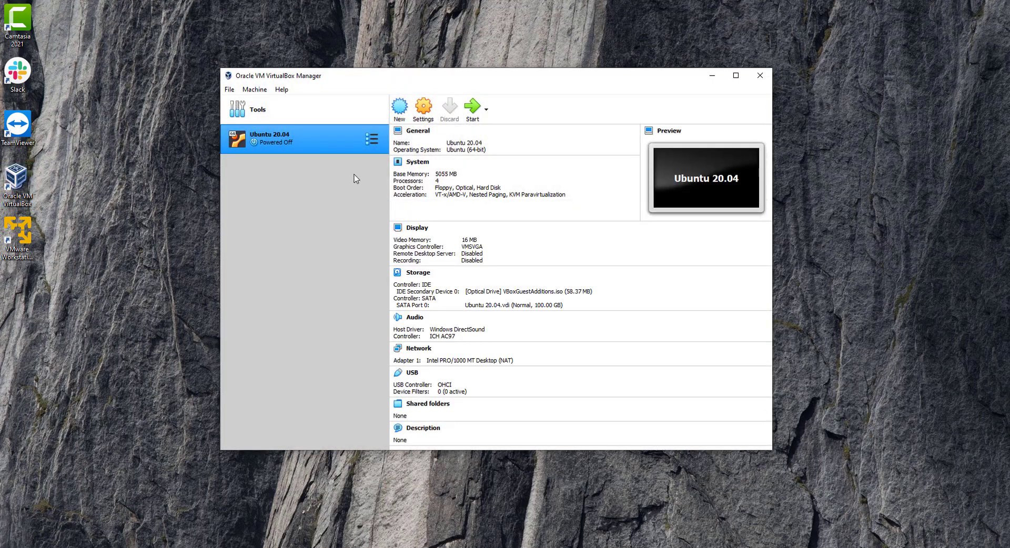
mouse_move(399, 106)
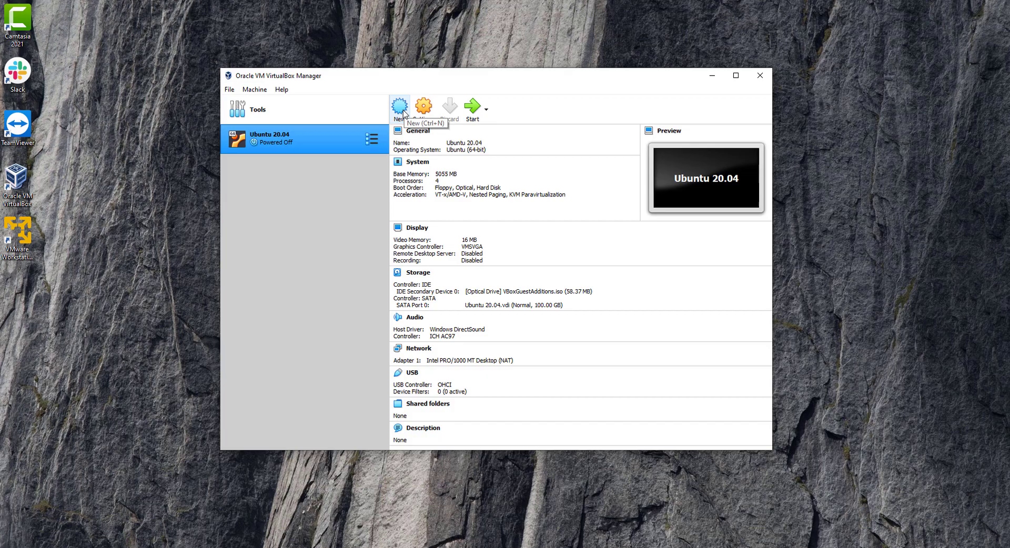
Start a new virtual machine and name it Rockey_Linux
left_click(399, 108)
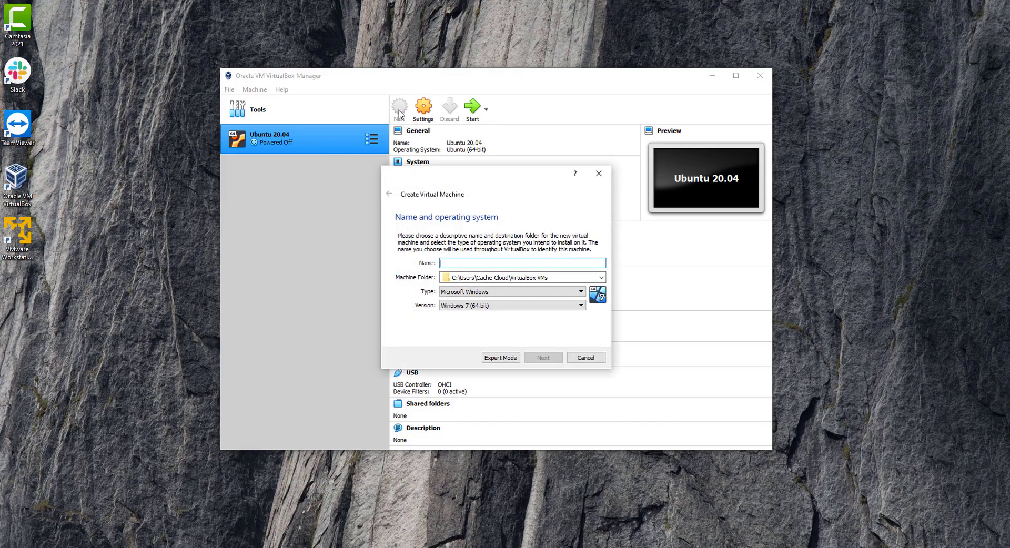
mouse_move(471, 263)
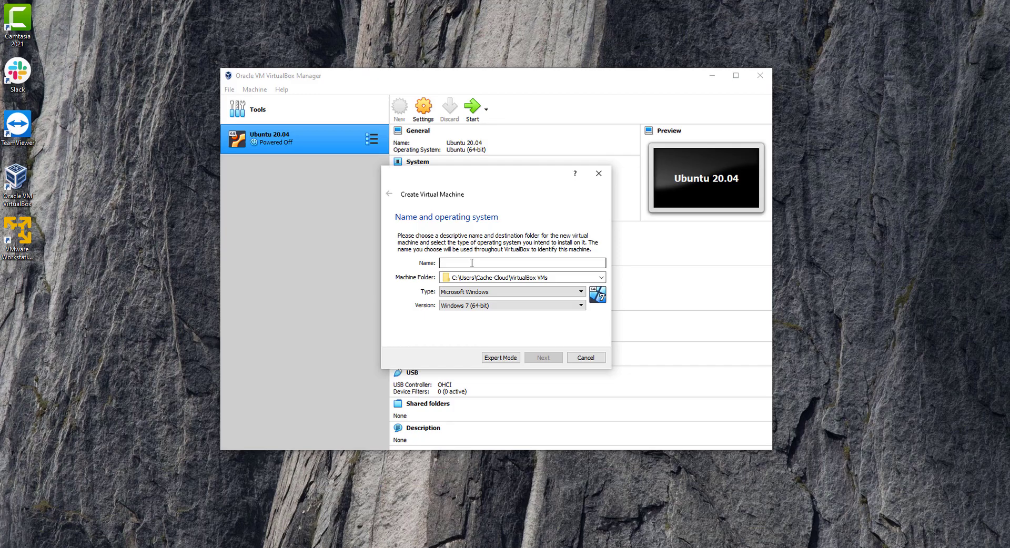
type("Rod")
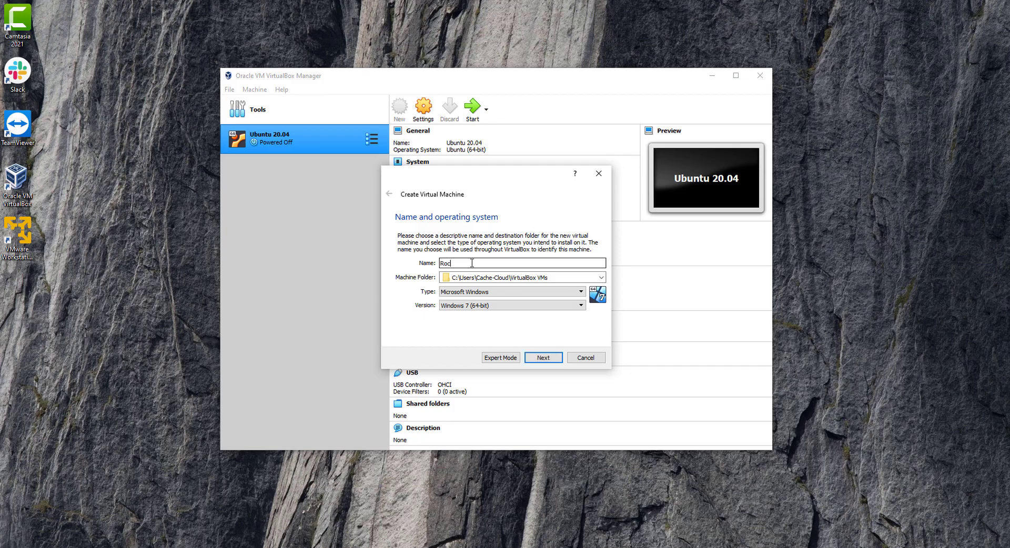
type("key")
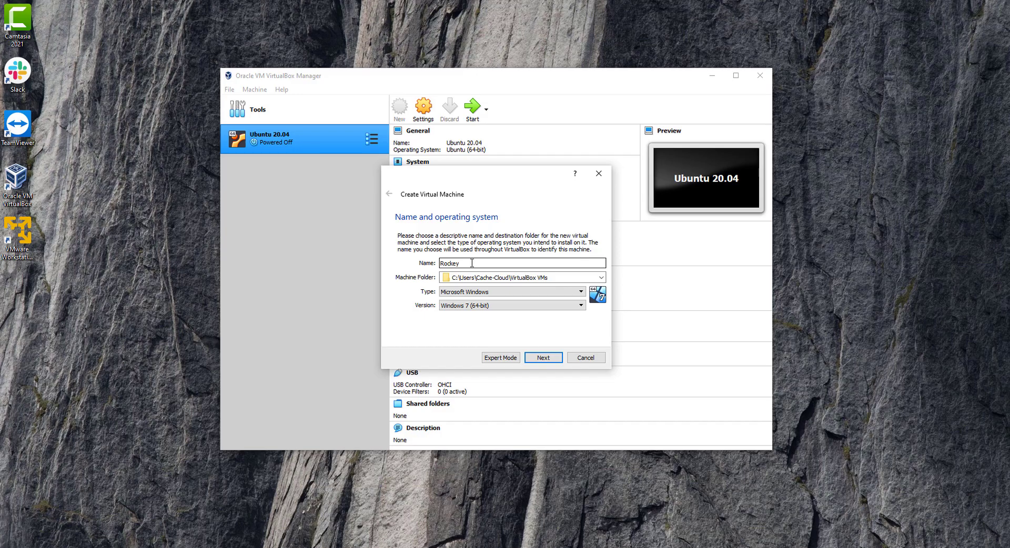
type("_L")
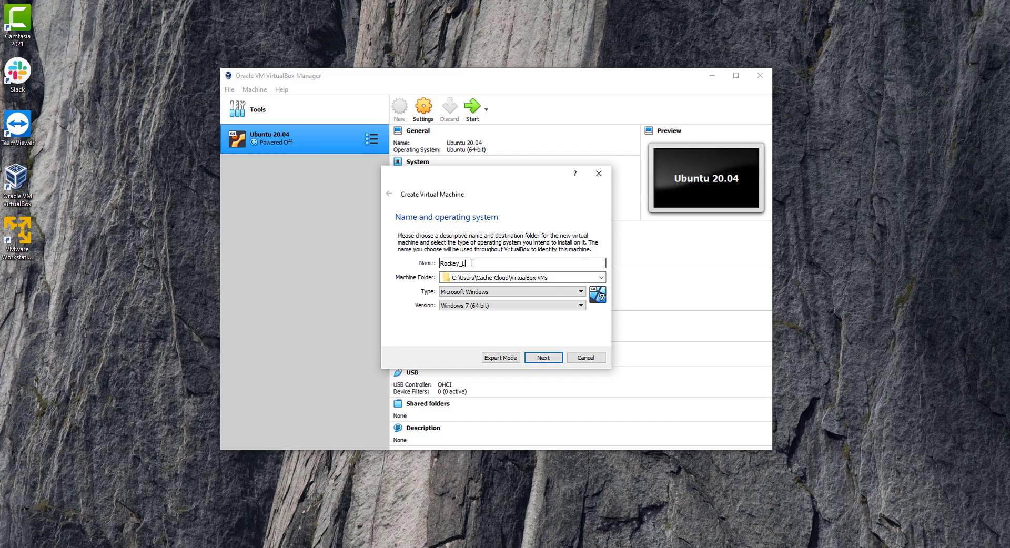
type("inux")
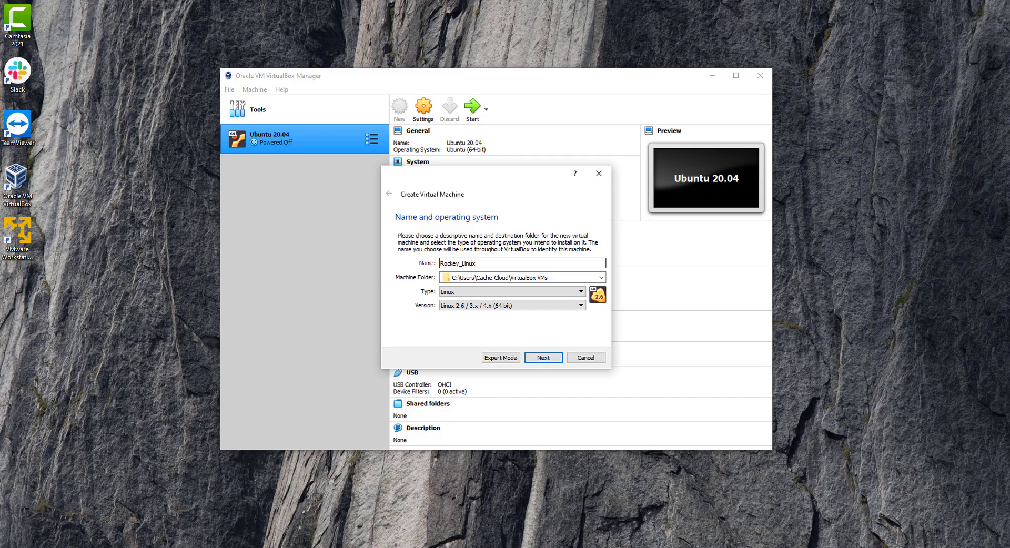
mouse_move(578, 278)
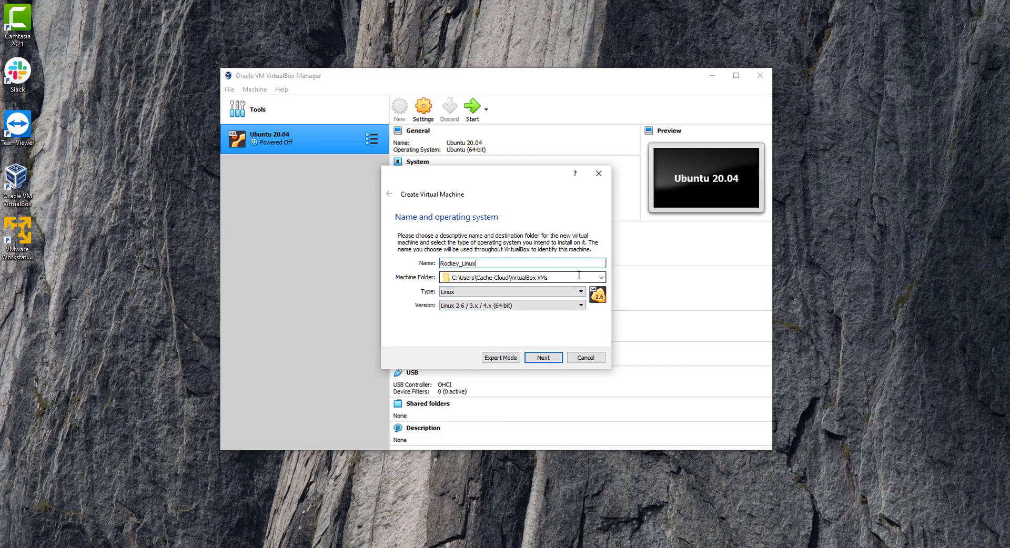
mouse_move(582, 302)
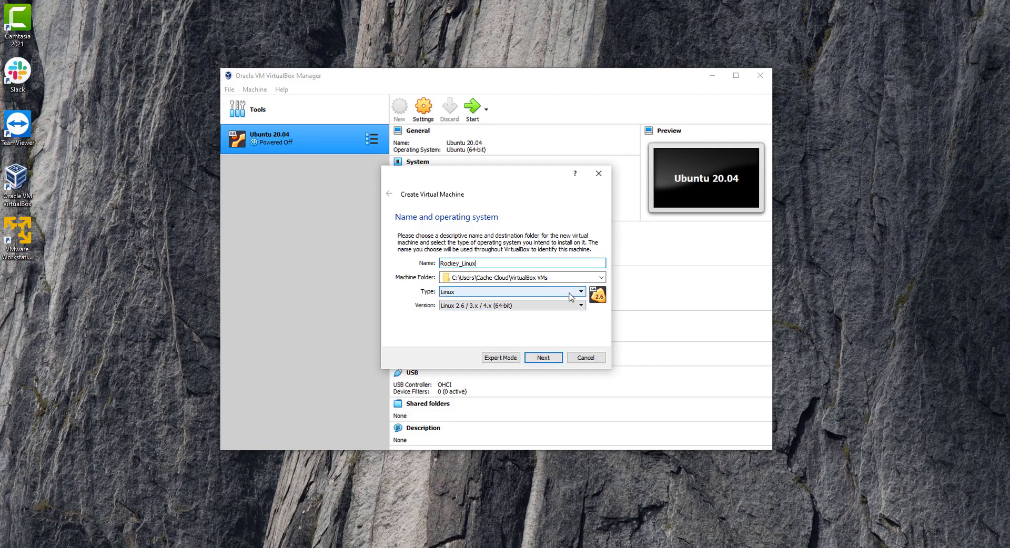
Choose version Other Linux (64-bit) and keep the default machine folder
left_click(579, 305)
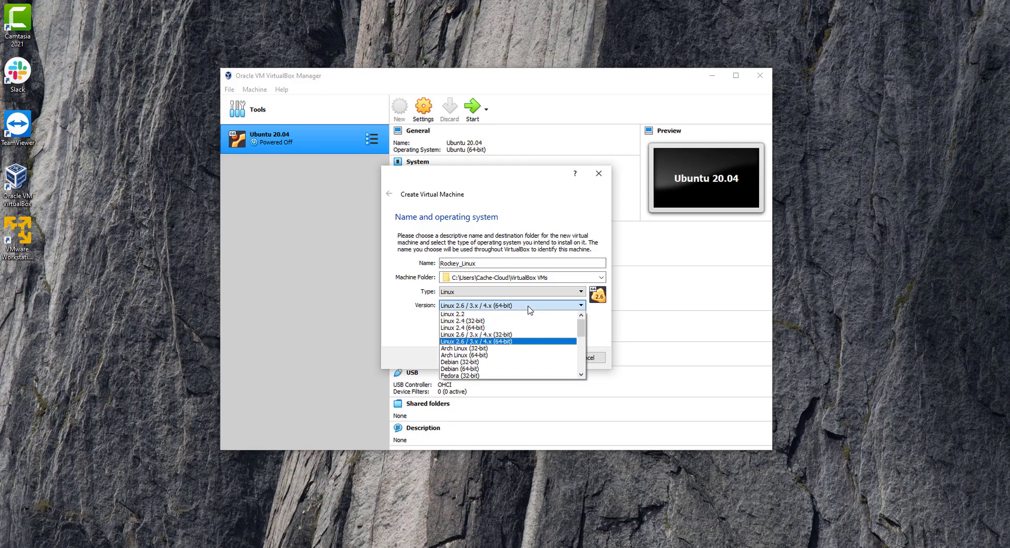
mouse_move(517, 346)
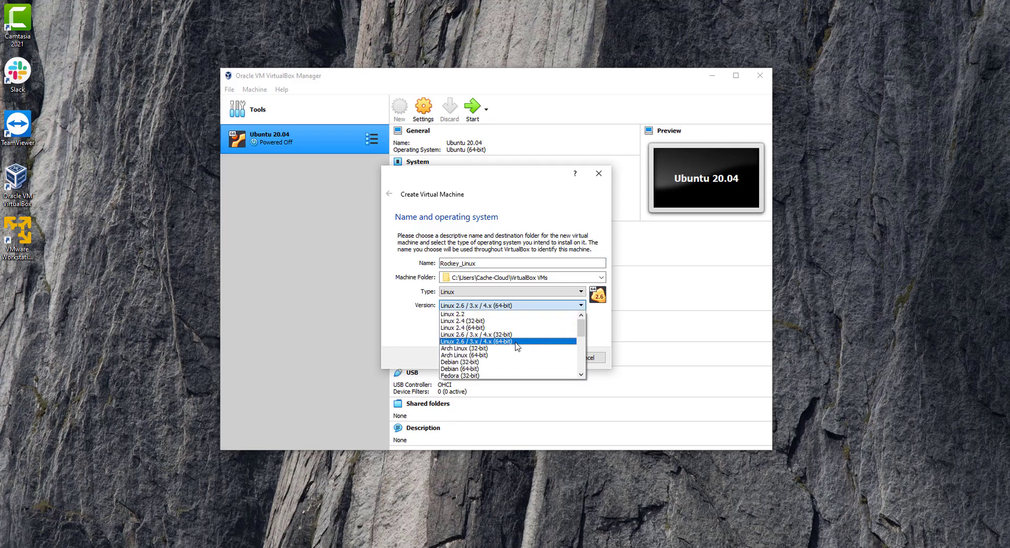
scroll("down", 3)
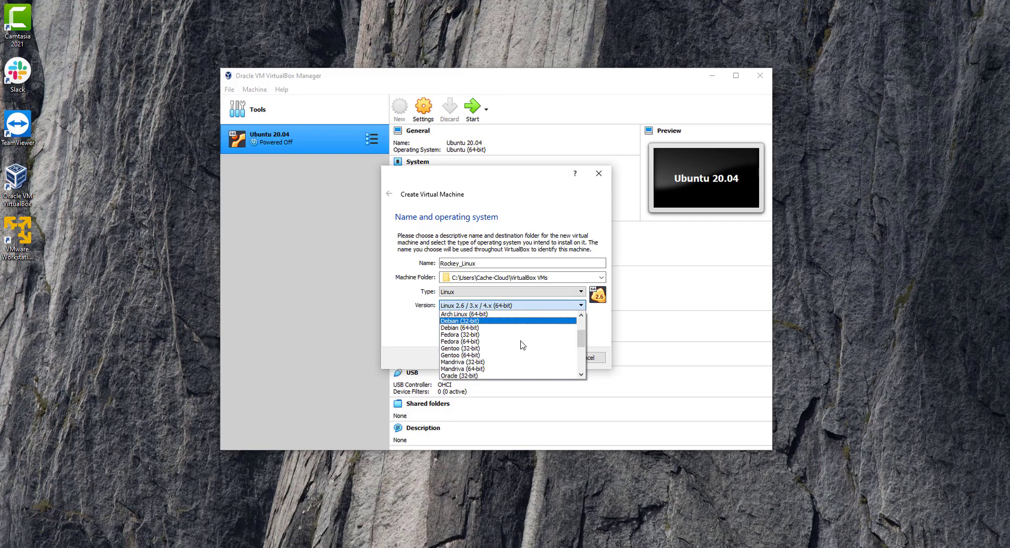
scroll("down", 3)
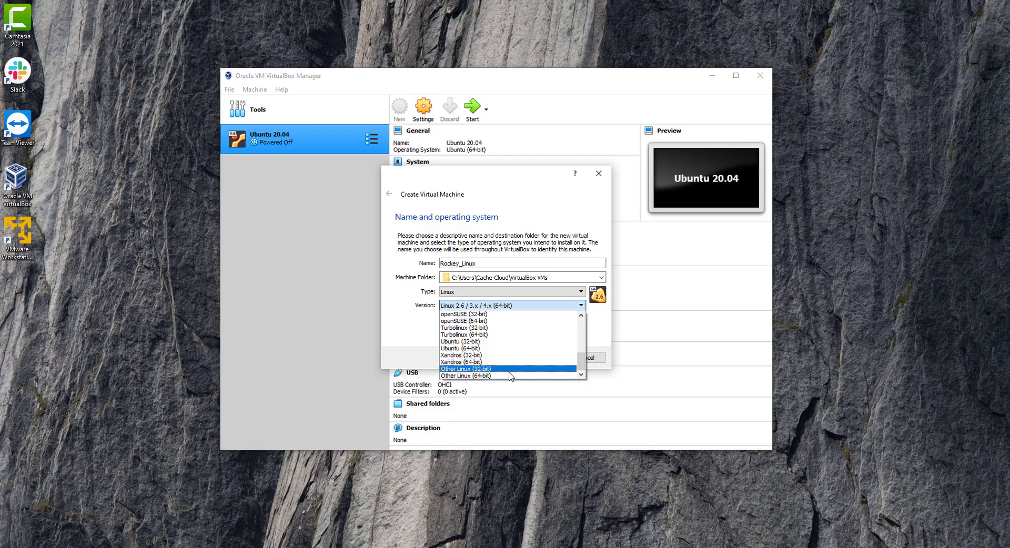
left_click(465, 376)
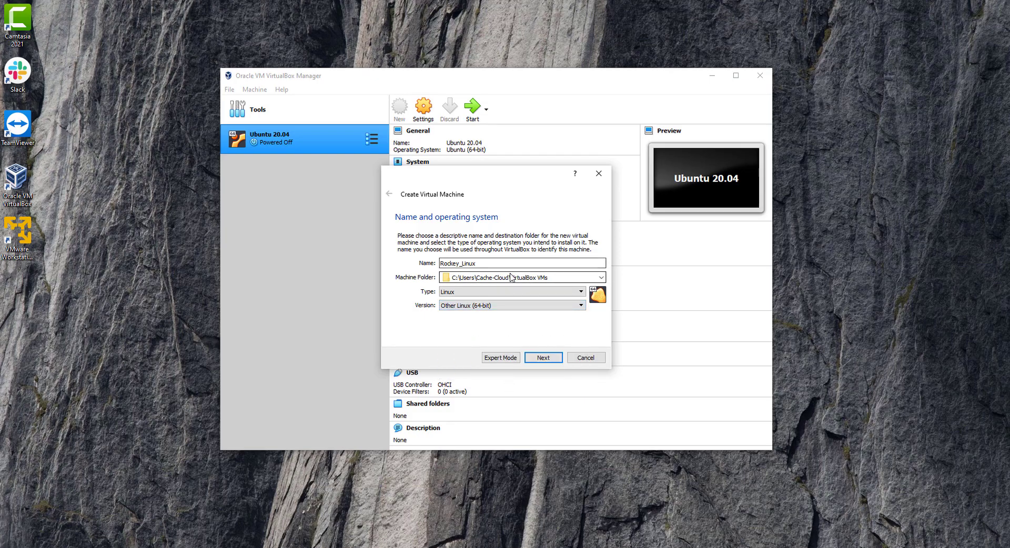
left_click(600, 277)
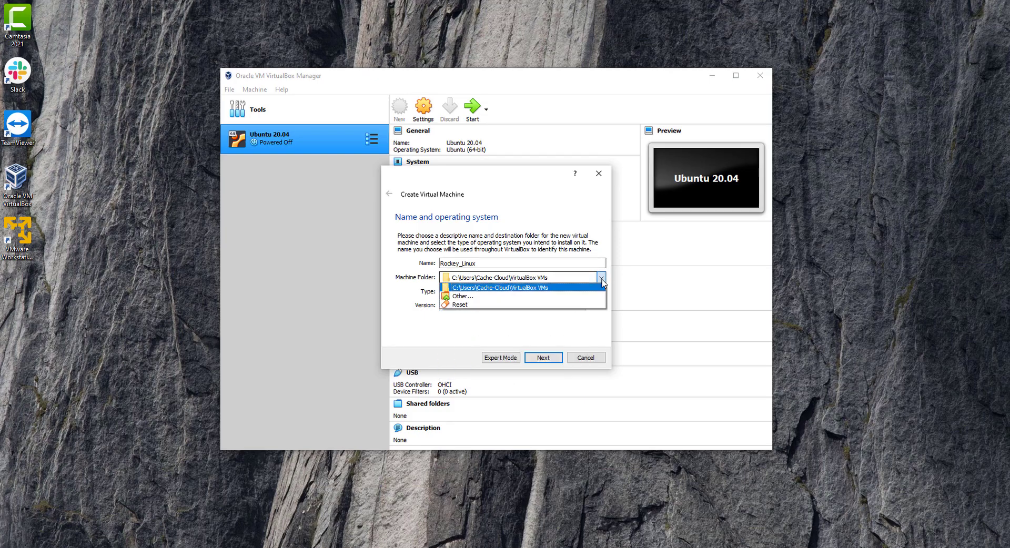
left_click(522, 287)
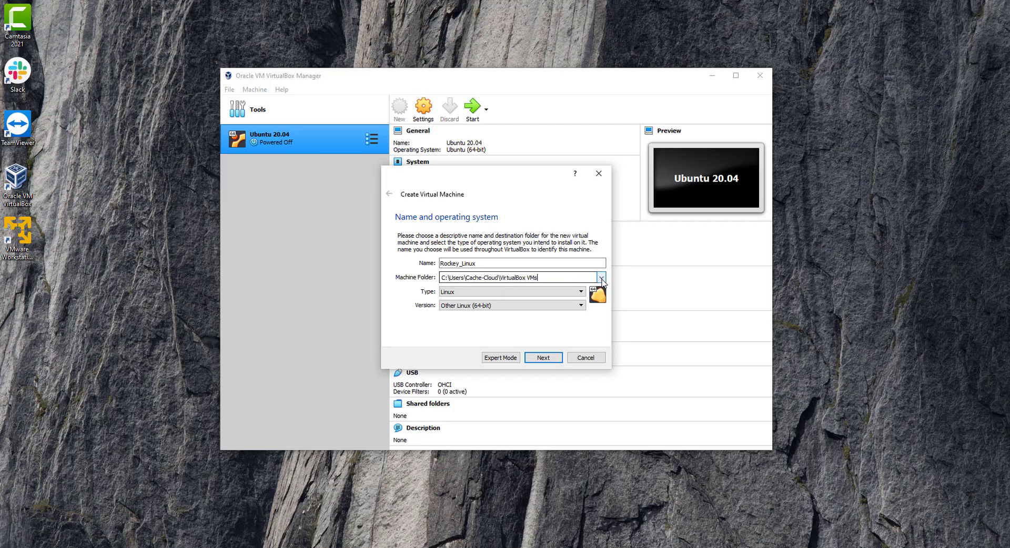
mouse_move(599, 280)
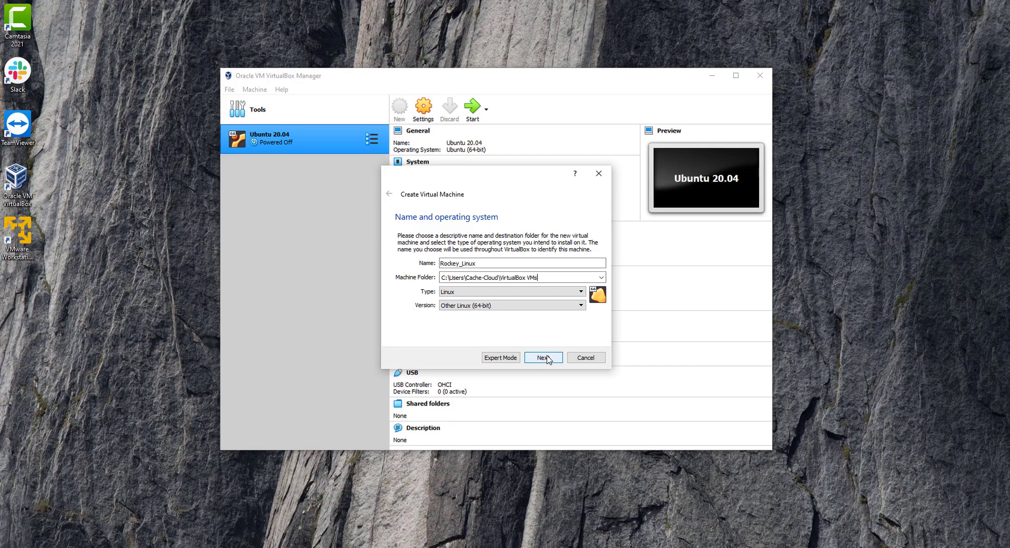
Drag the memory slider to about 5123 MB and continue to the hard disk page
left_click(542, 358)
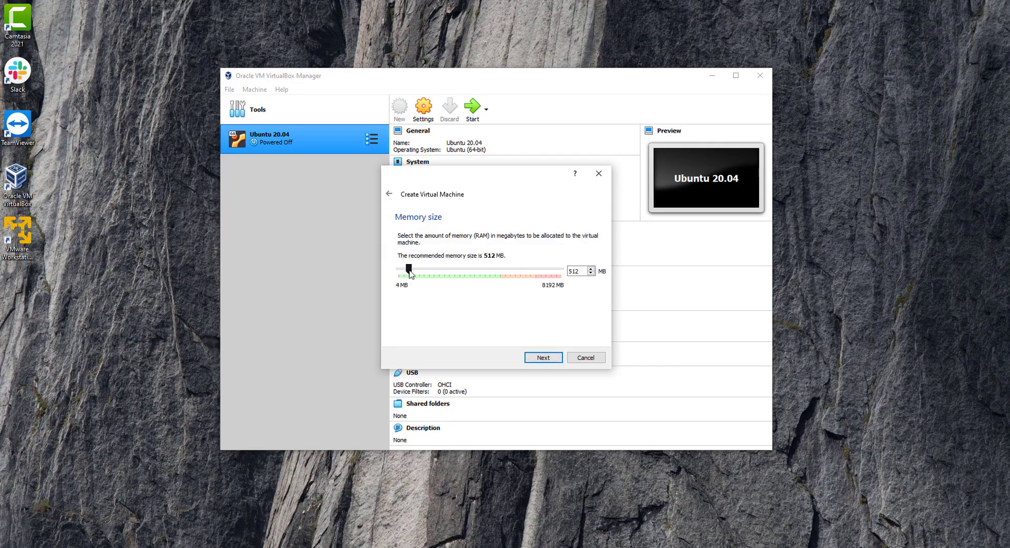
left_click_drag(410, 268, 449, 267)
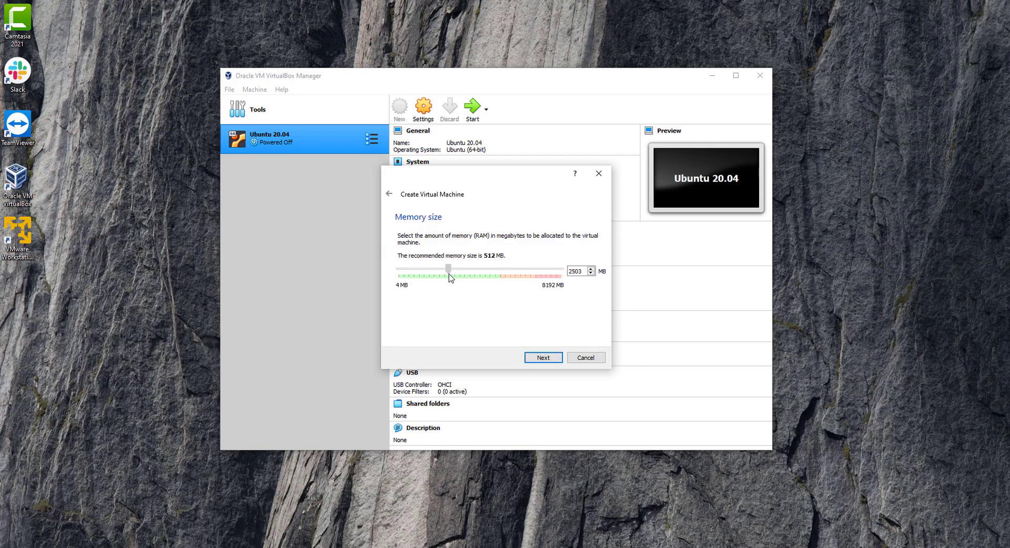
left_click_drag(450, 267, 496, 267)
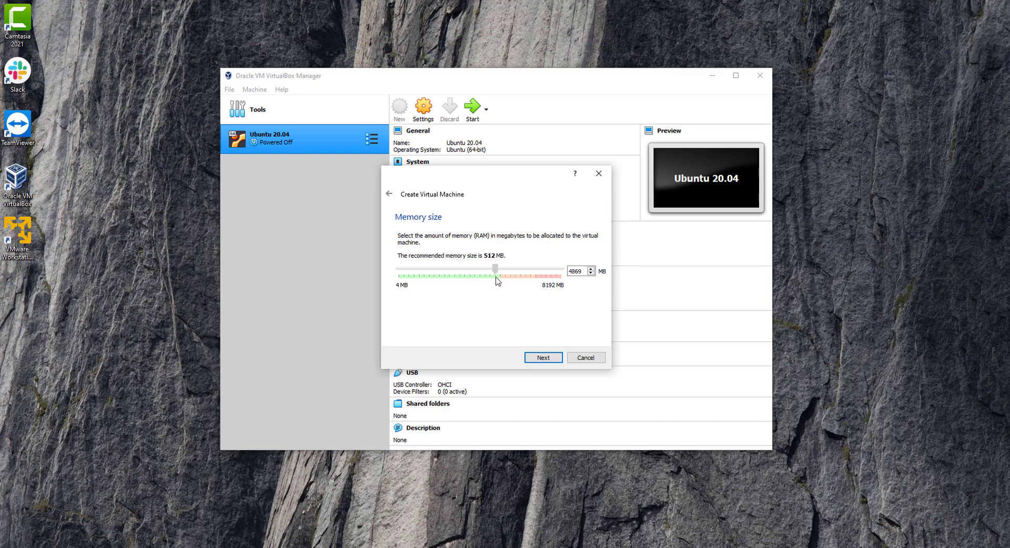
left_click_drag(496, 269, 502, 269)
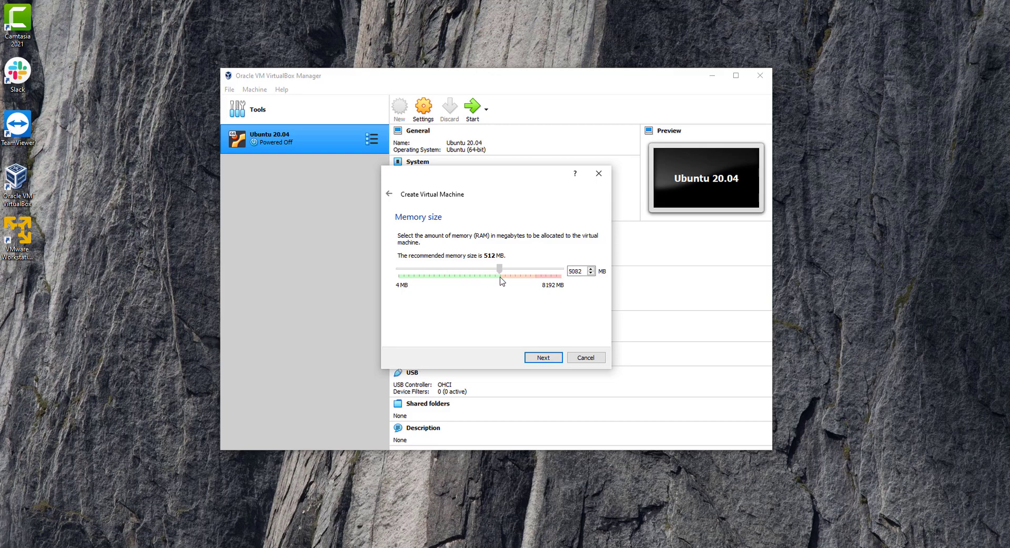
left_click_drag(501, 269, 502, 274)
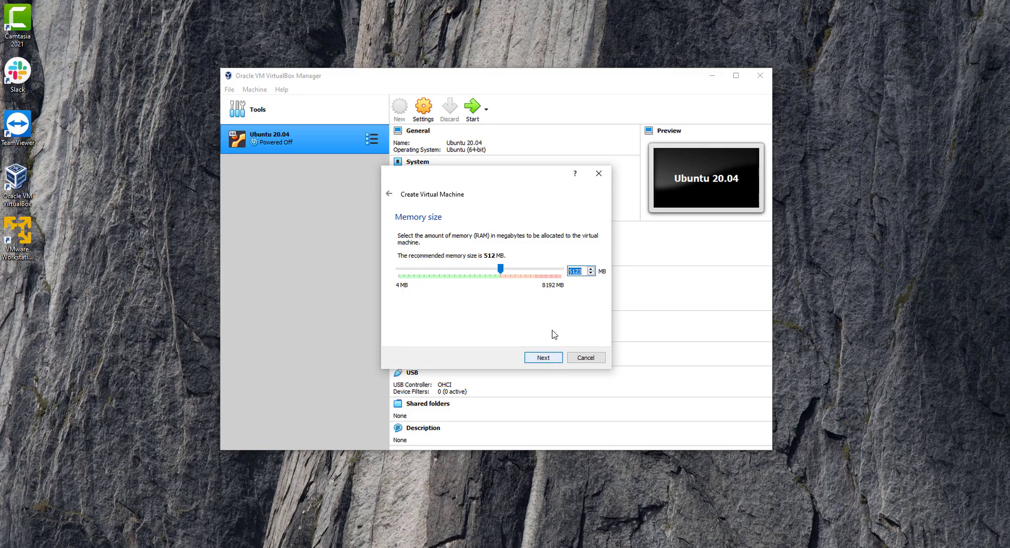
left_click(542, 358)
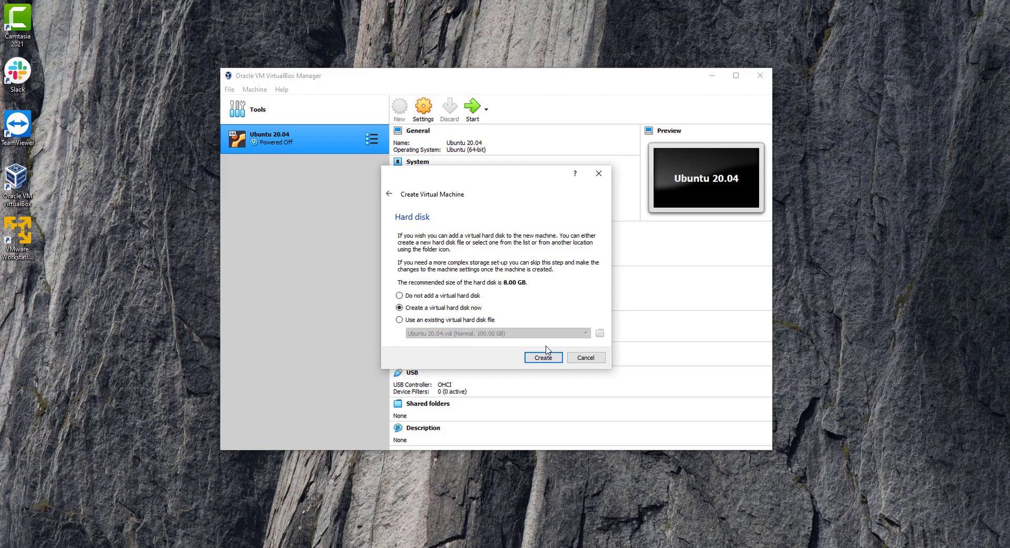
mouse_move(482, 326)
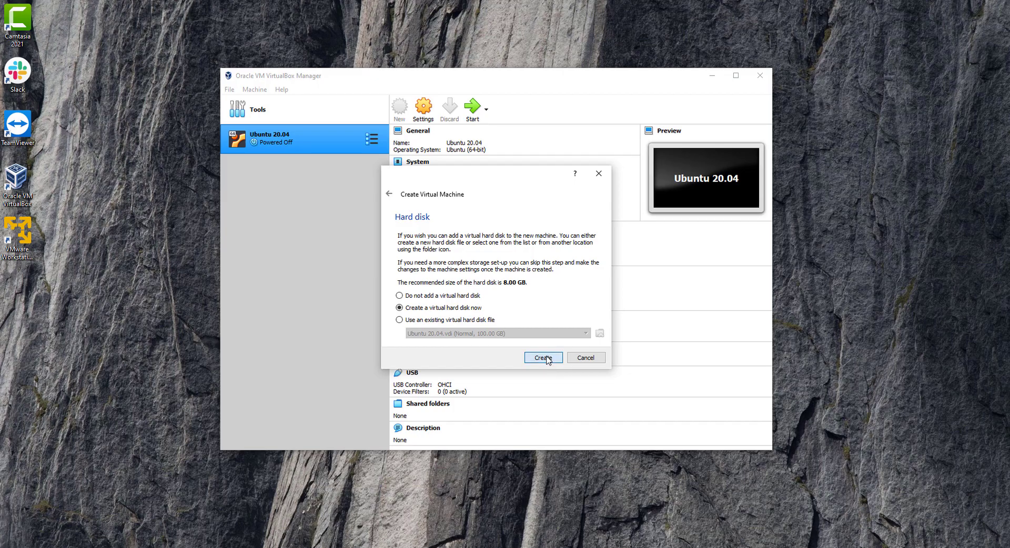
Create a dynamically allocated VDI hard disk of 50.84 GB for Rockey_Linux
left_click(543, 357)
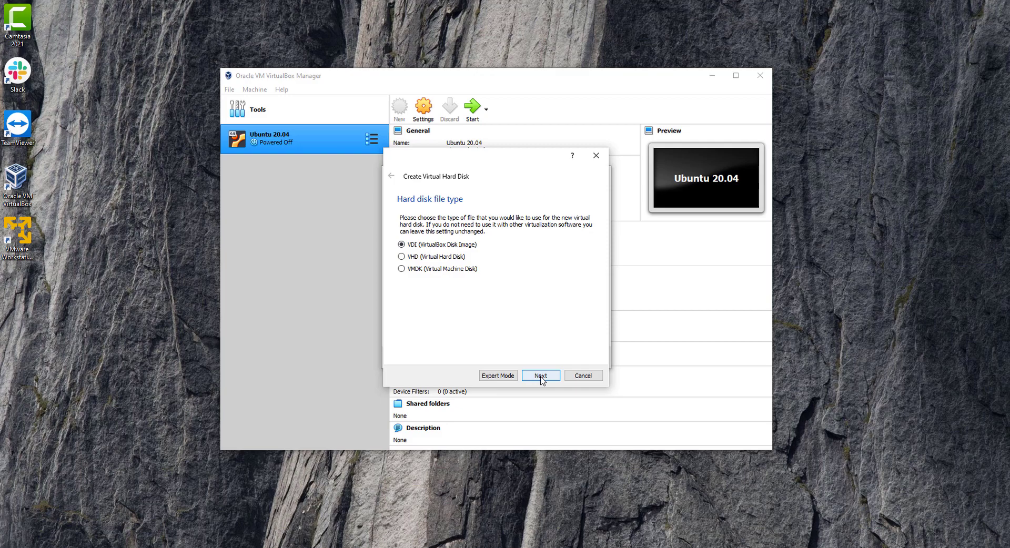
left_click(539, 376)
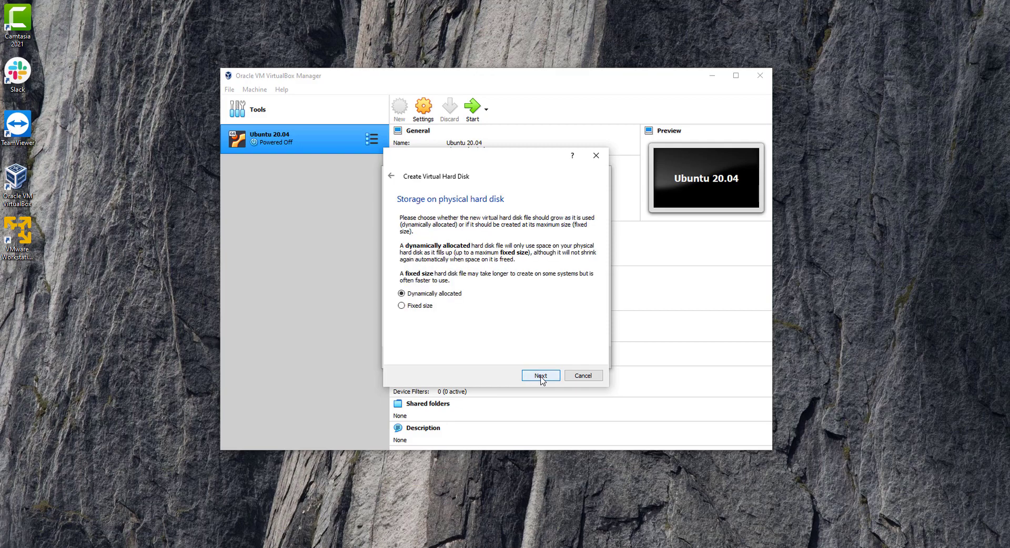
left_click(539, 376)
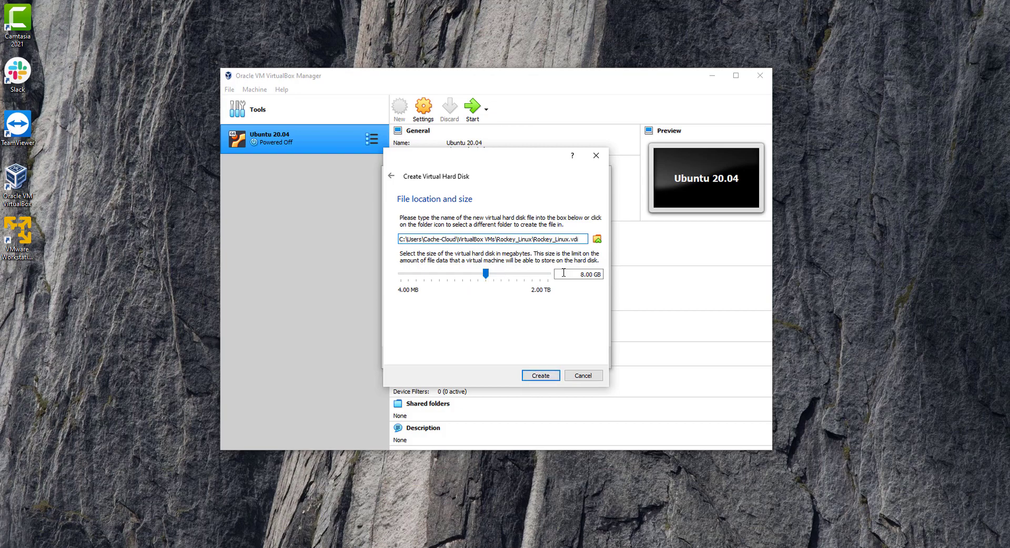
mouse_move(591, 277)
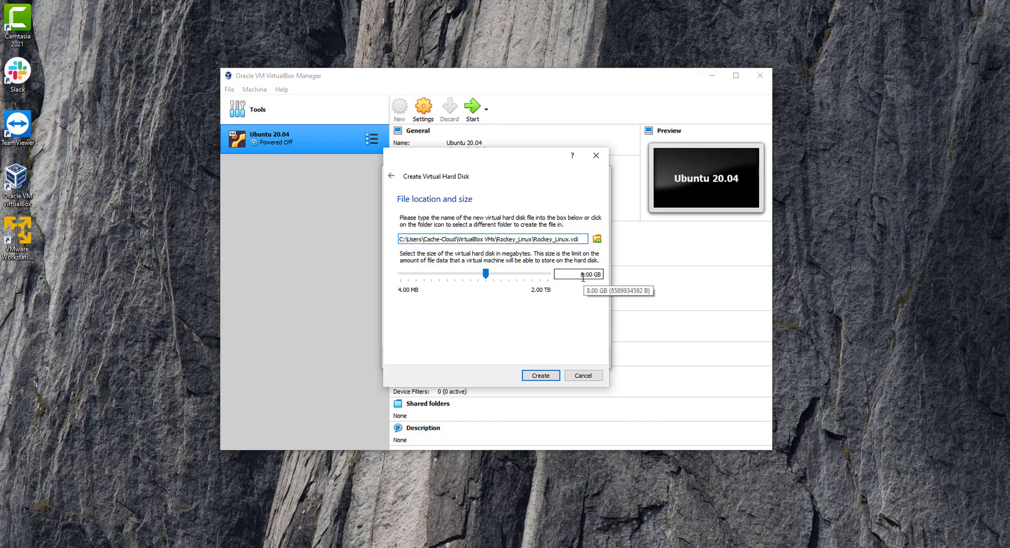
left_click_drag(486, 273, 493, 274)
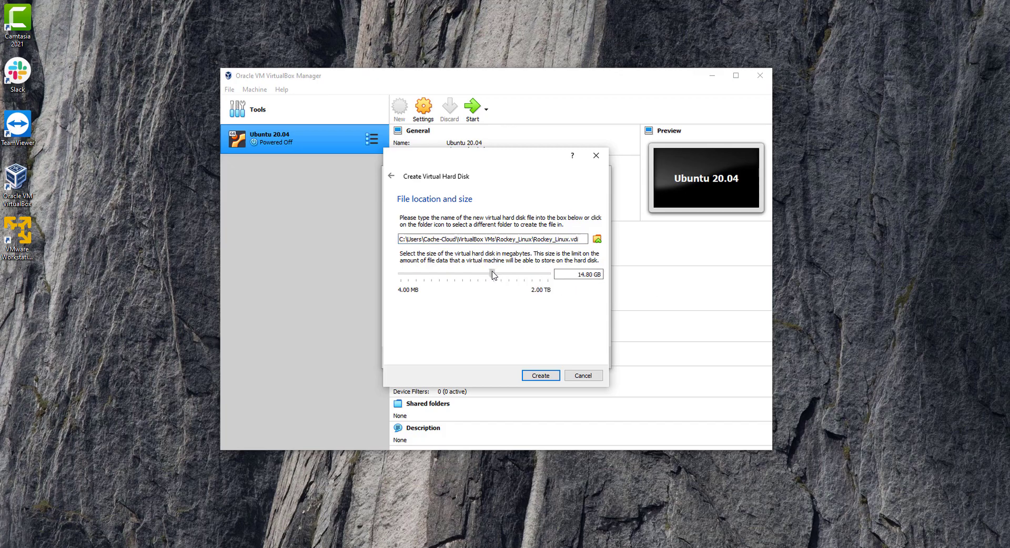
left_click_drag(488, 275, 505, 275)
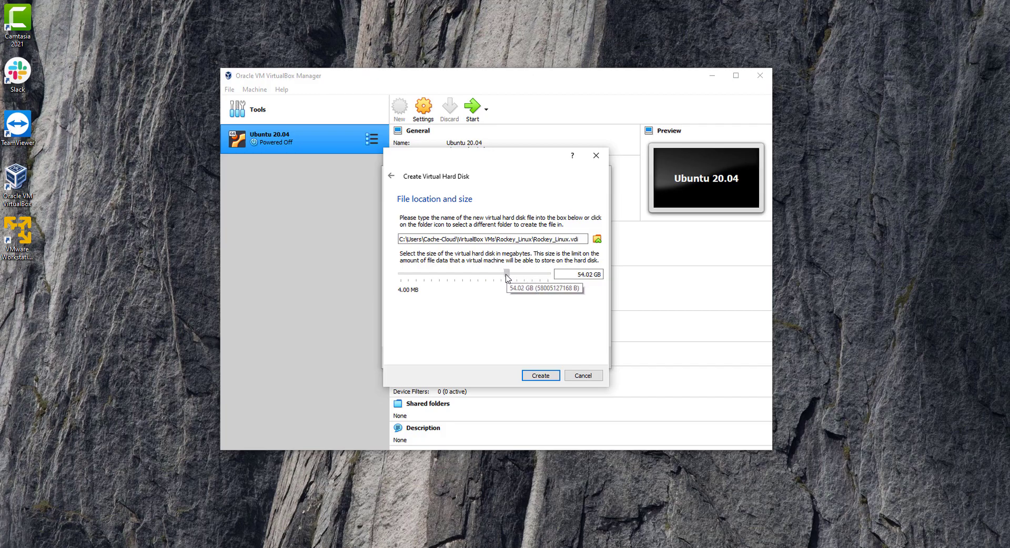
left_click_drag(507, 278, 504, 278)
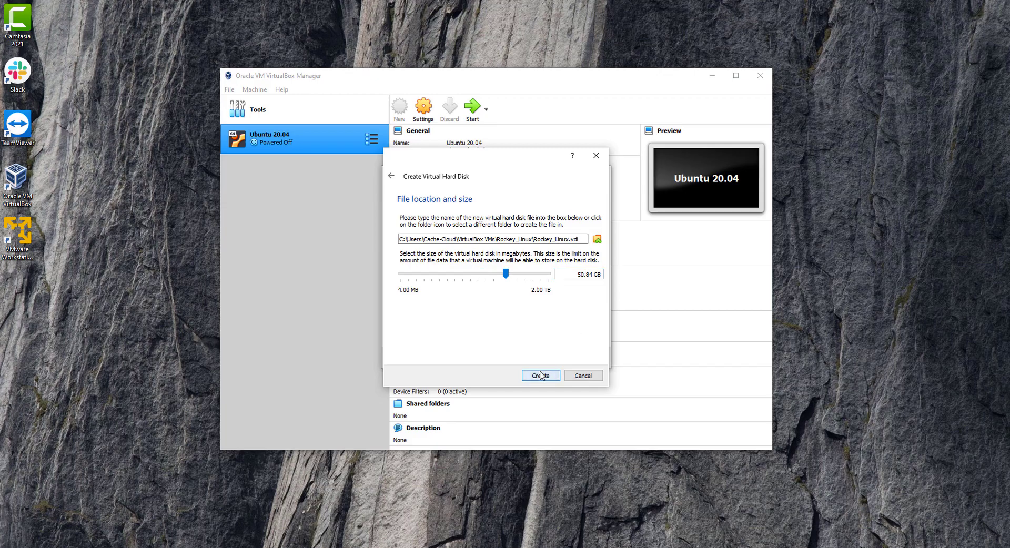
left_click(539, 376)
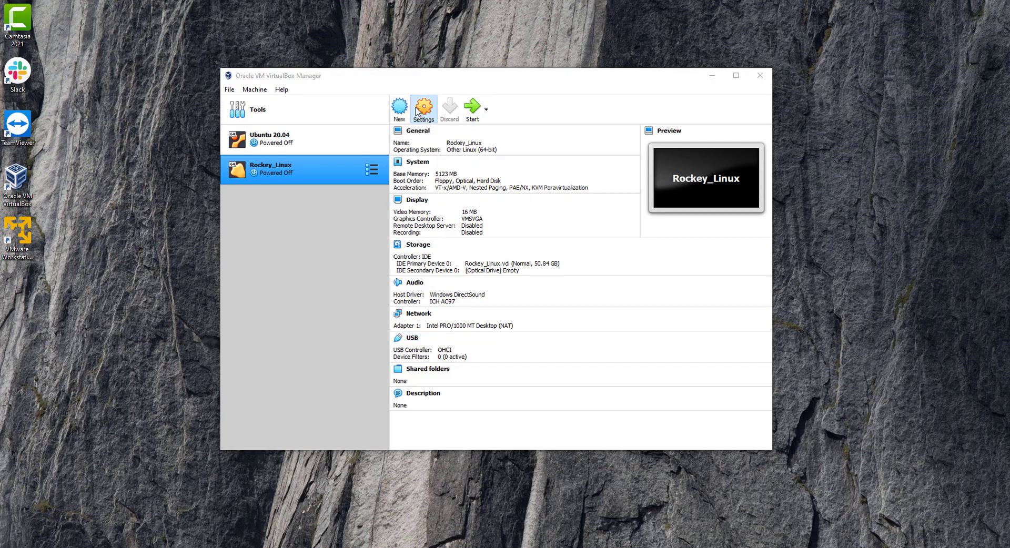
Load Rocky-8.5-x86_64-dvd1.iso into Rockey_Linux's empty optical drive in Storage settings and save
left_click(423, 106)
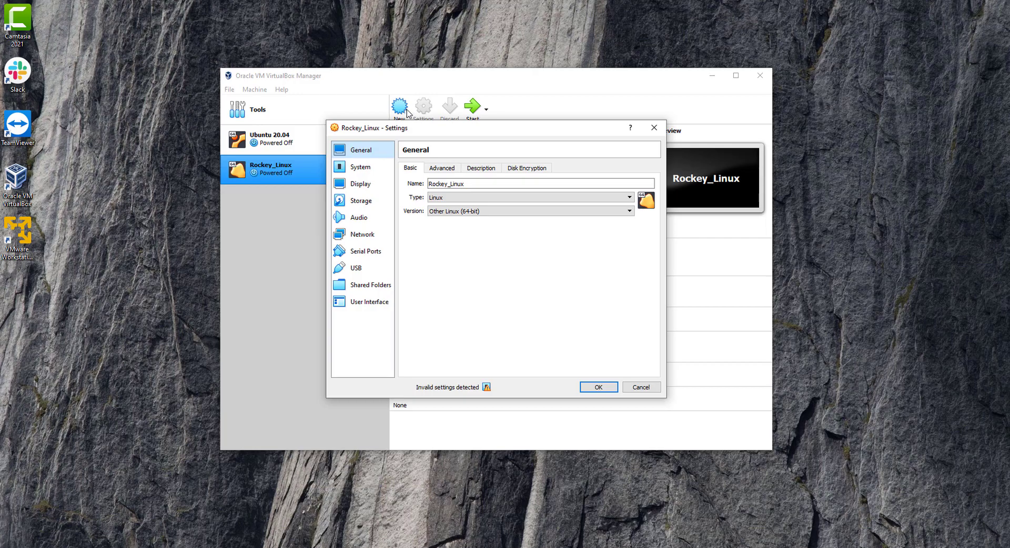
left_click(361, 200)
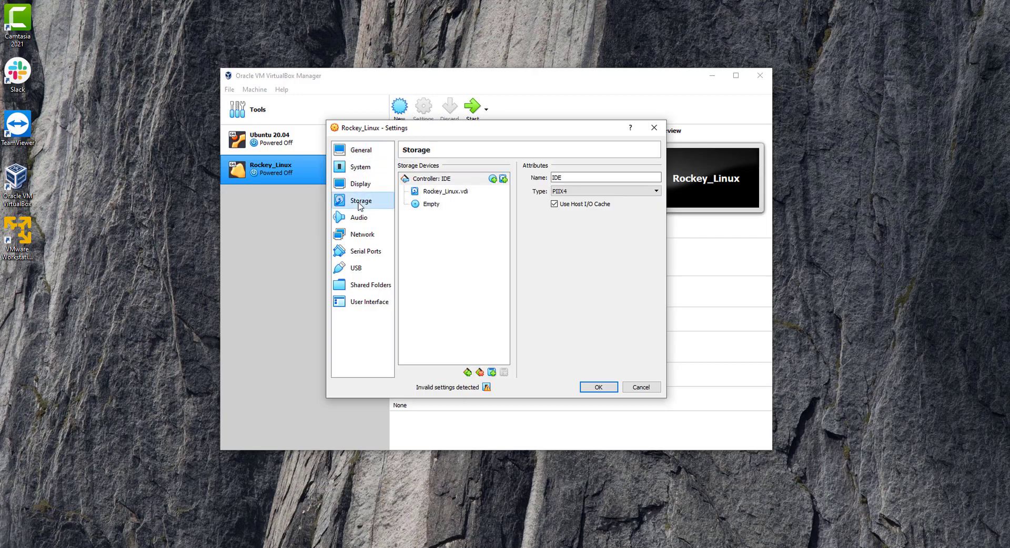
mouse_move(433, 209)
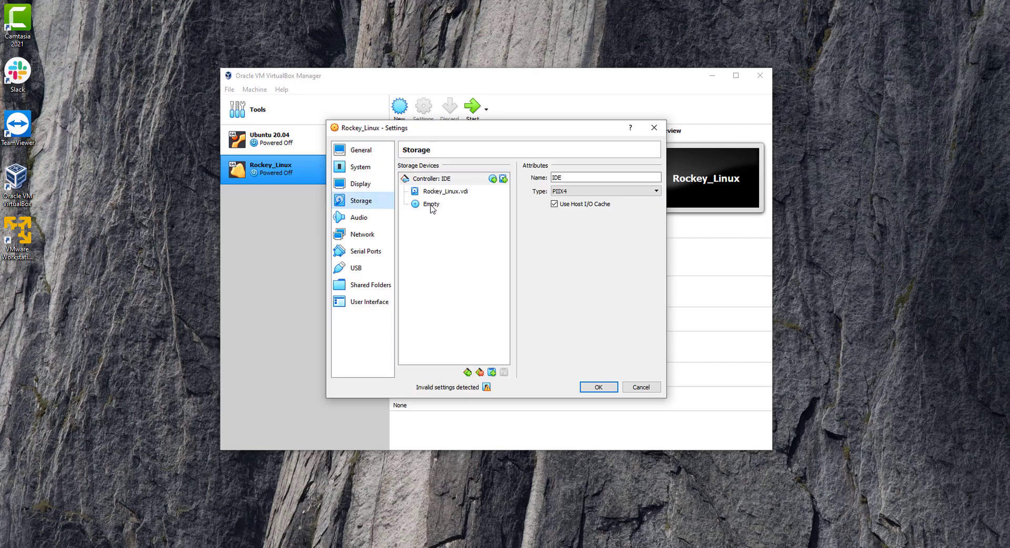
left_click(431, 204)
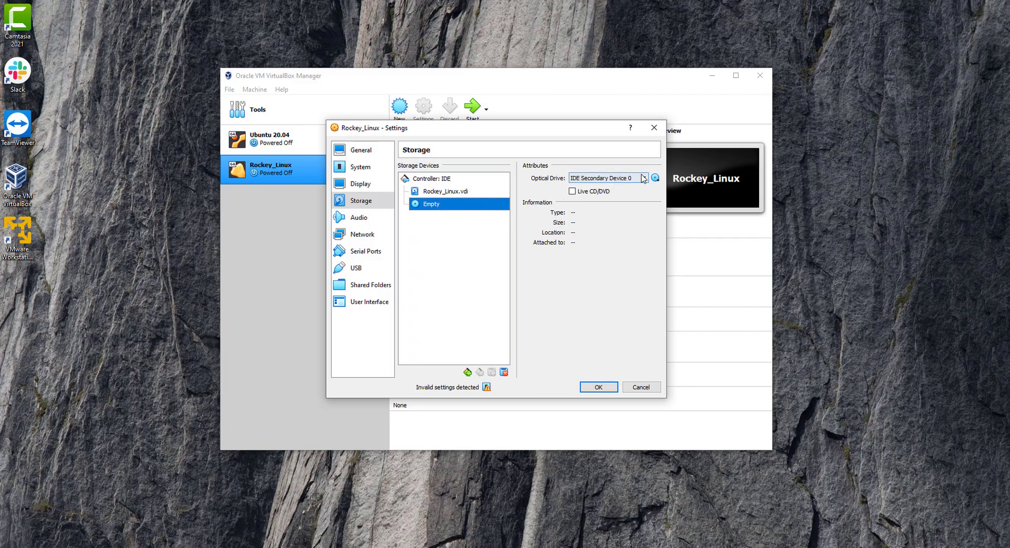
left_click(655, 178)
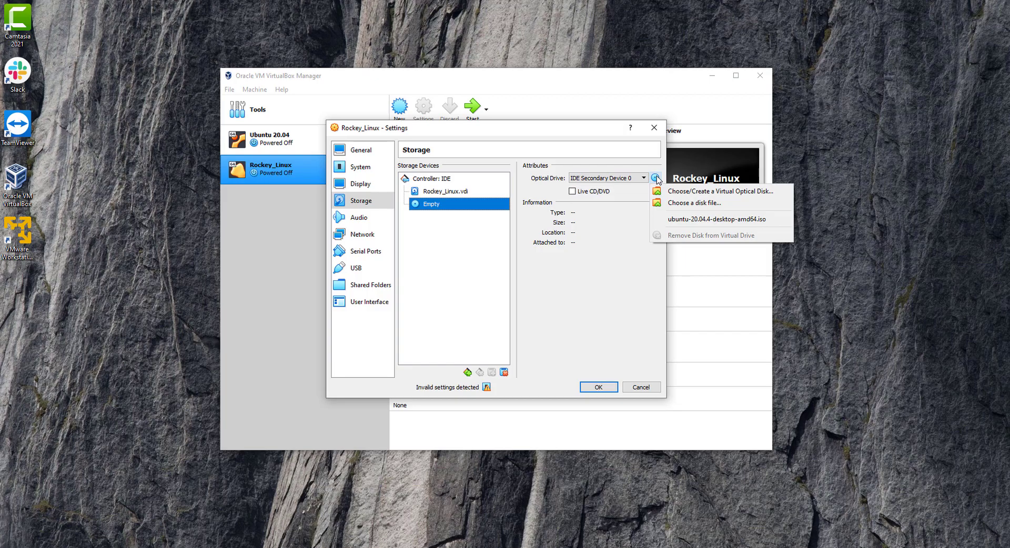
mouse_move(696, 203)
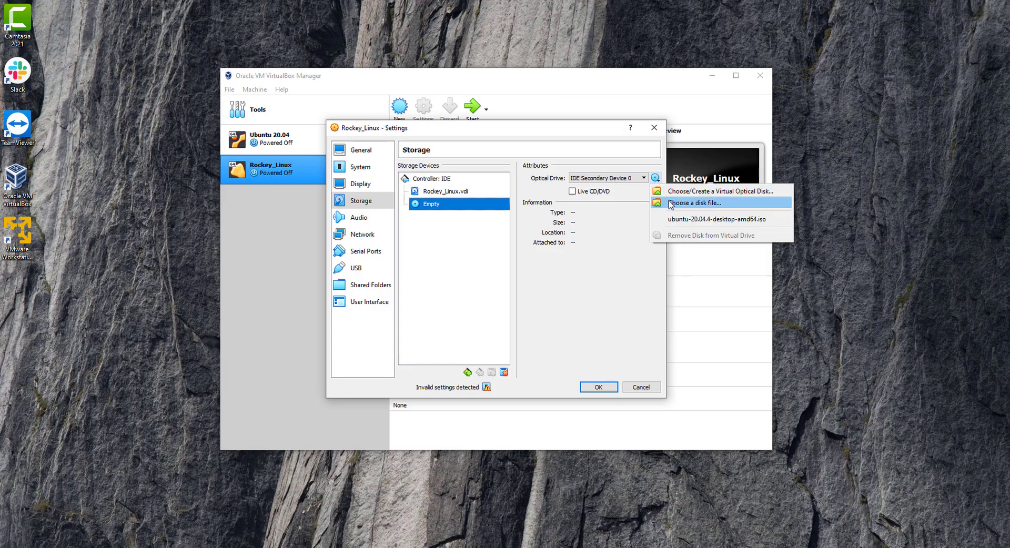
left_click(694, 203)
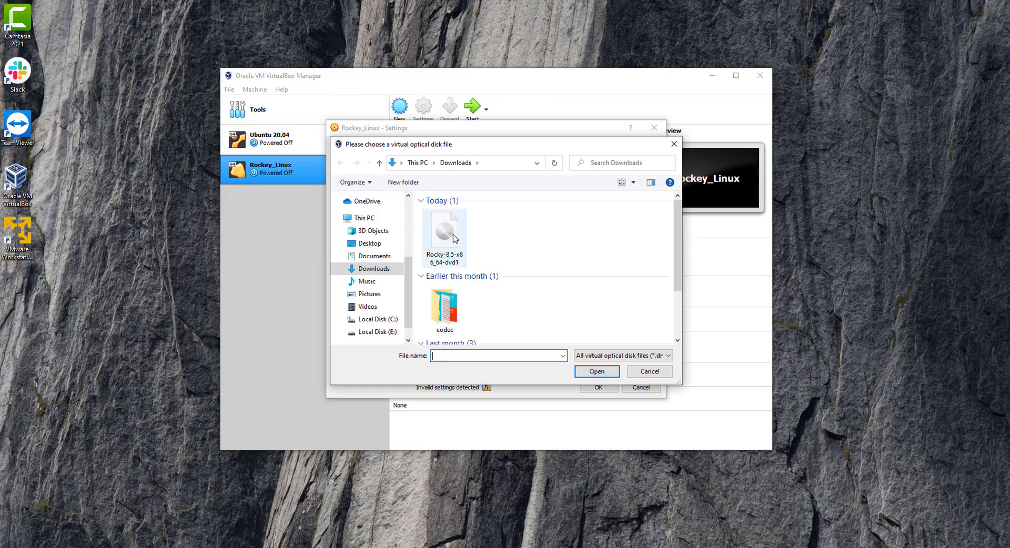
left_click(443, 229)
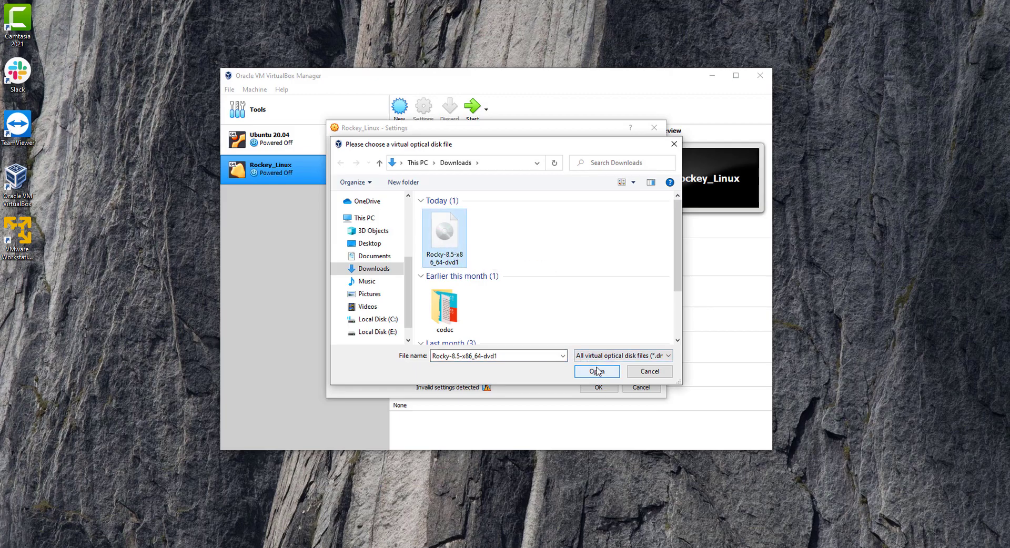
left_click(596, 371)
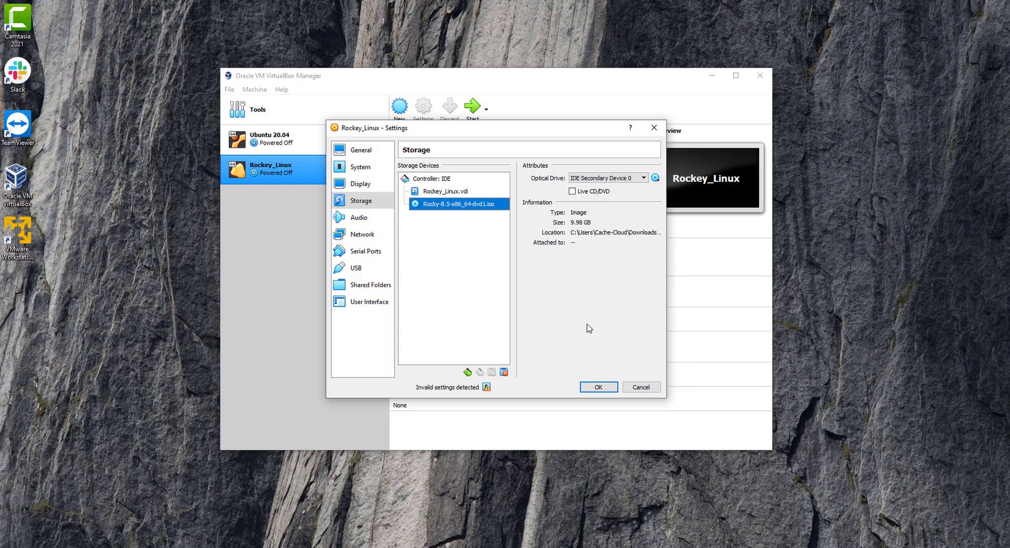
mouse_move(571, 201)
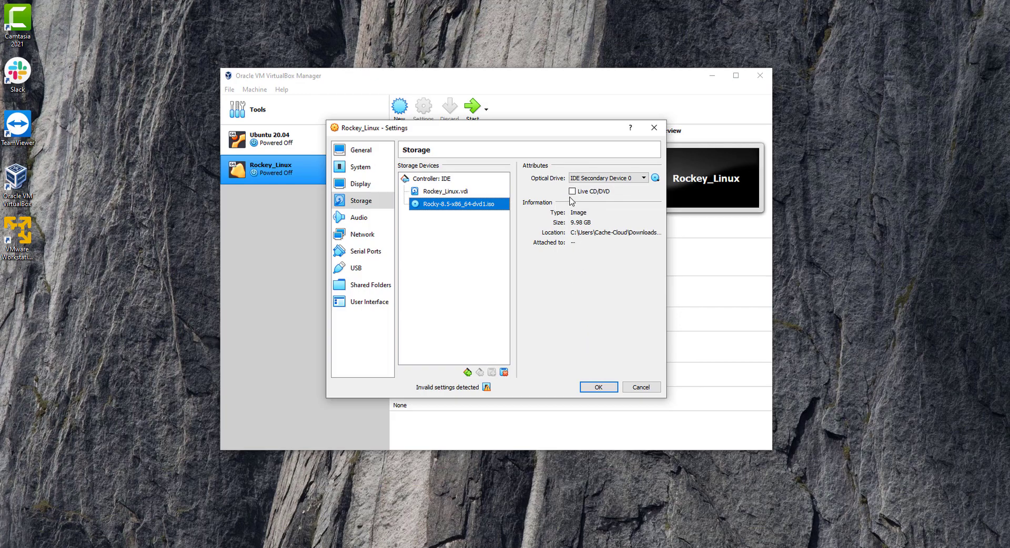
mouse_move(561, 200)
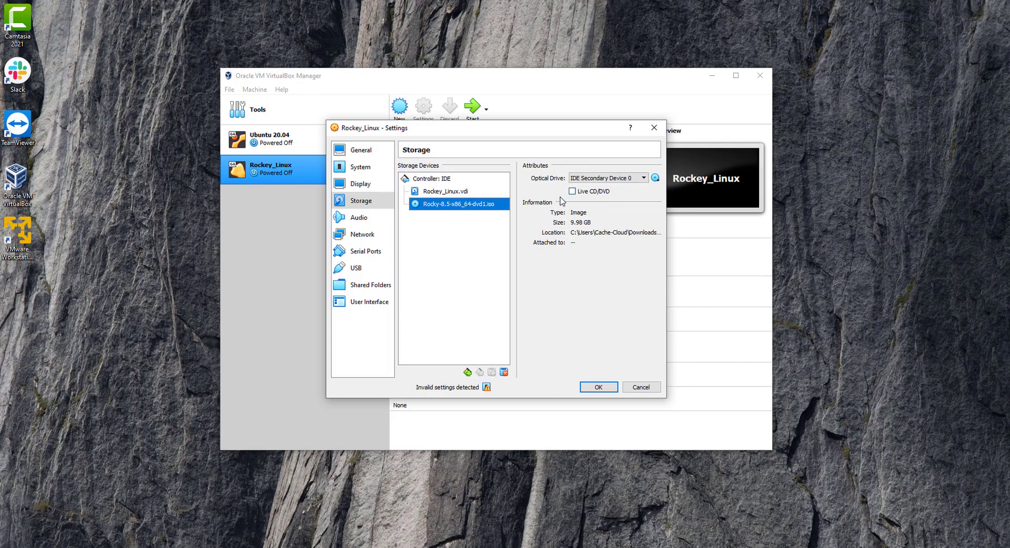
mouse_move(568, 200)
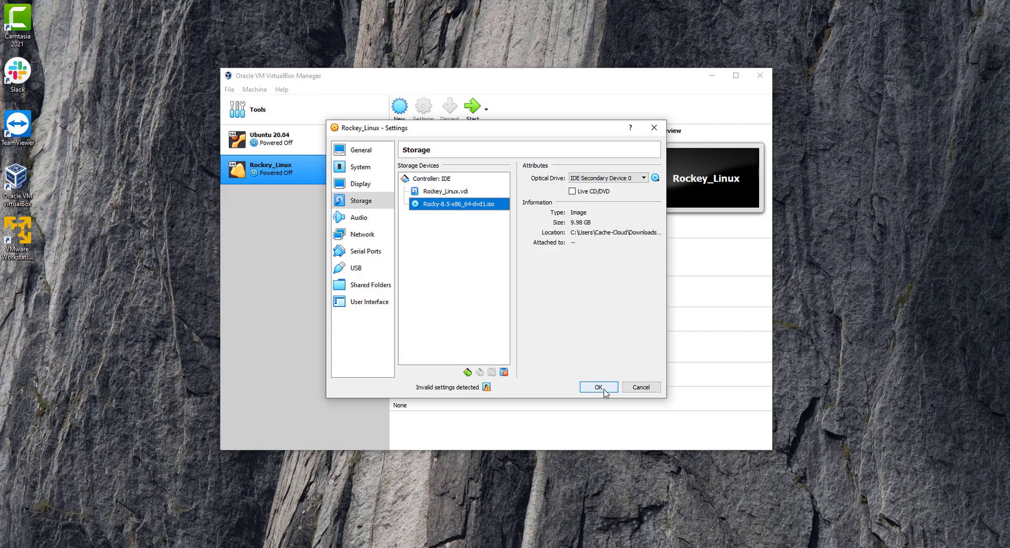
left_click(598, 387)
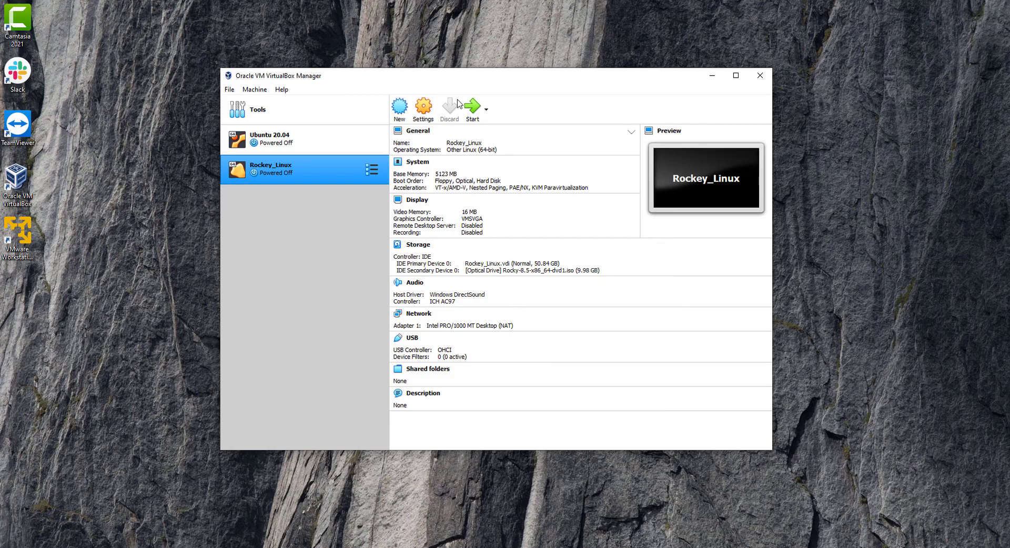
mouse_move(473, 116)
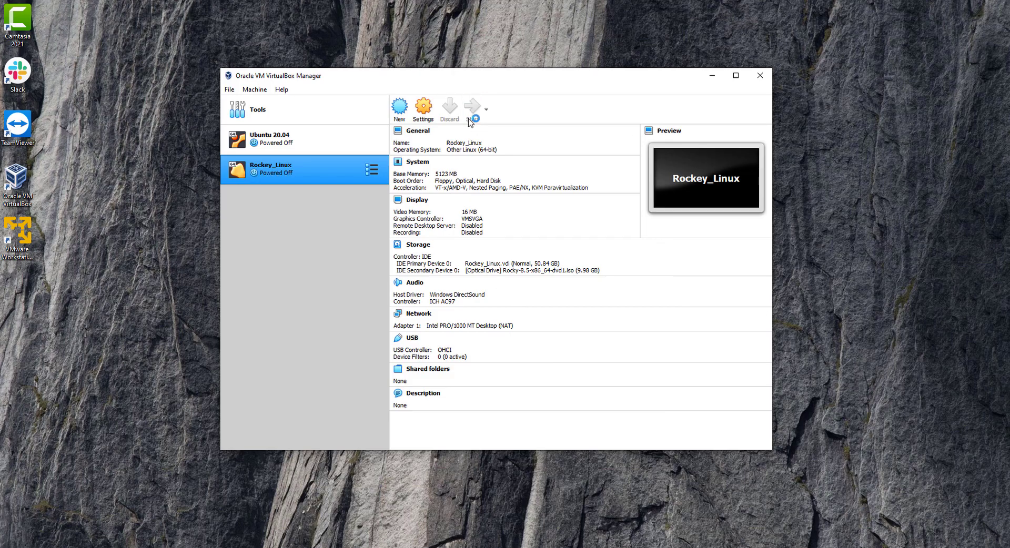
mouse_move(471, 107)
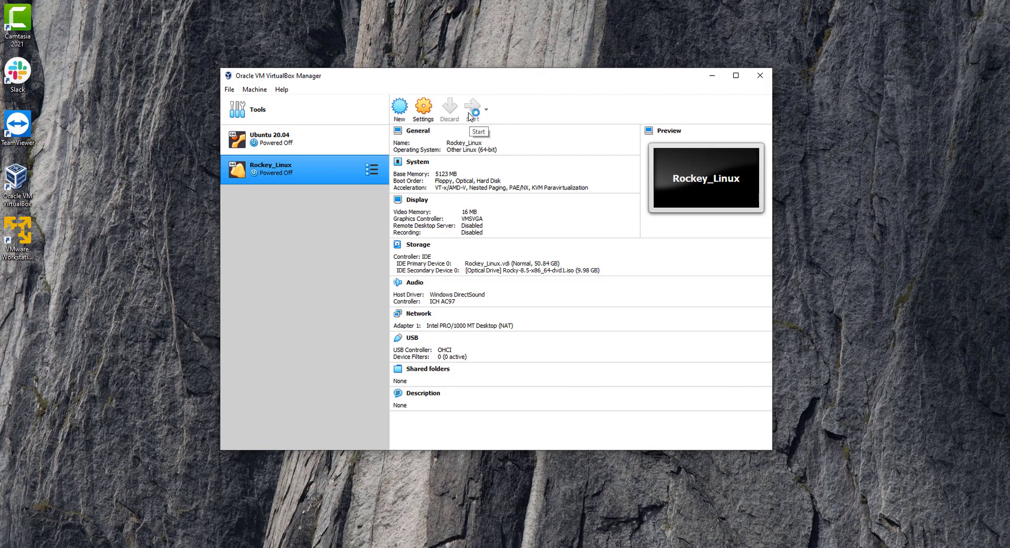
mouse_move(466, 86)
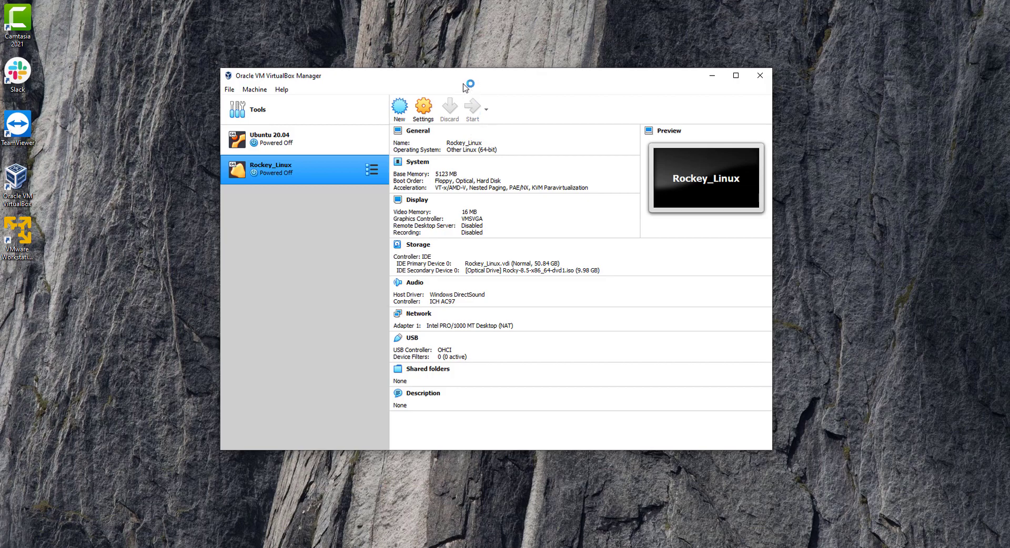
mouse_move(456, 107)
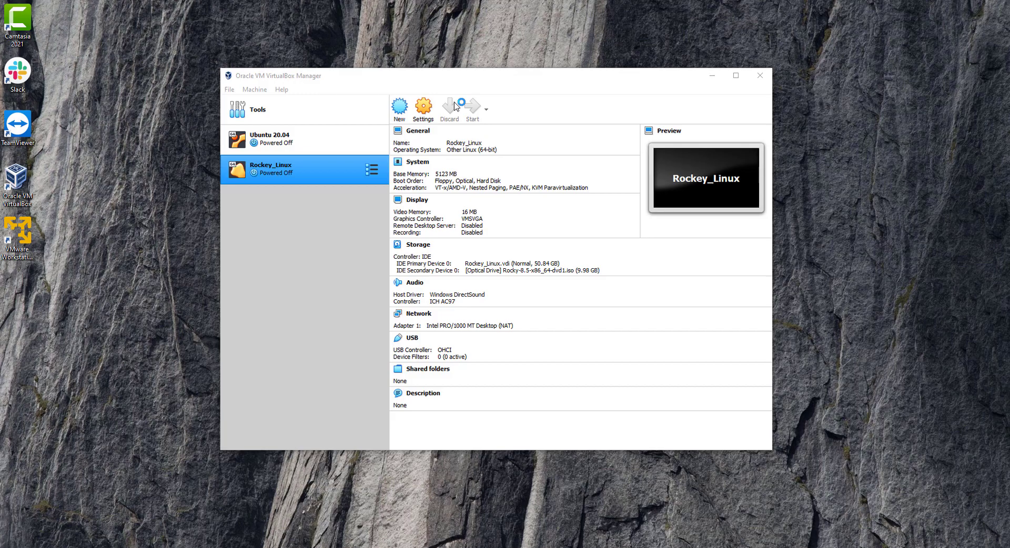
Start Rockey_Linux and maximize its window on the Rocky Linux 8 boot menu
left_click(472, 109)
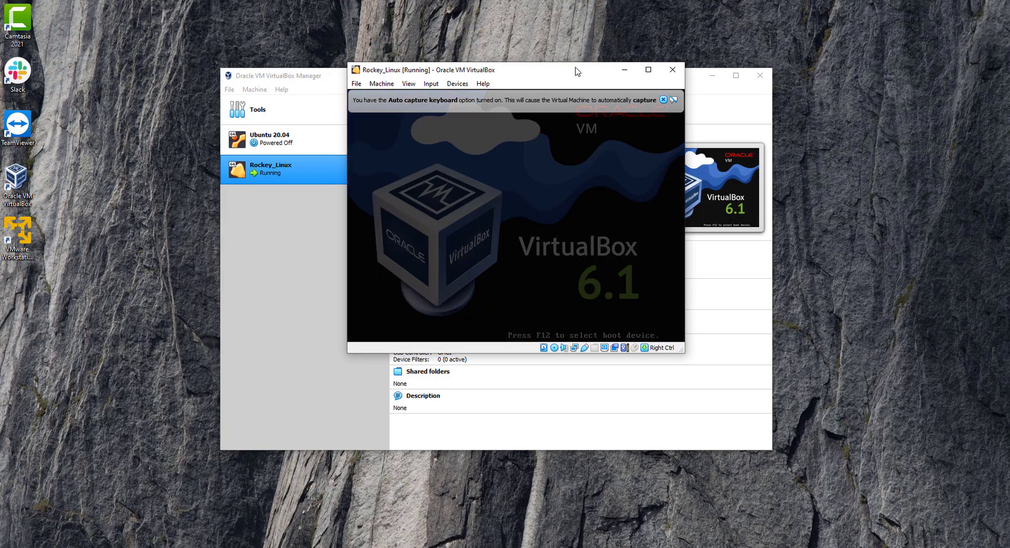
left_click(648, 69)
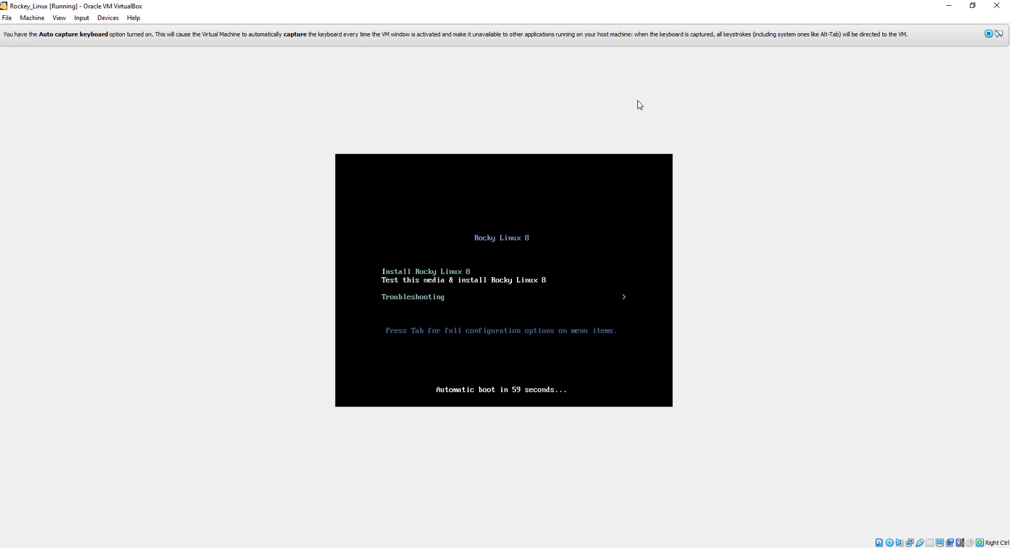
mouse_move(689, 126)
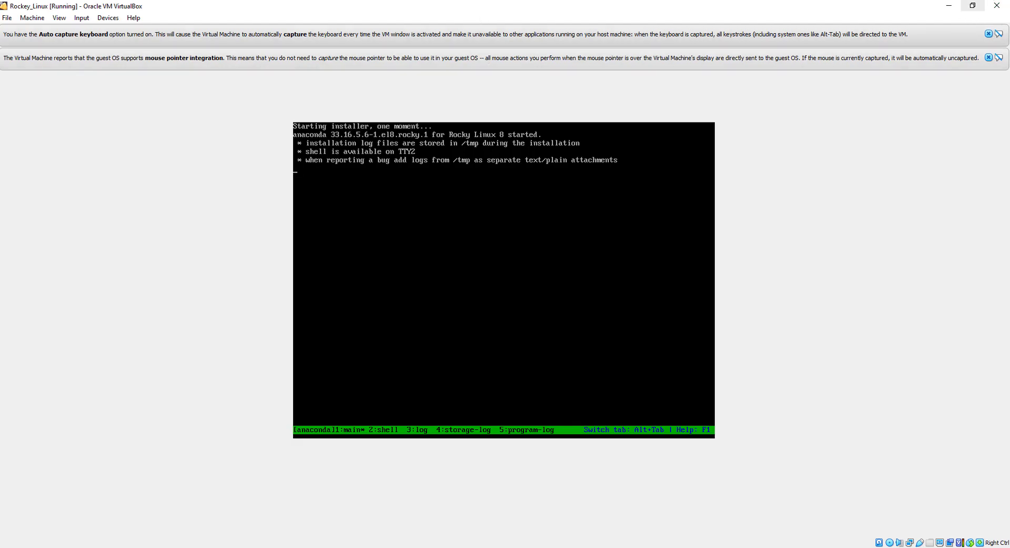
Close the keyboard capture and mouse integration notices once the installer loads
left_click(989, 34)
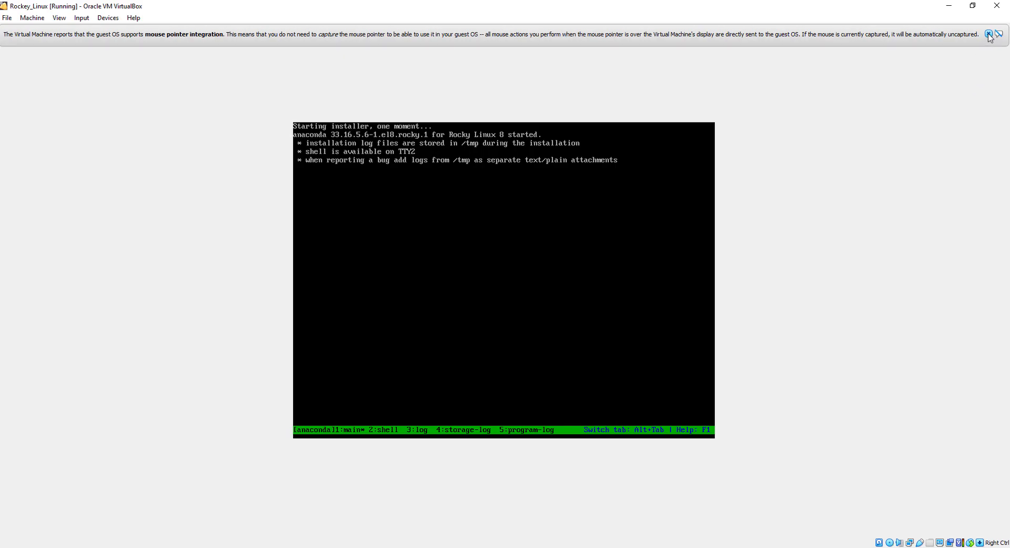
left_click(989, 34)
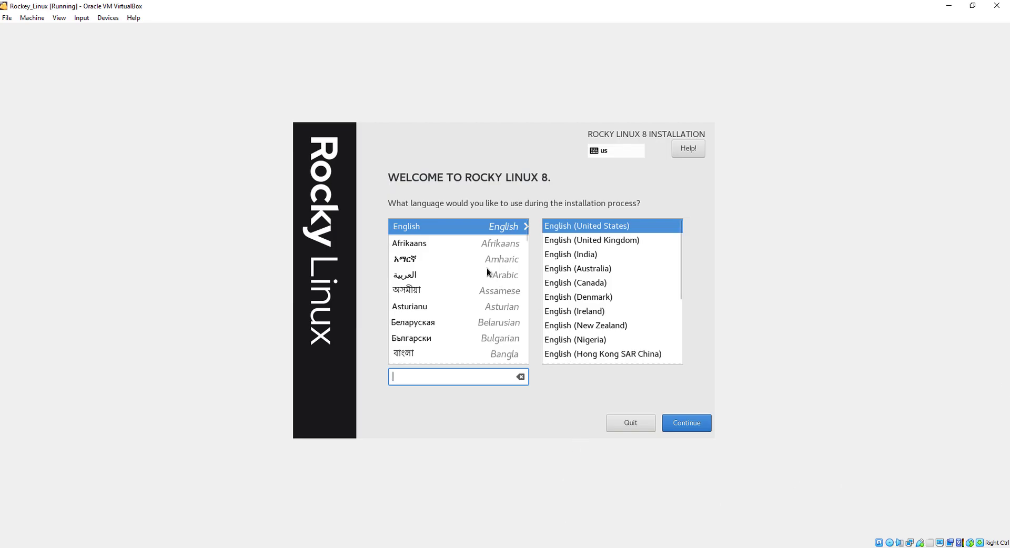
mouse_move(473, 263)
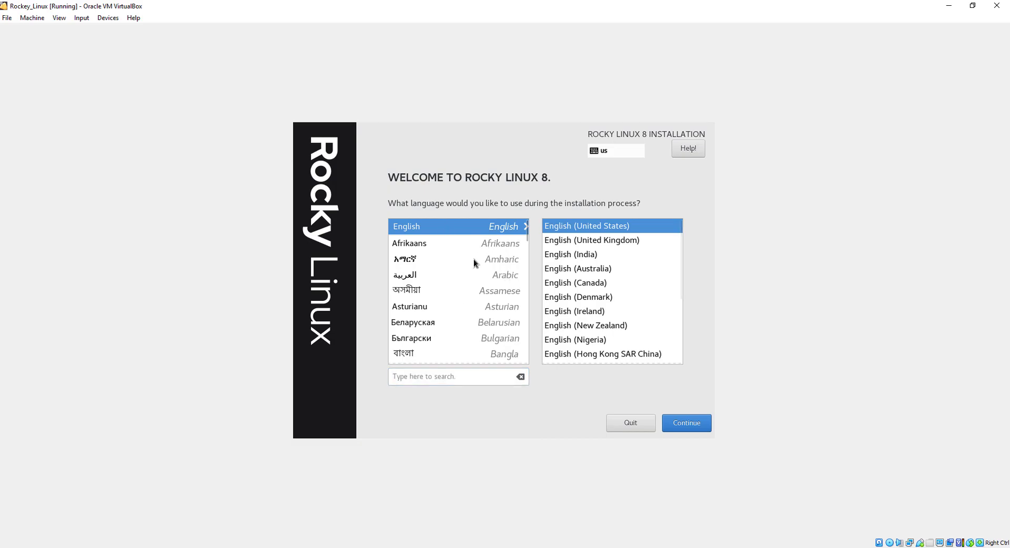
Leave English (United States) selected on the welcome screen and continue to the Installation Summary
scroll("down", 3)
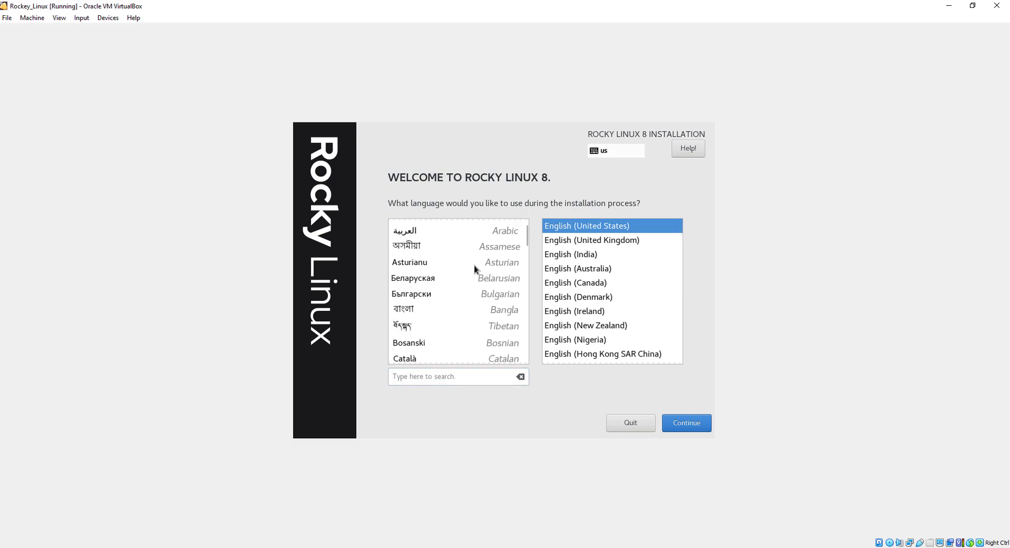
scroll("down", 3)
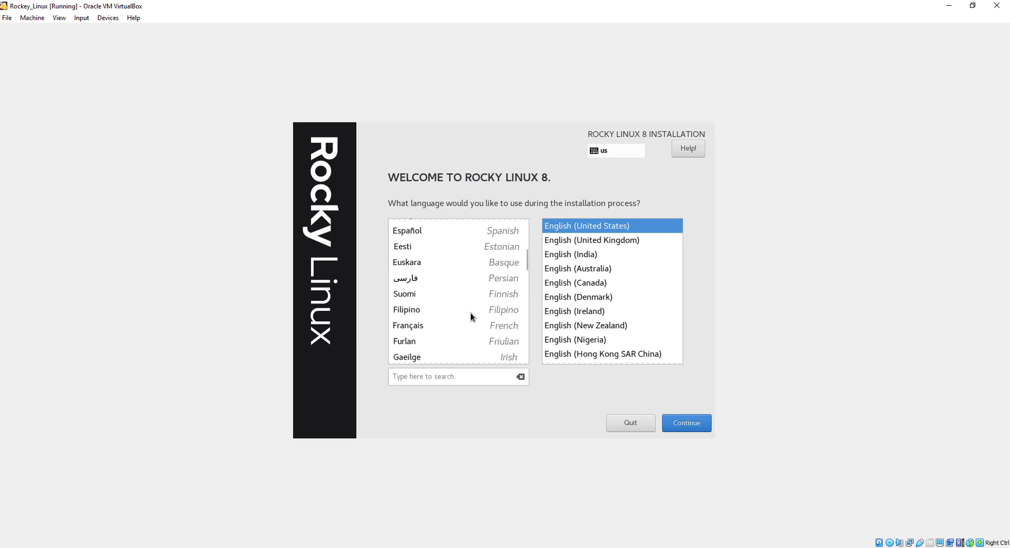
scroll("up", 3)
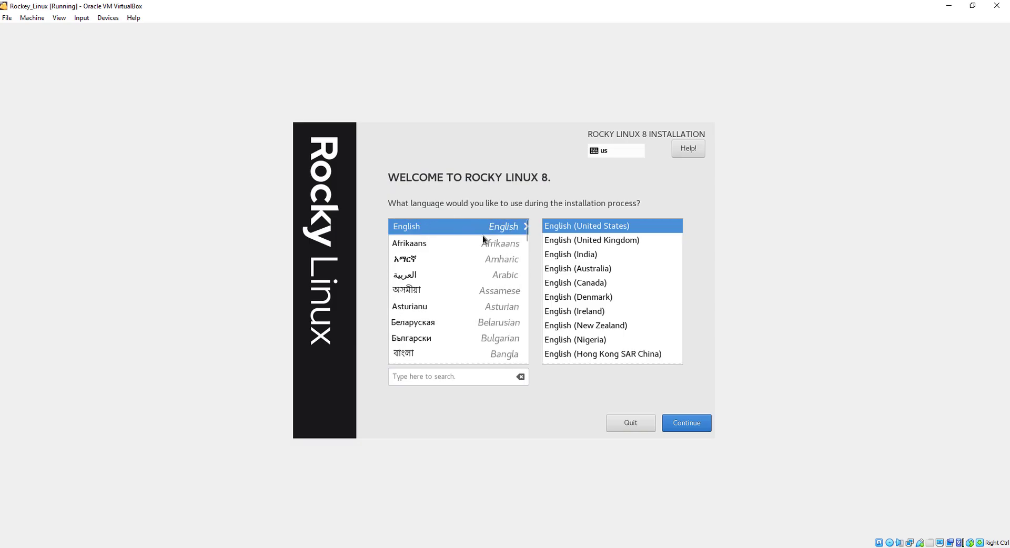
mouse_move(508, 235)
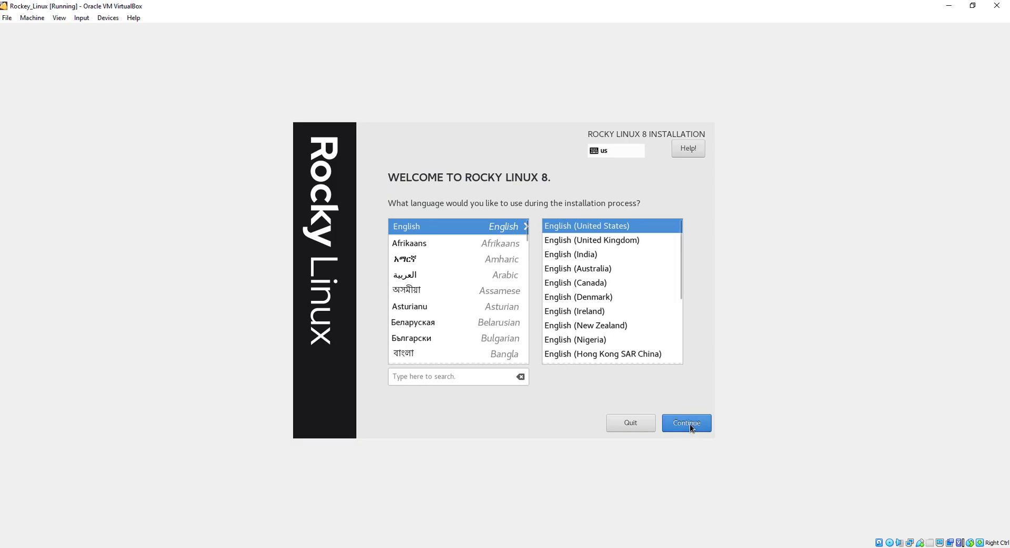
mouse_move(684, 391)
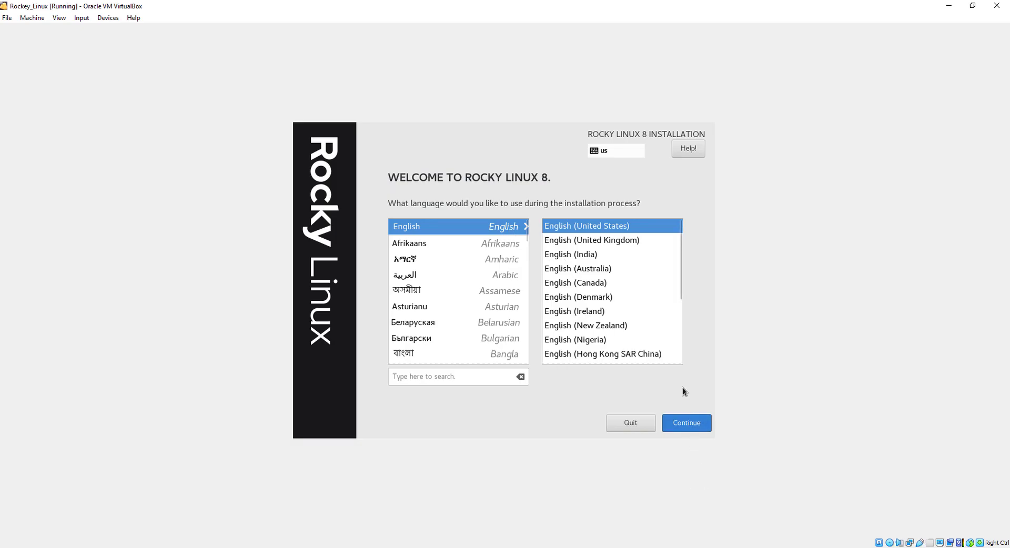
mouse_move(685, 414)
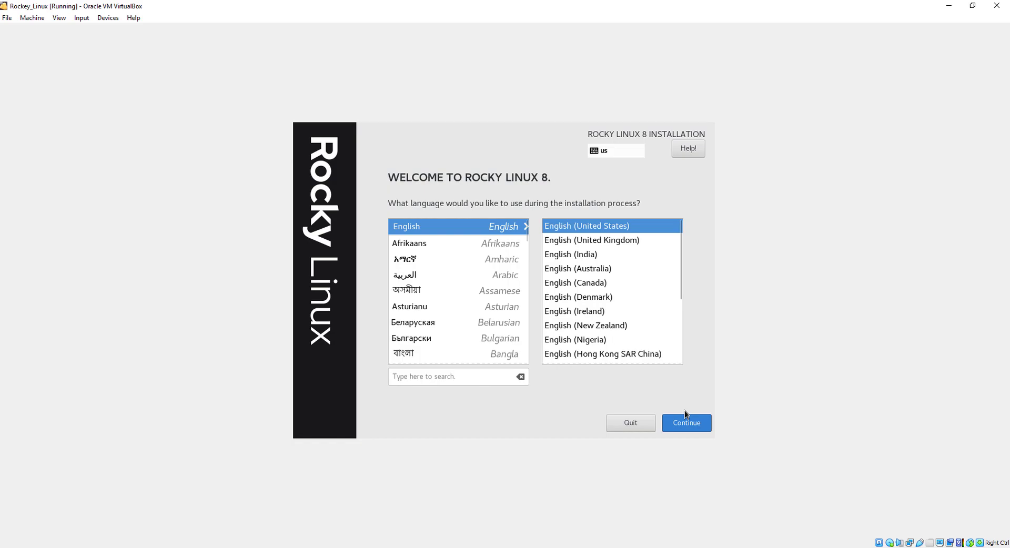
mouse_move(683, 406)
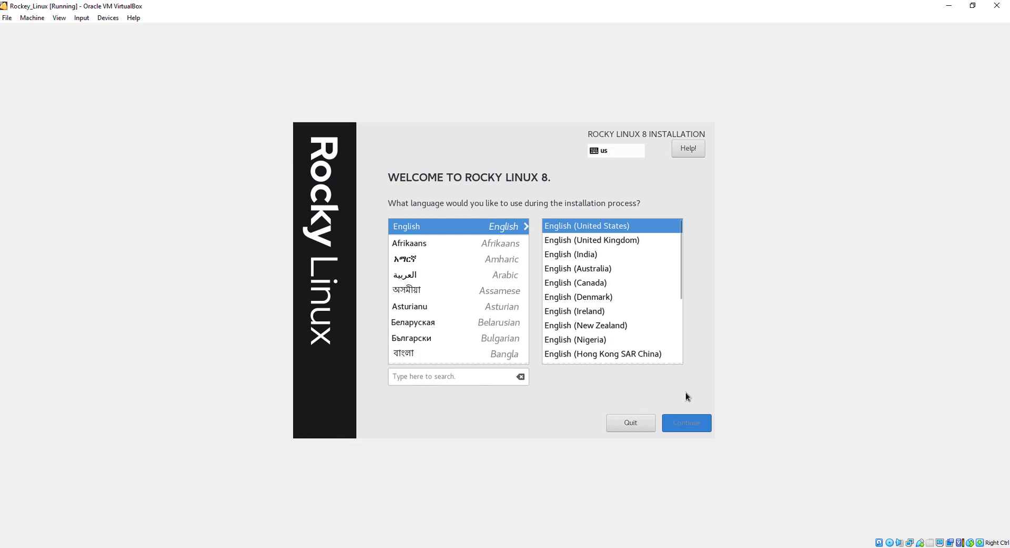
left_click(685, 423)
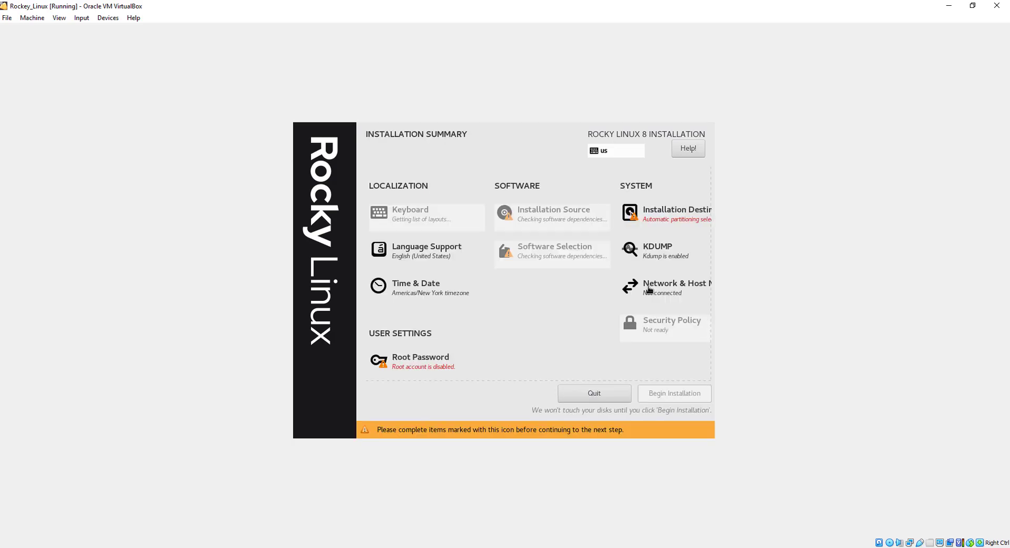
Switch the Ethernet connection ON in Network & Host Name and return to the summary
left_click(669, 287)
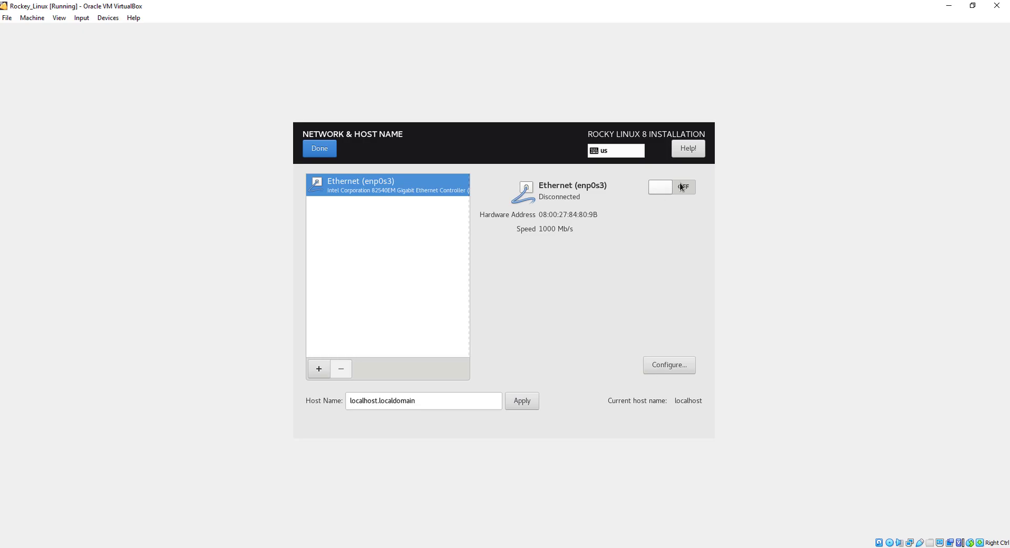
left_click(671, 187)
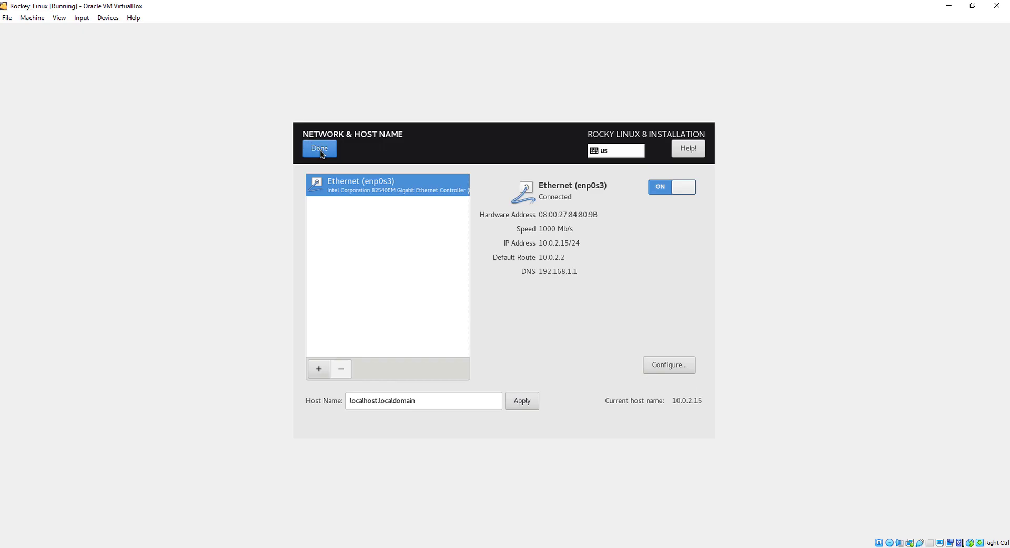
left_click(319, 148)
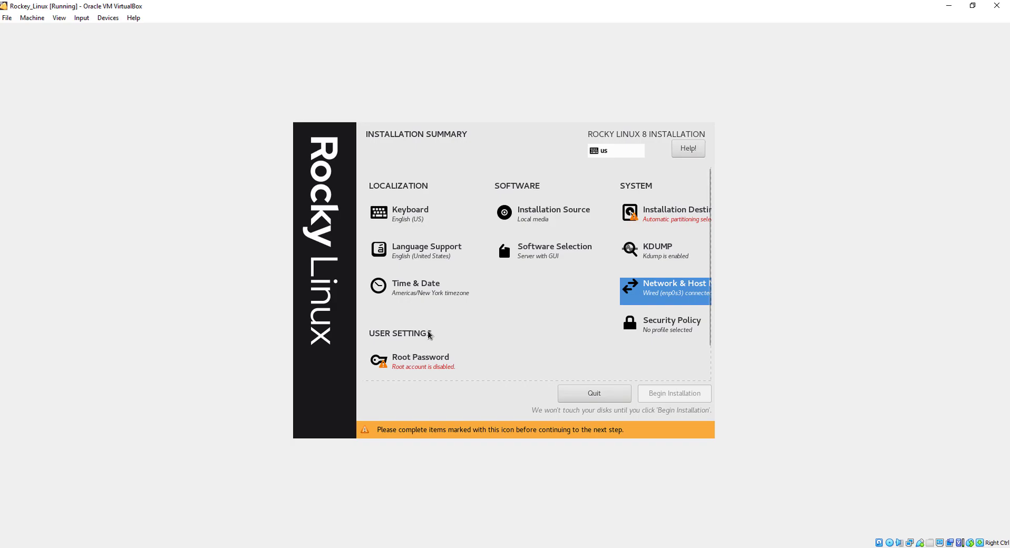
mouse_move(664, 216)
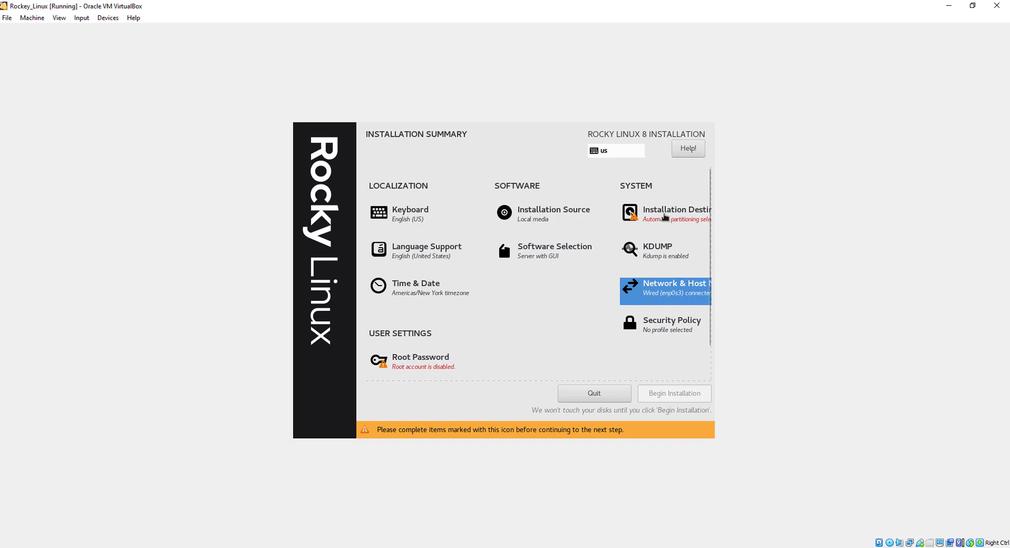
Reselect the 50.84 GiB ATA VBOX HARDDISK with Automatic partitioning as install destination
left_click(677, 212)
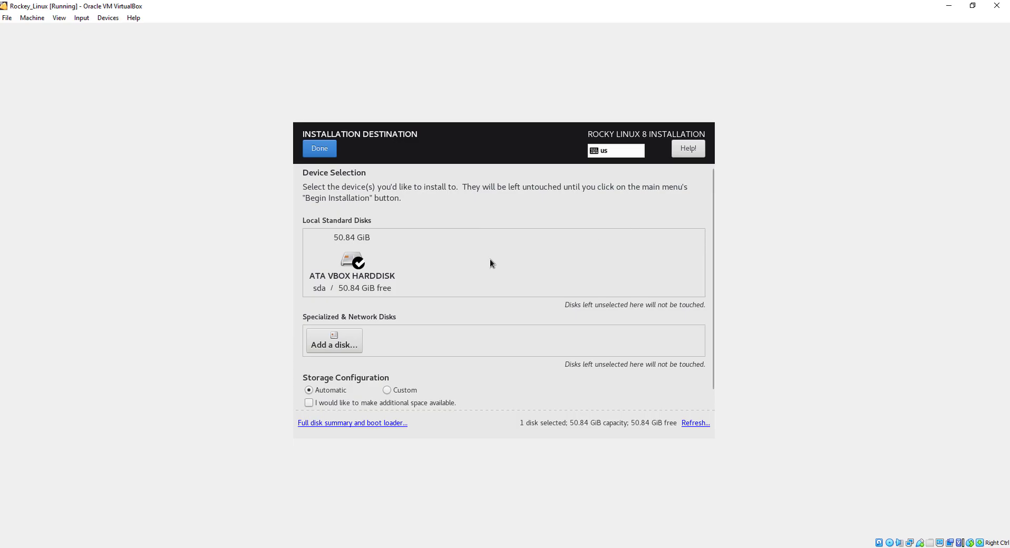
left_click(352, 262)
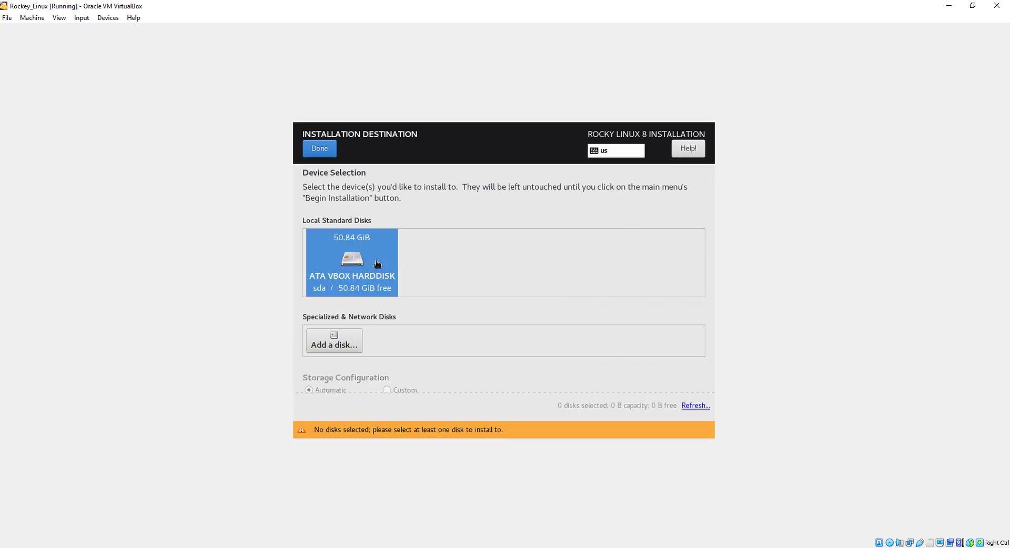
left_click(352, 261)
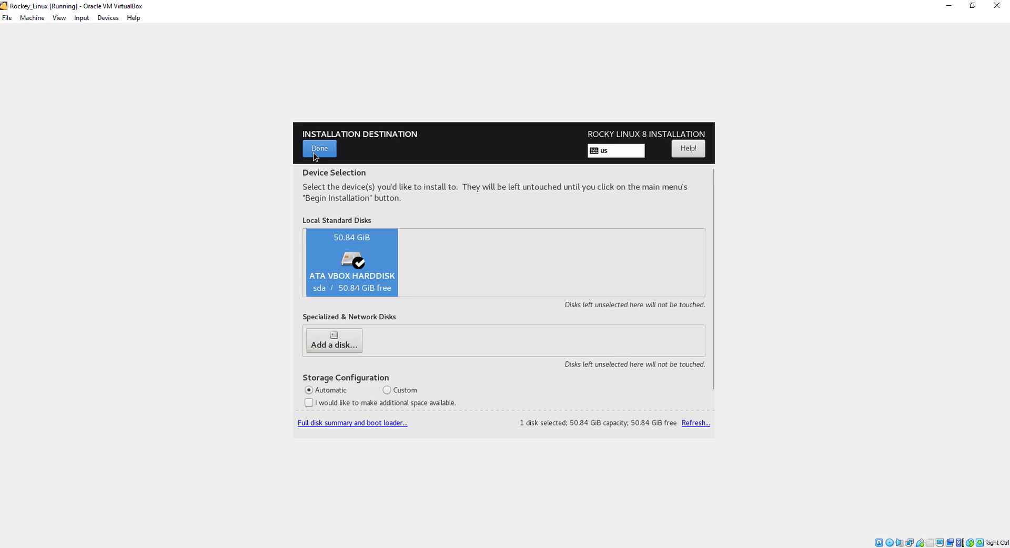
left_click(319, 148)
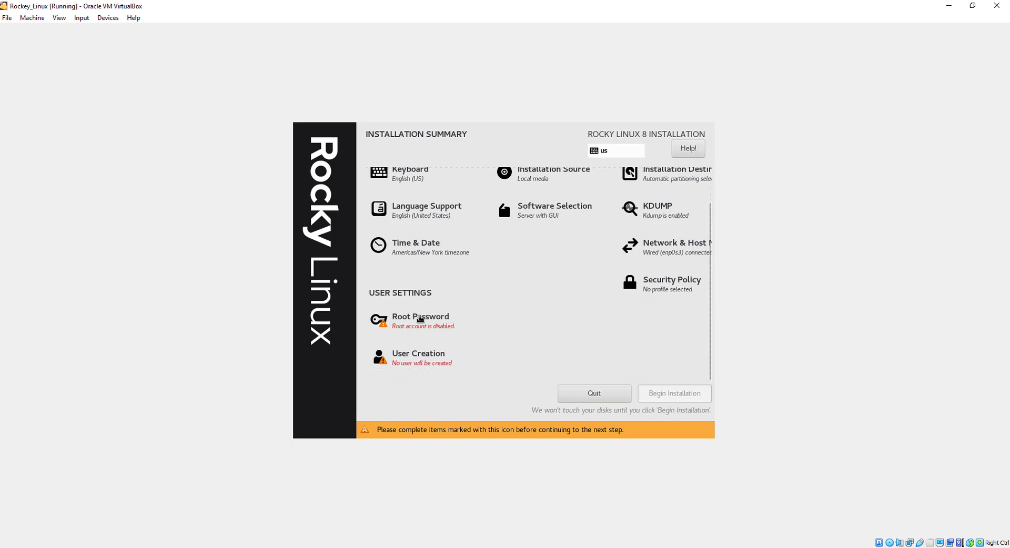
Enter and confirm the root password in the Root Password screen
left_click(420, 321)
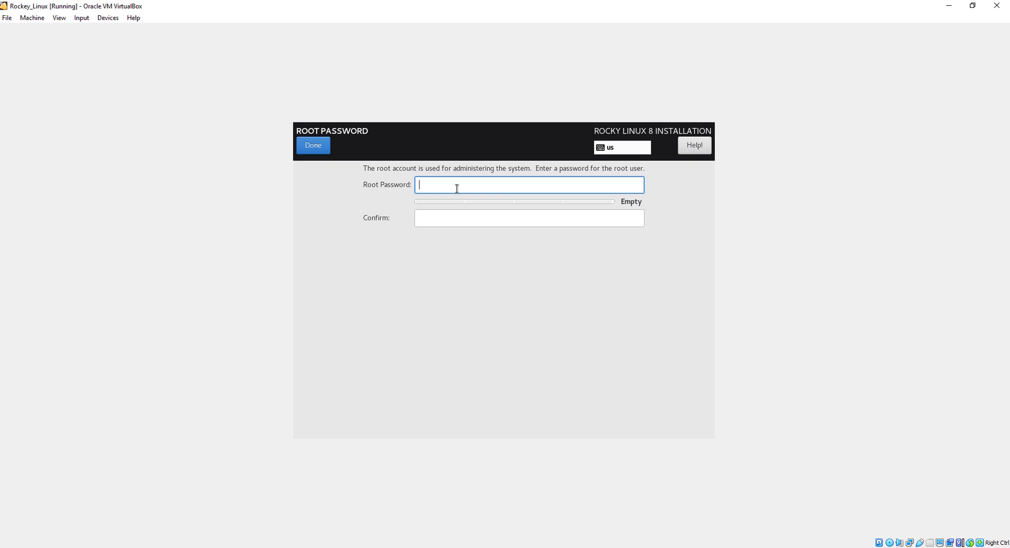
type("password")
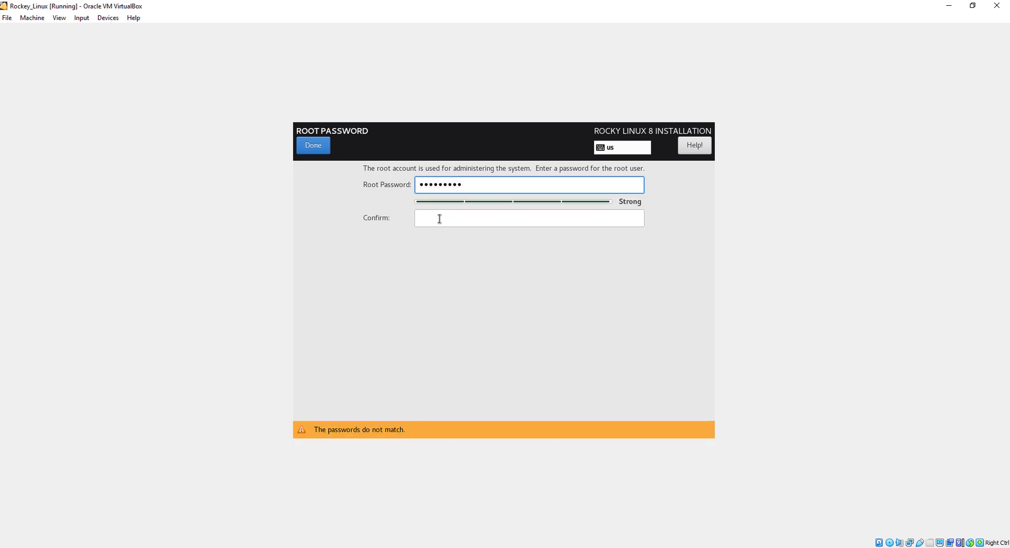
left_click(528, 218)
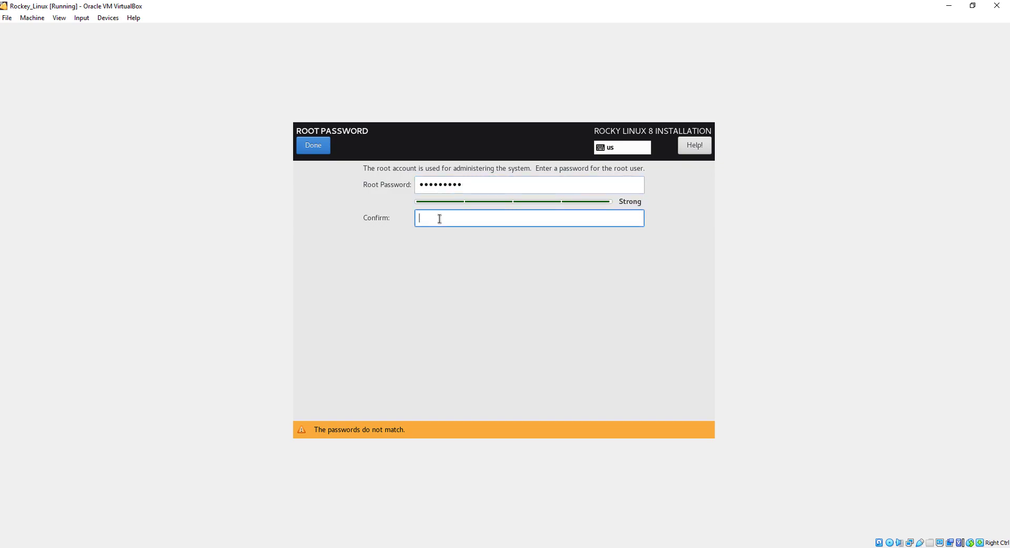
type("password")
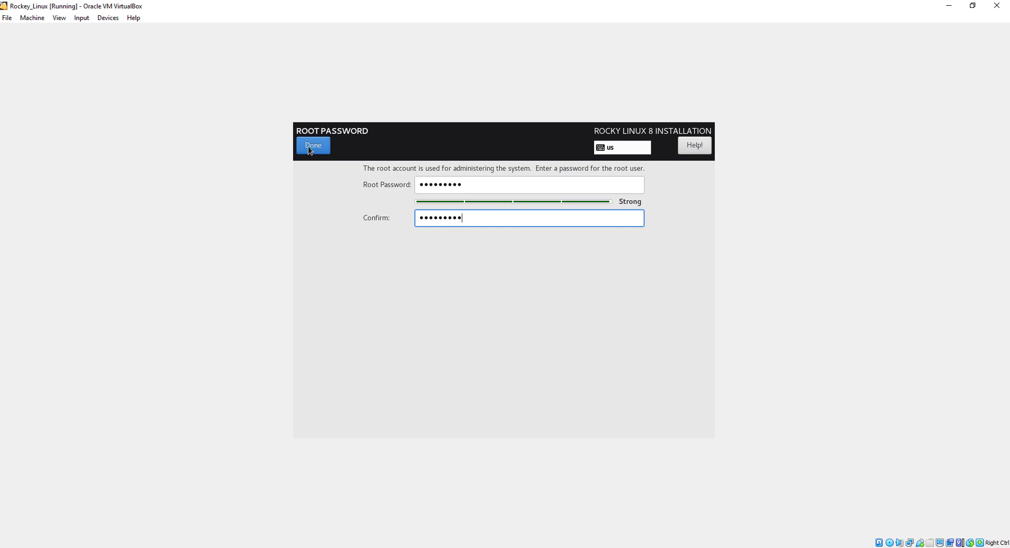
left_click(313, 144)
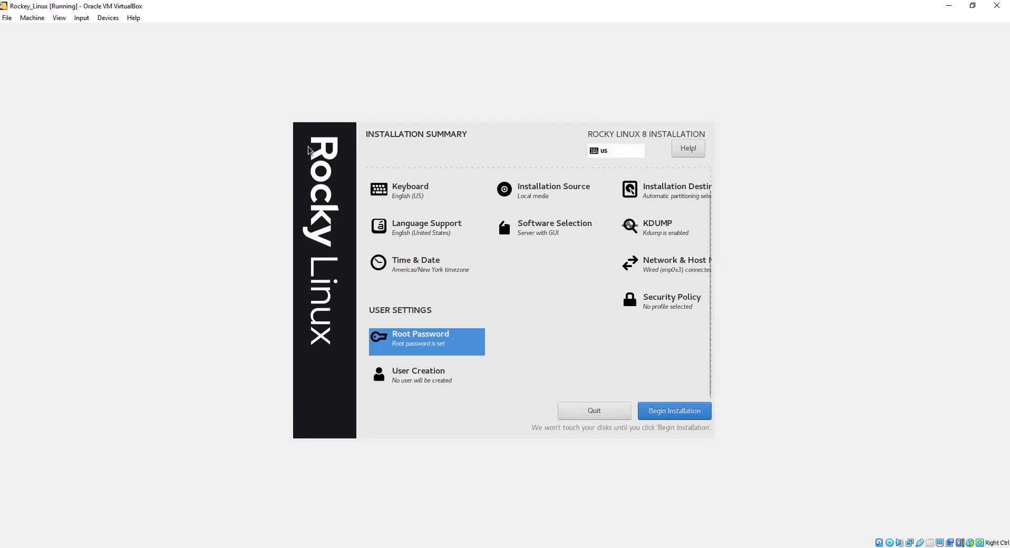
mouse_move(419, 384)
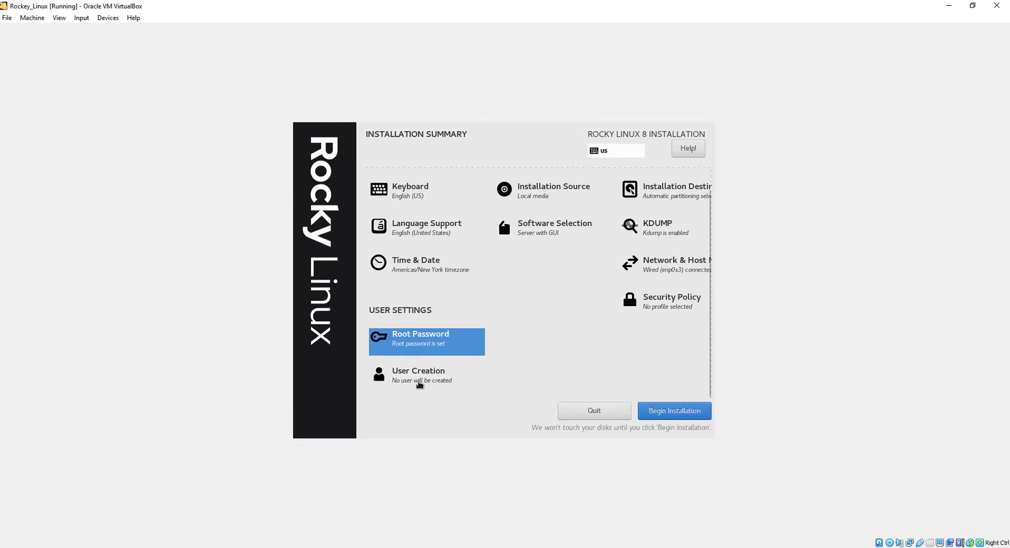
Create administrator user 'Rockey', entering and correcting the password until both fields match
left_click(418, 375)
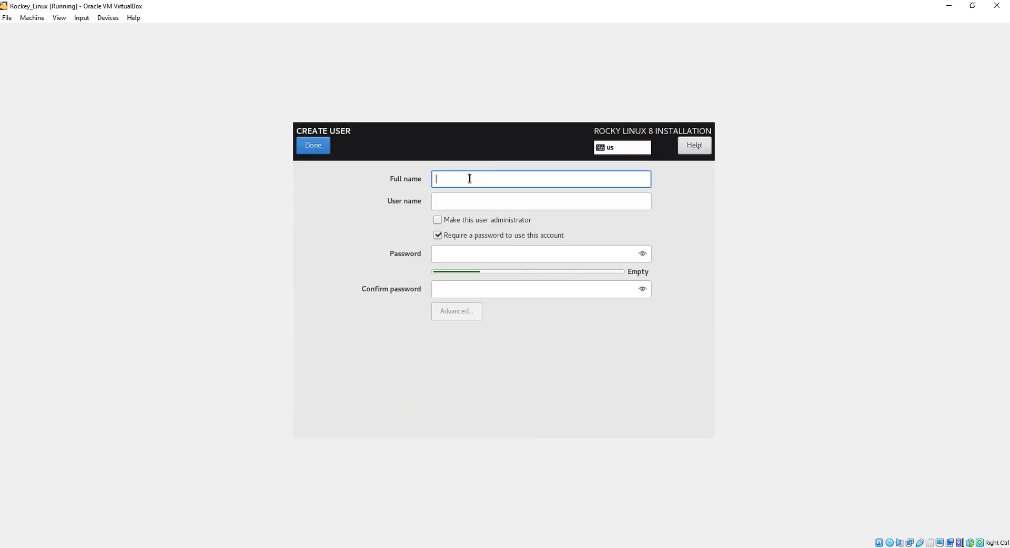
type("Roc")
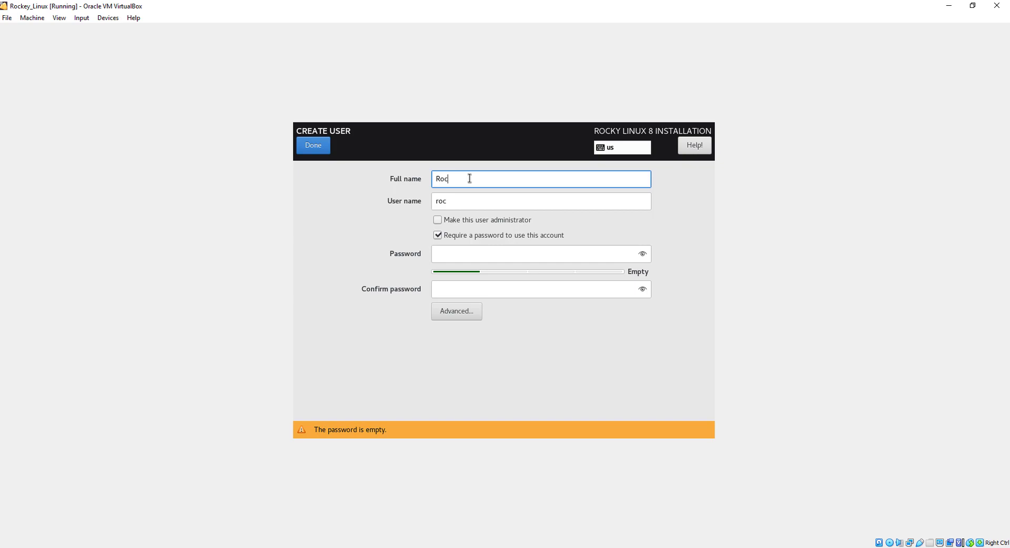
type("key")
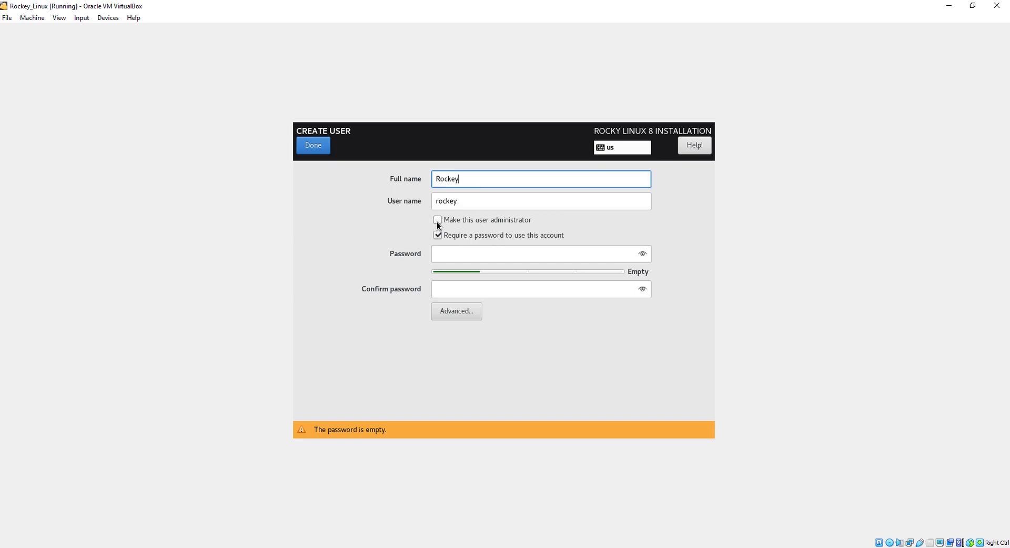
left_click(437, 220)
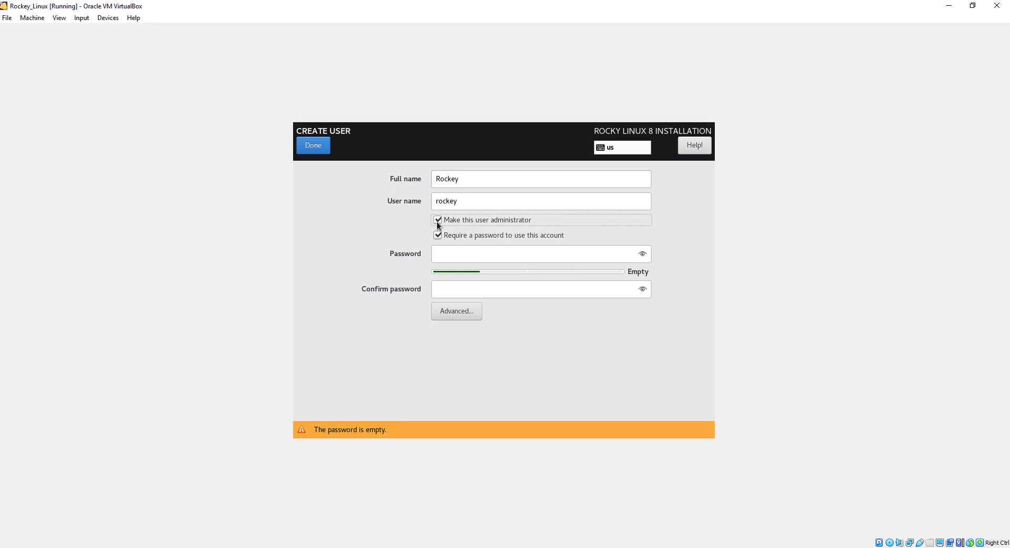
left_click(540, 253)
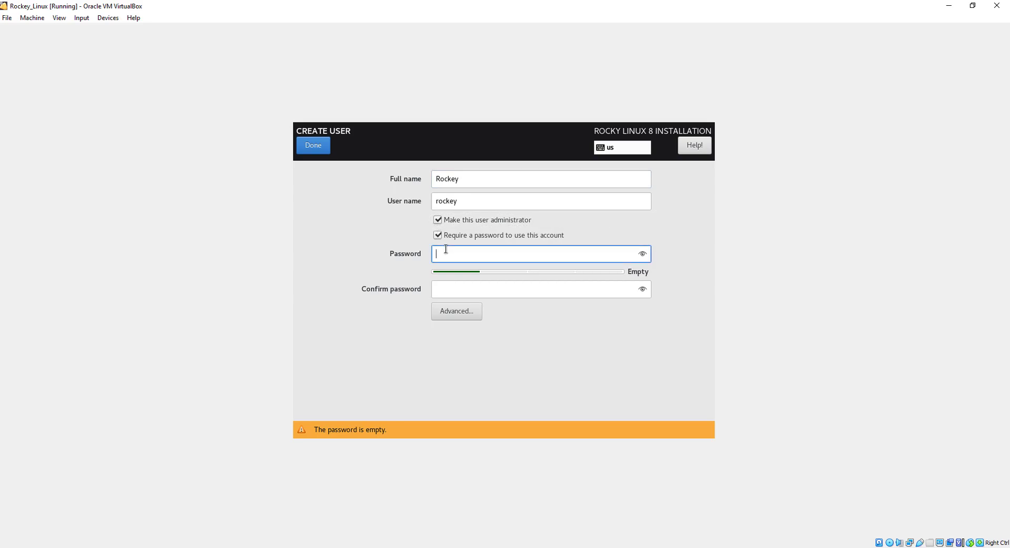
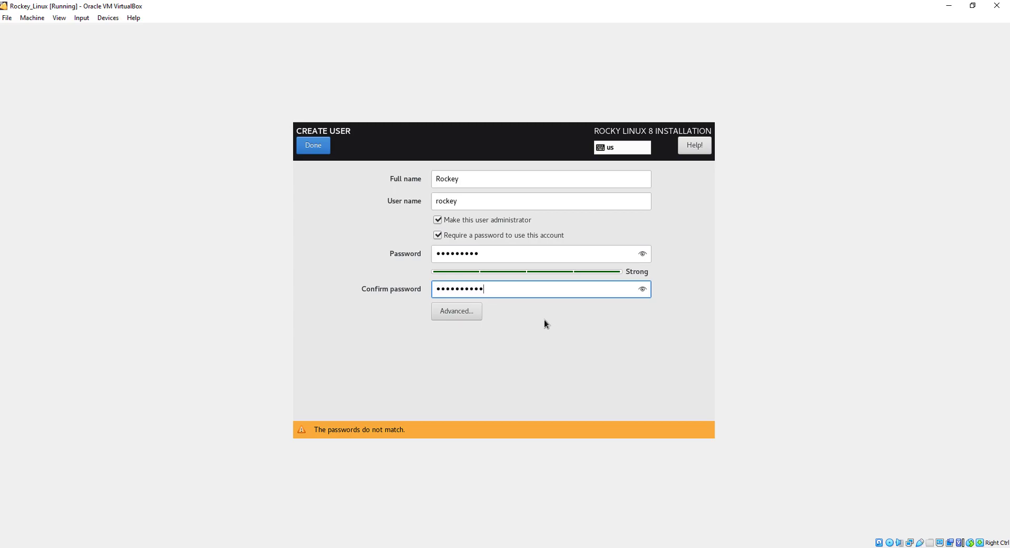
left_click(313, 144)
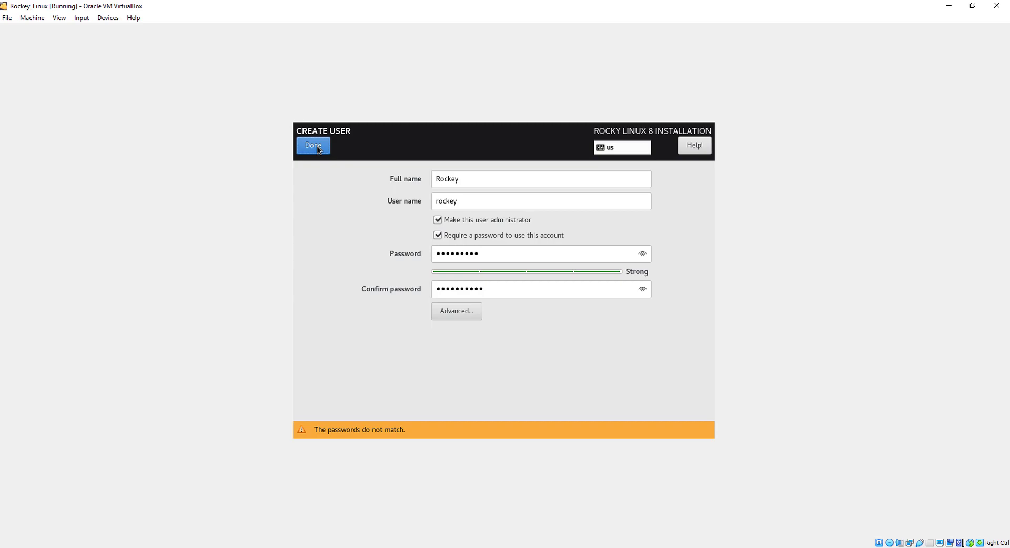
mouse_move(326, 177)
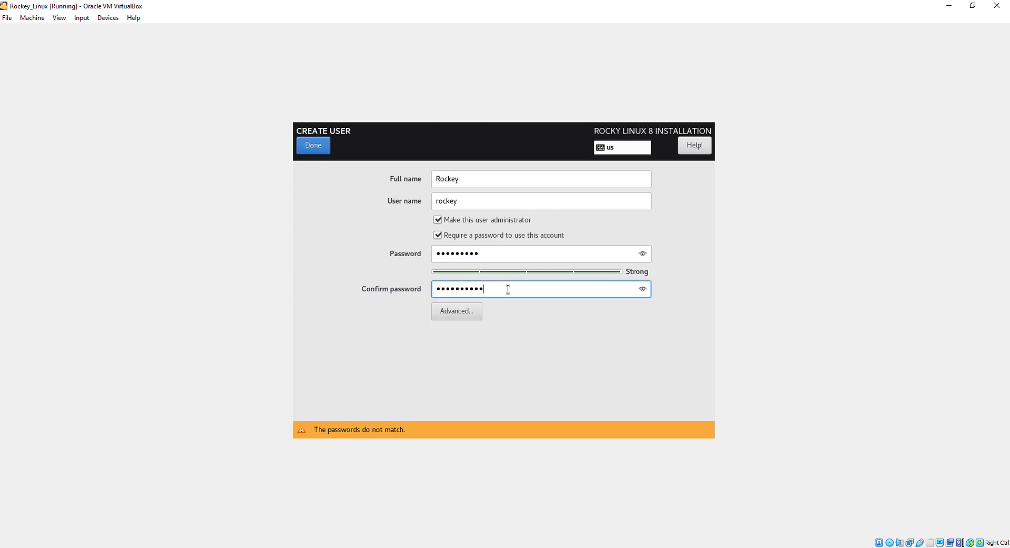
key("BackSpace")
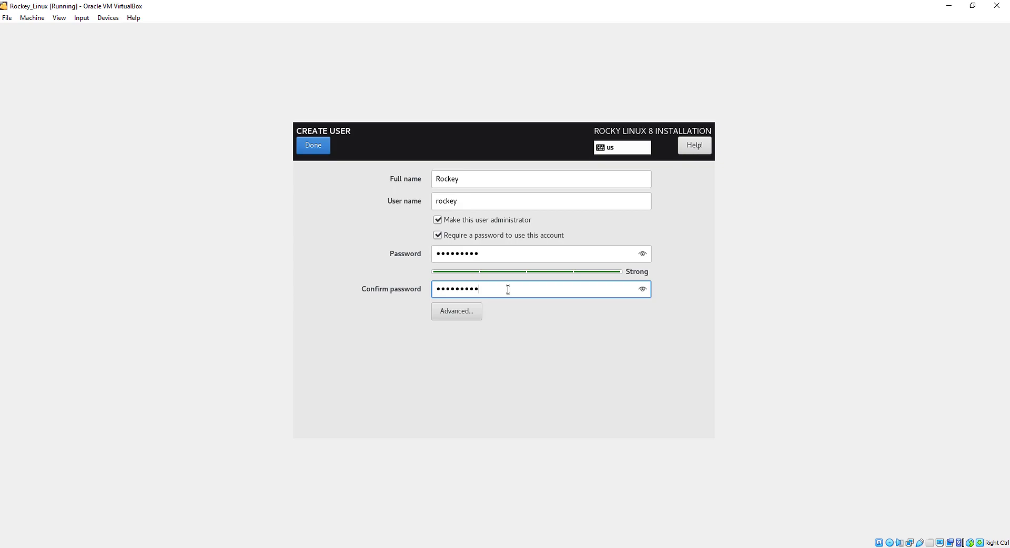
left_click(312, 145)
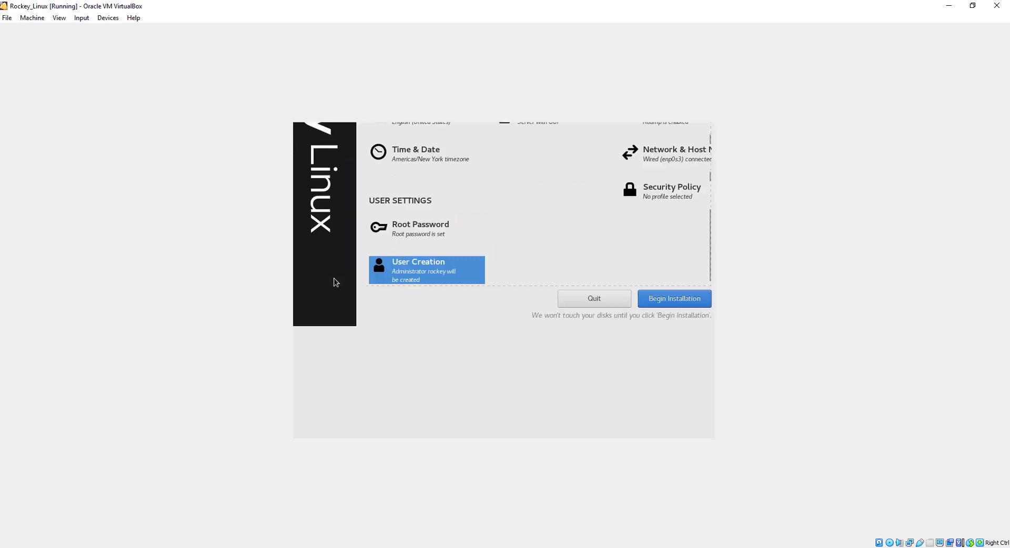
Begin Installation from the summary and wait until the progress screen shows Complete!
scroll("up", 3)
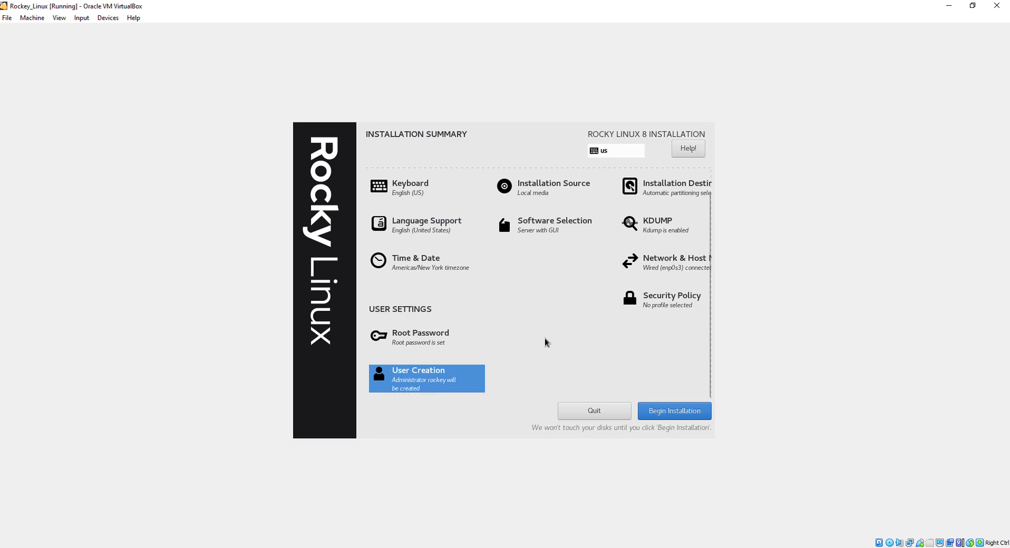
mouse_move(622, 370)
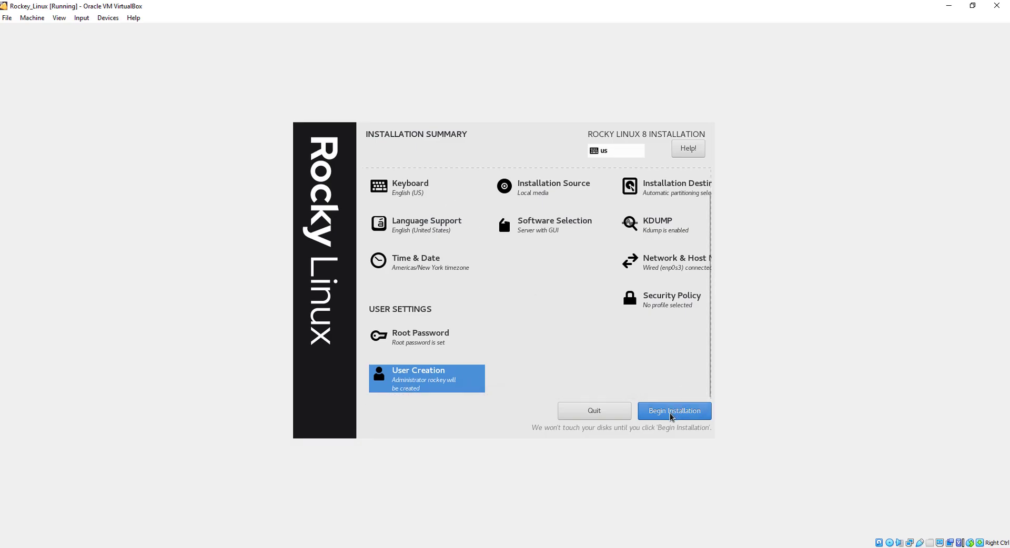
left_click(673, 411)
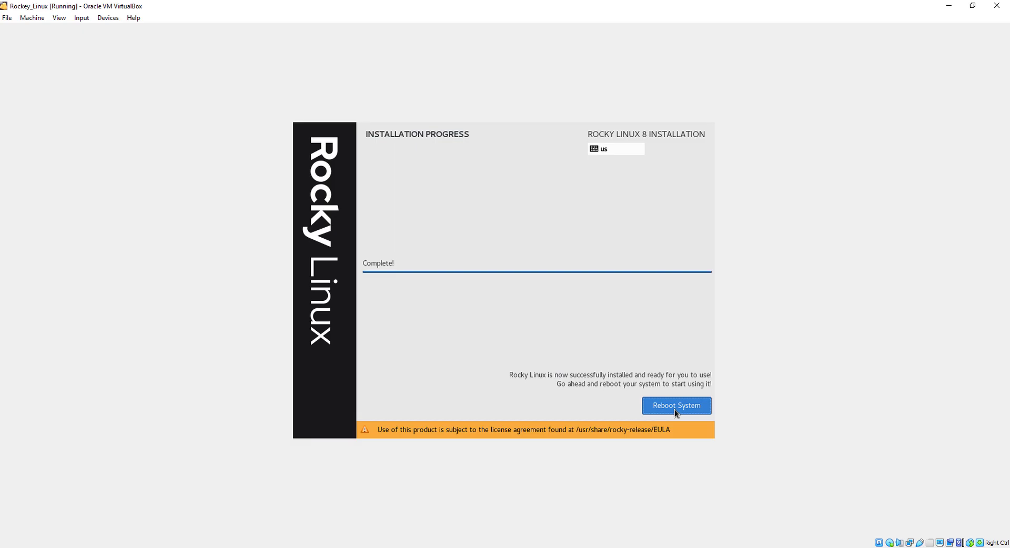
Reboot into the installed Rocky Linux and dismiss the mouse integration notifications
left_click(675, 405)
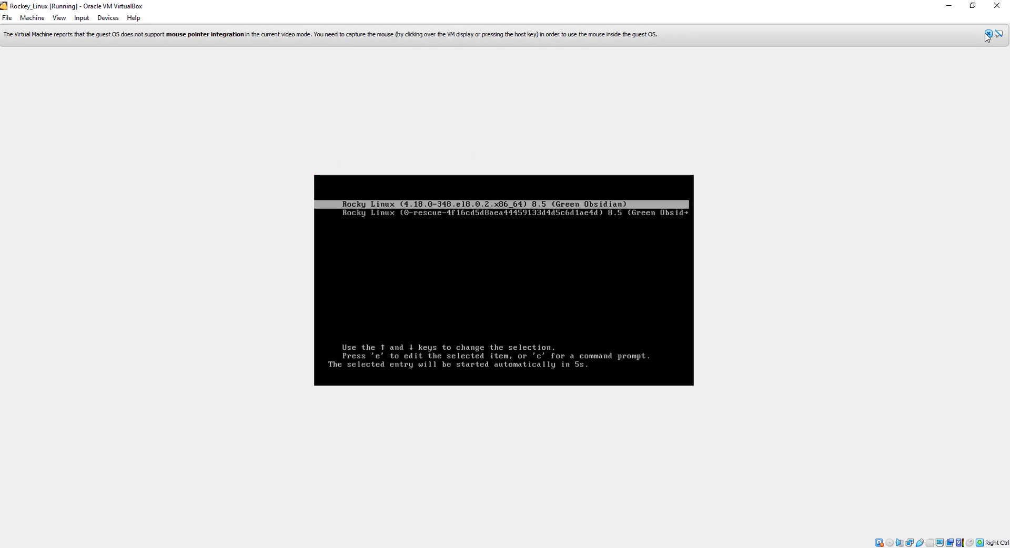
left_click(999, 34)
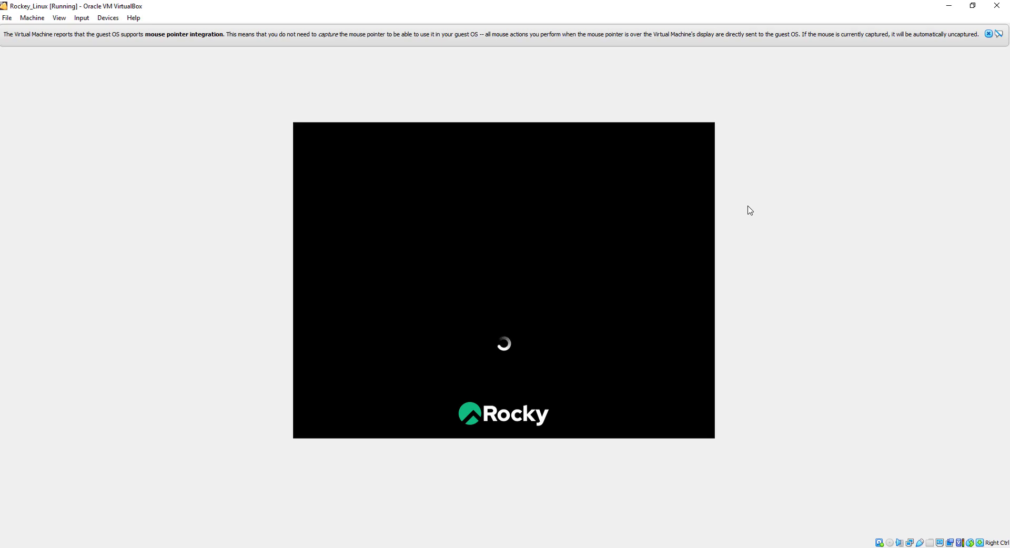
left_click(988, 34)
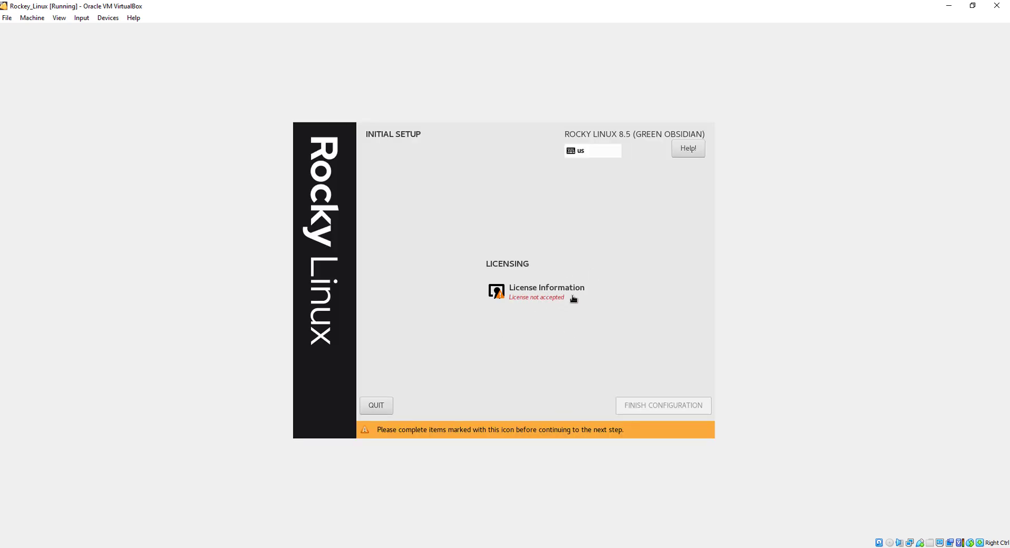
Accept the license agreement in Initial Setup and finish the configuration
left_click(546, 287)
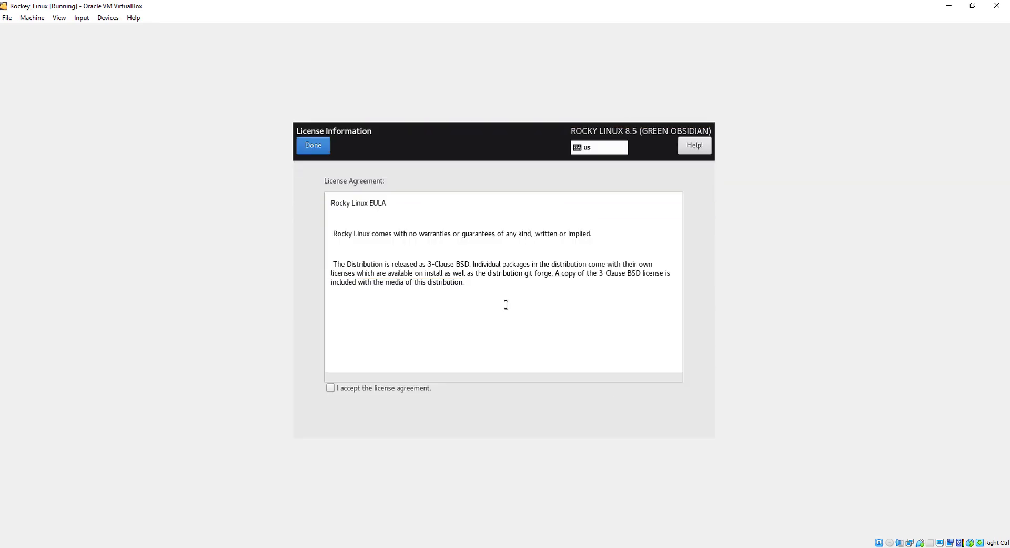
left_click(331, 387)
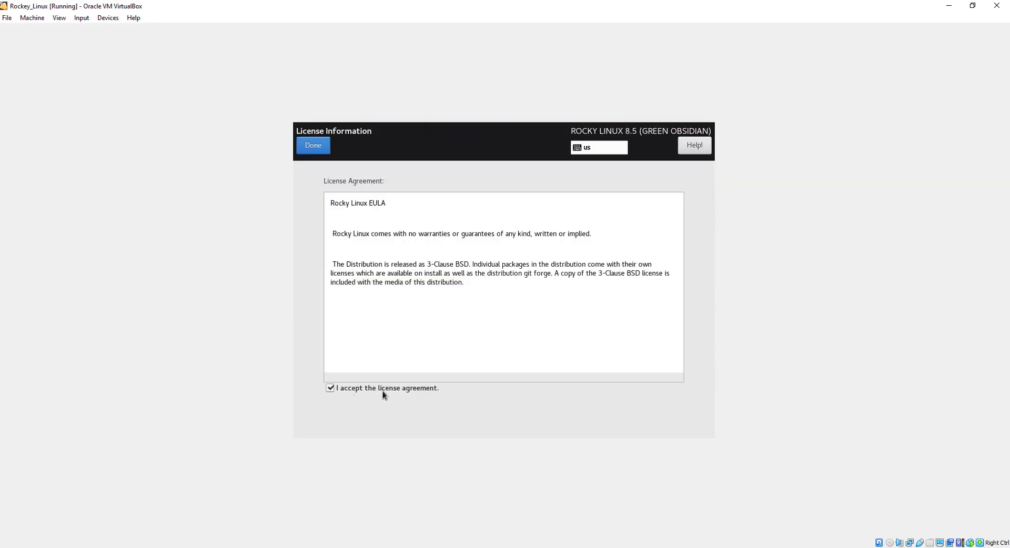
left_click(313, 144)
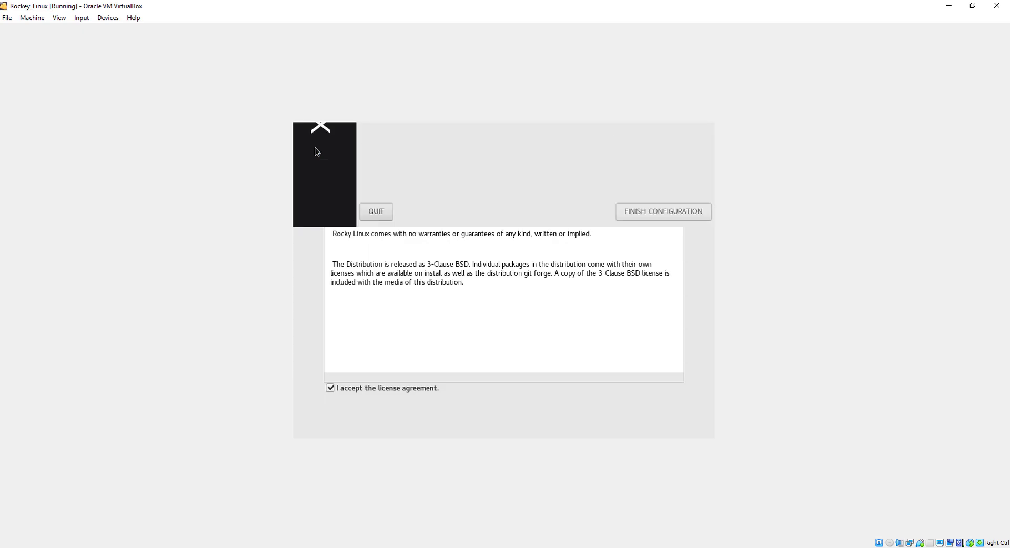
left_click(662, 211)
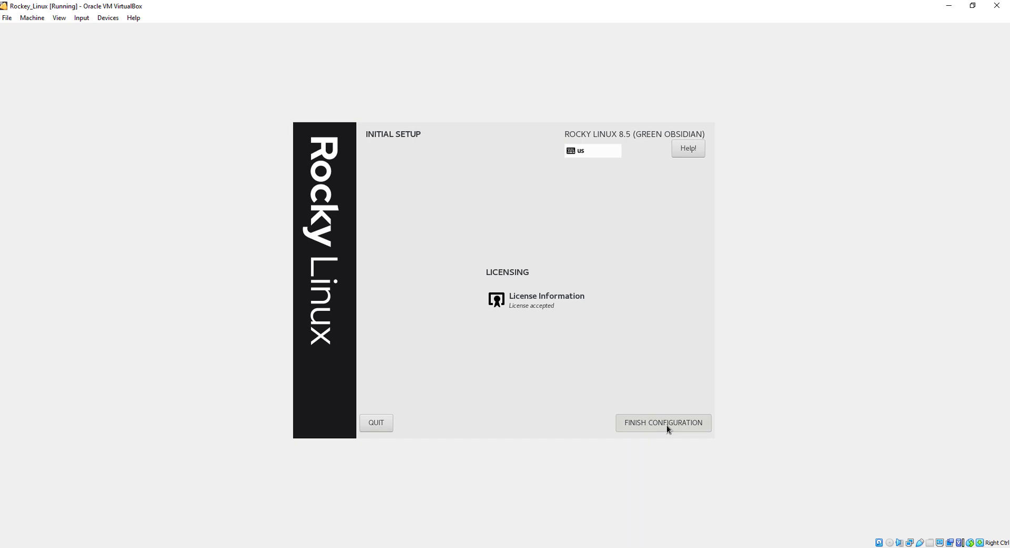
left_click(662, 422)
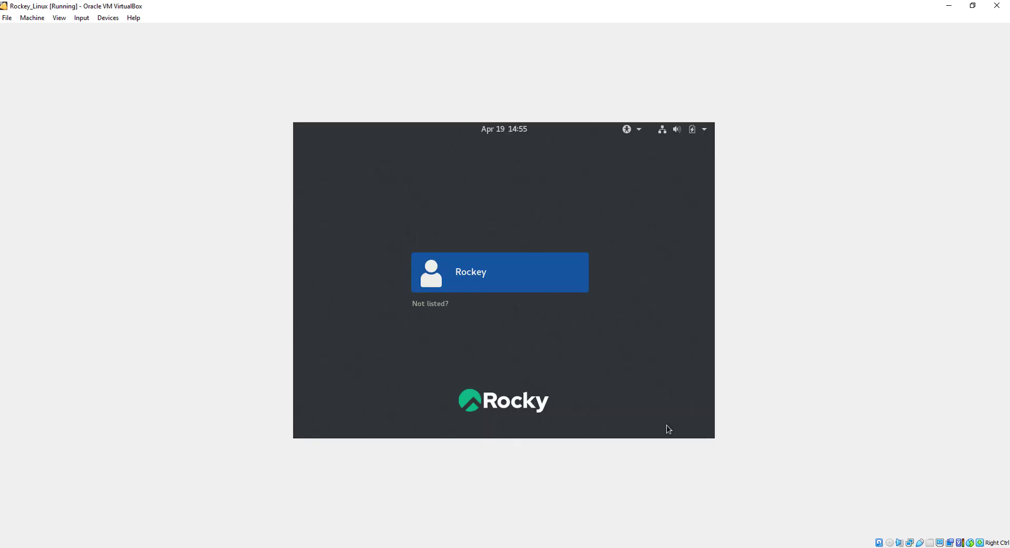
Select the Rockey user tile, enter the password, and sign in
left_click(499, 271)
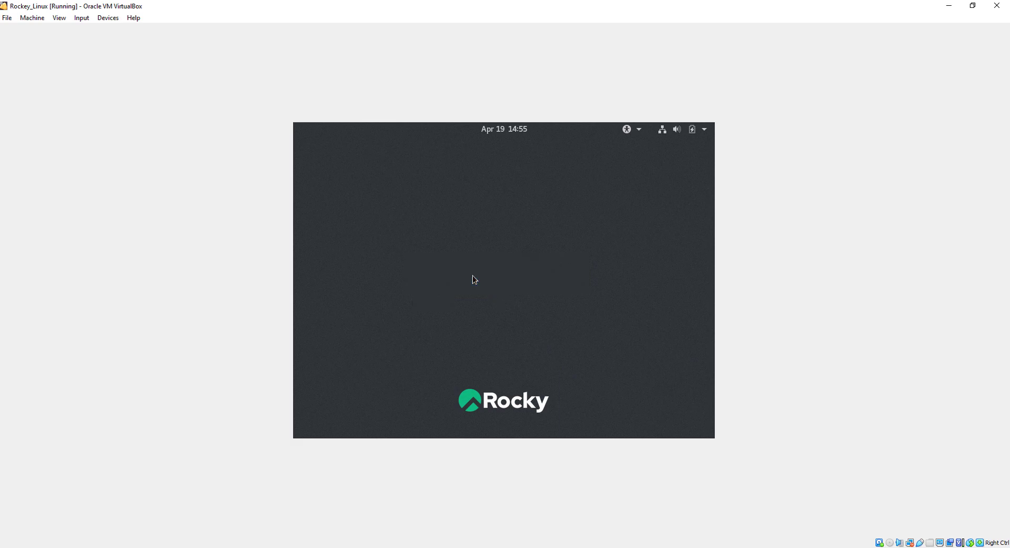
left_click(503, 279)
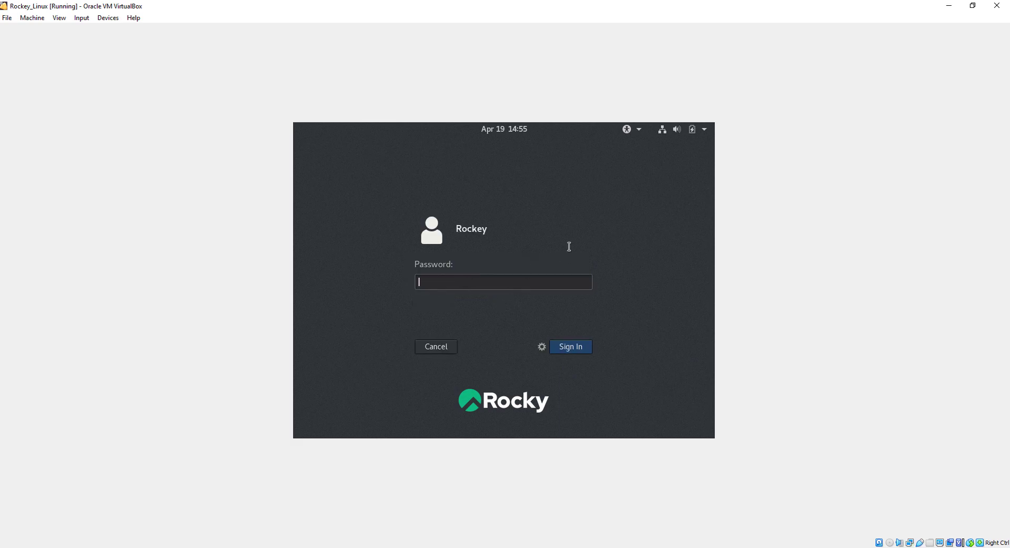
type("•")
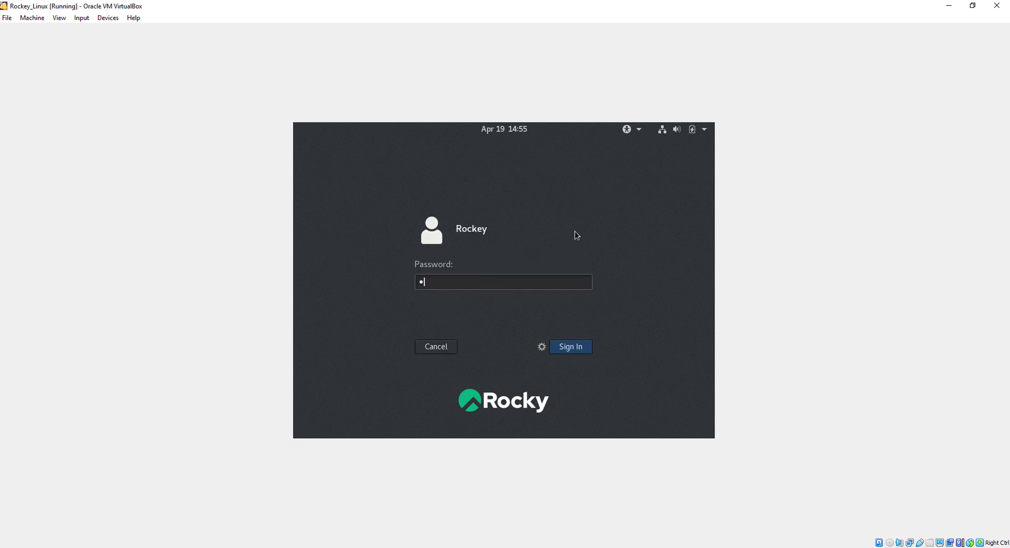
type("password")
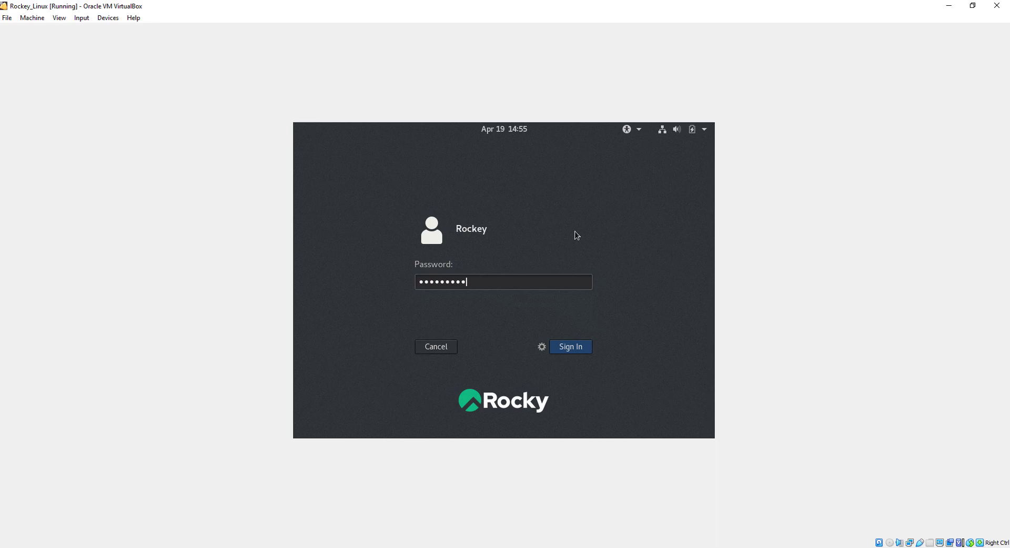
left_click(569, 346)
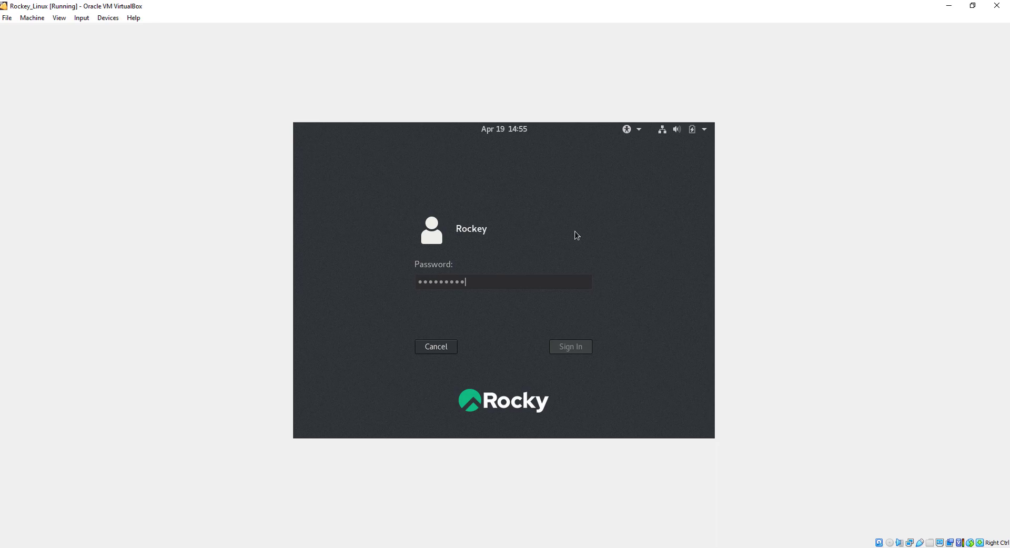
left_click(569, 347)
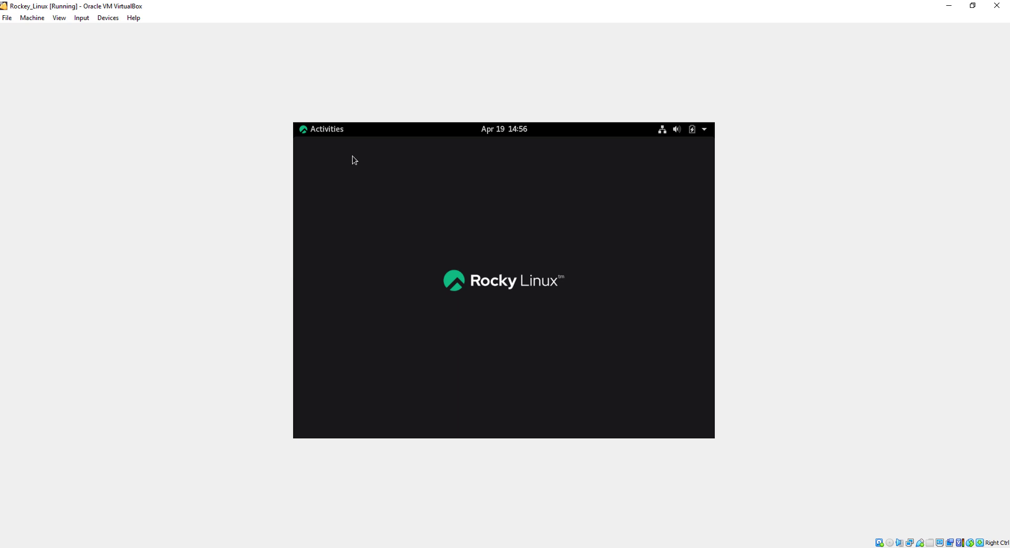
mouse_move(325, 147)
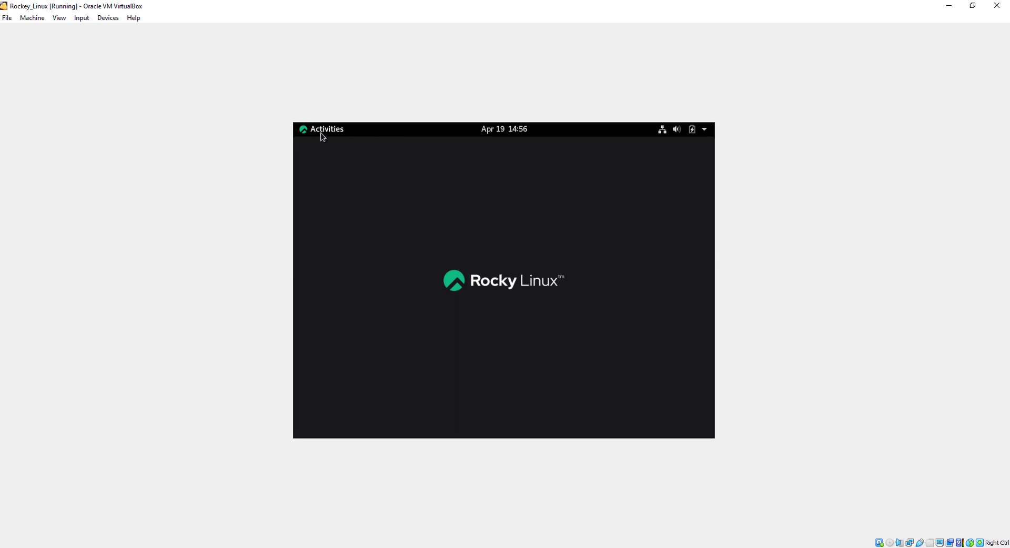
Launch Terminal and complete GNOME setup: English, US keyboard, location services off, accounts skipped
left_click(326, 129)
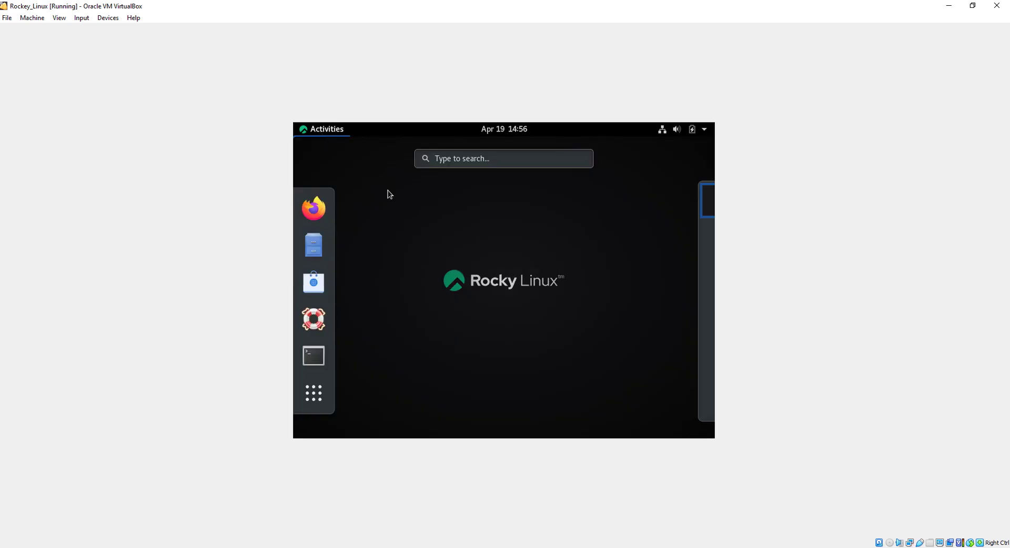
left_click(313, 356)
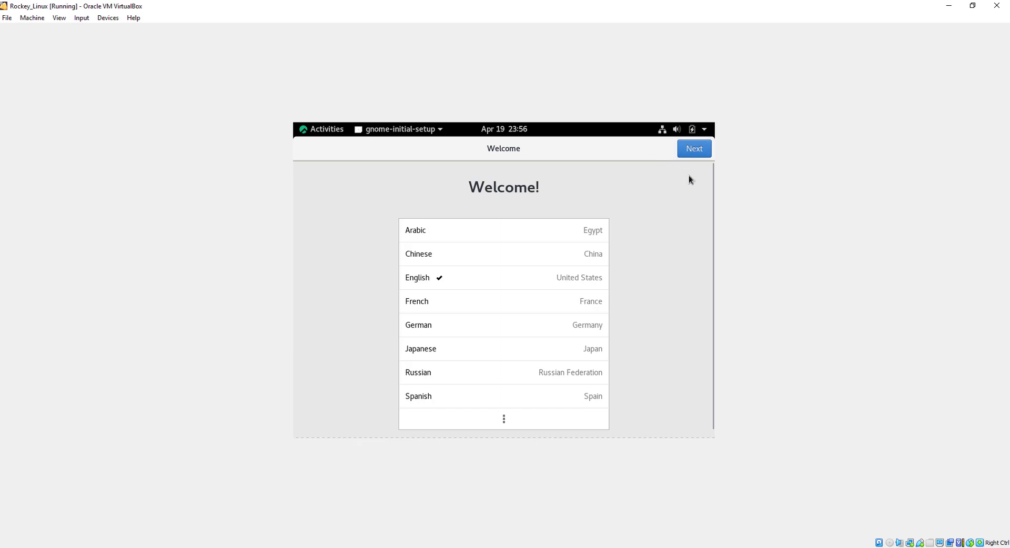
left_click(694, 149)
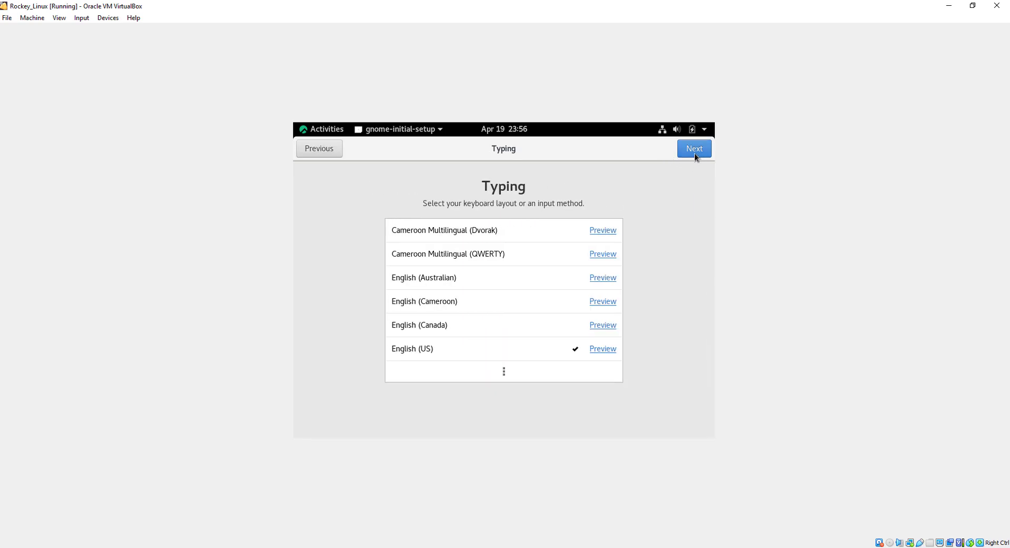
left_click(694, 148)
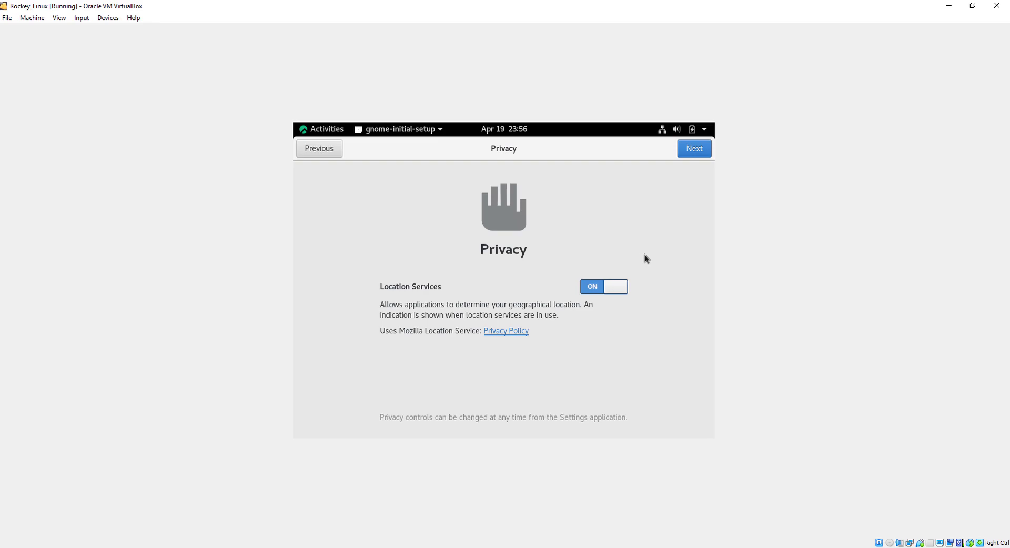
left_click(603, 287)
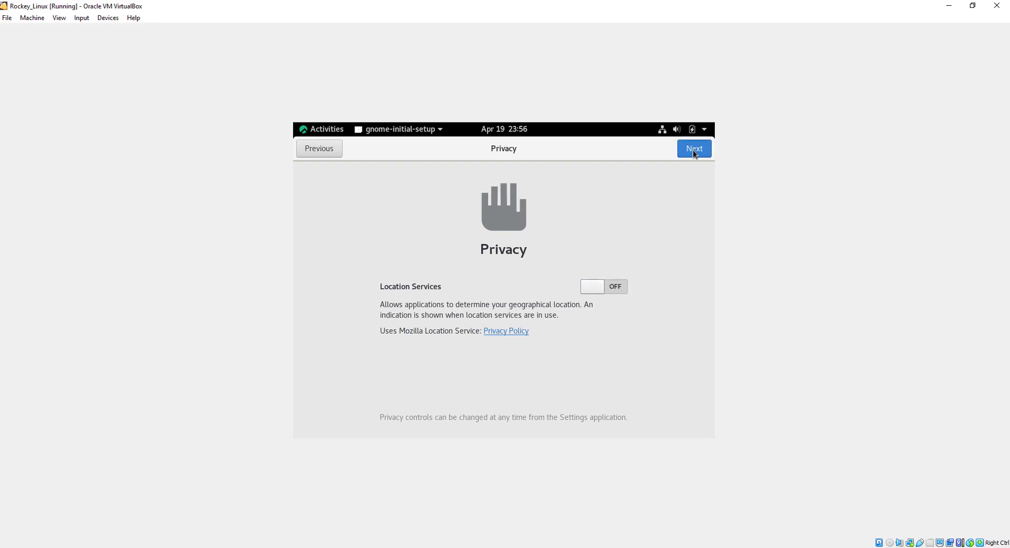
left_click(693, 148)
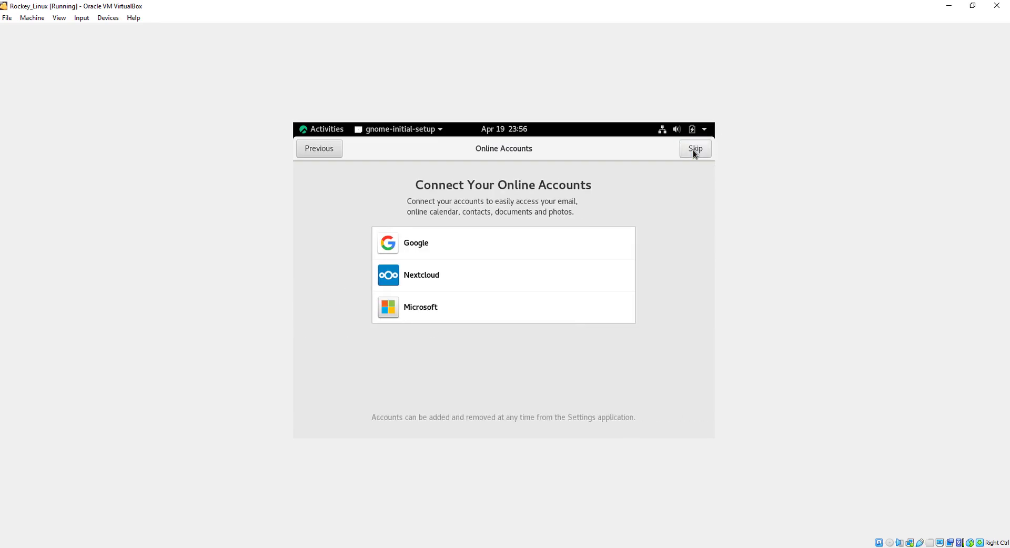
left_click(695, 149)
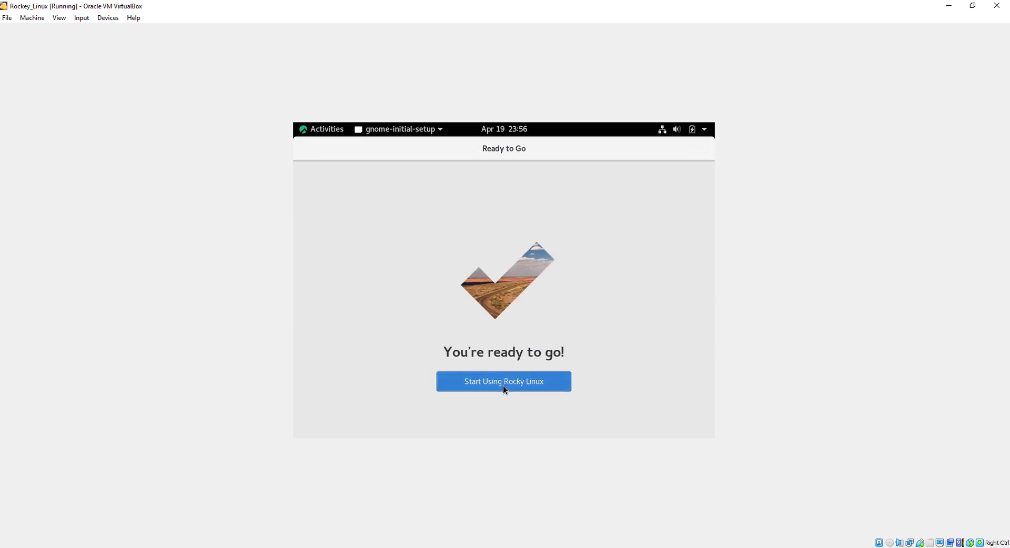
left_click(503, 381)
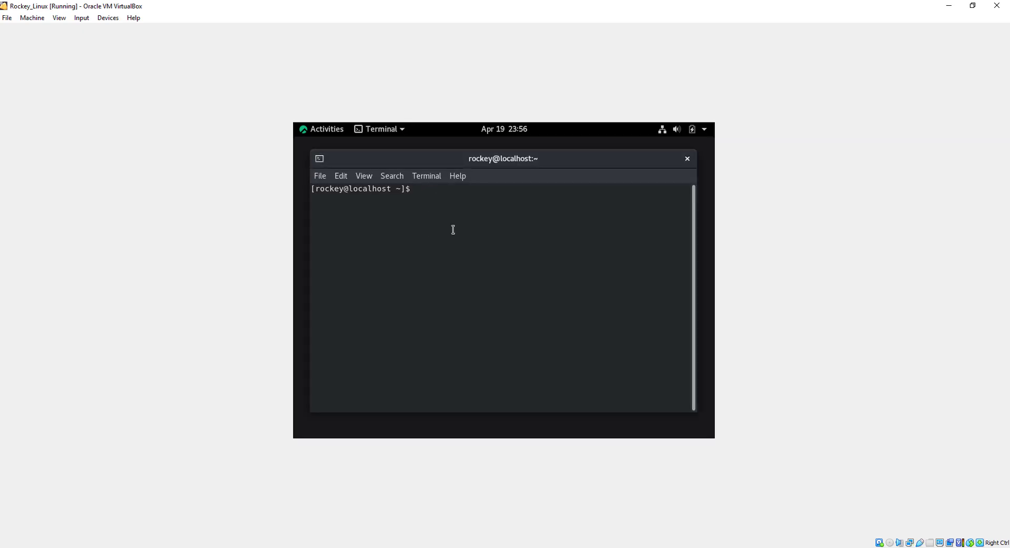
Run cat /etc/os-release in the guest terminal to display the Rocky Linux 8.5 release details
left_click(456, 175)
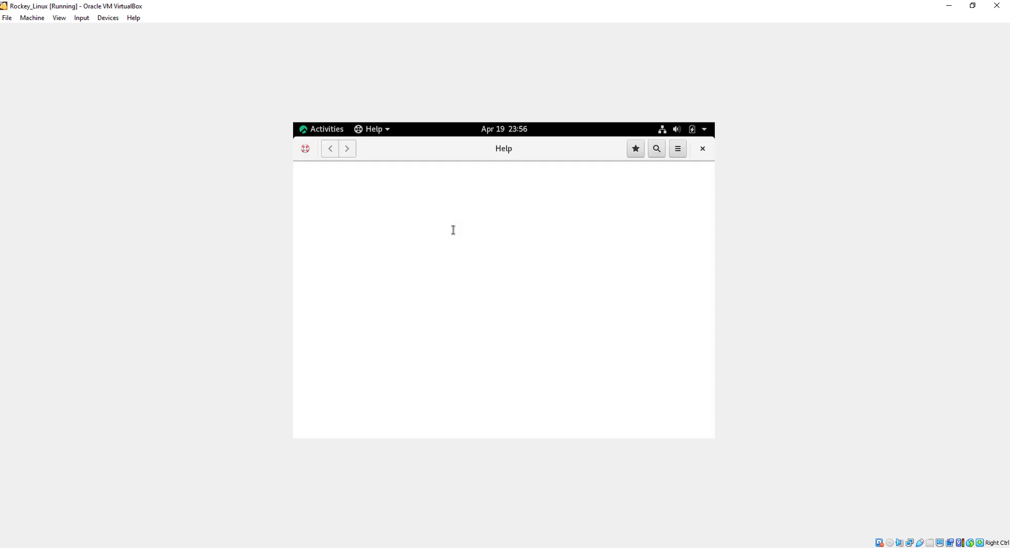
mouse_move(723, 195)
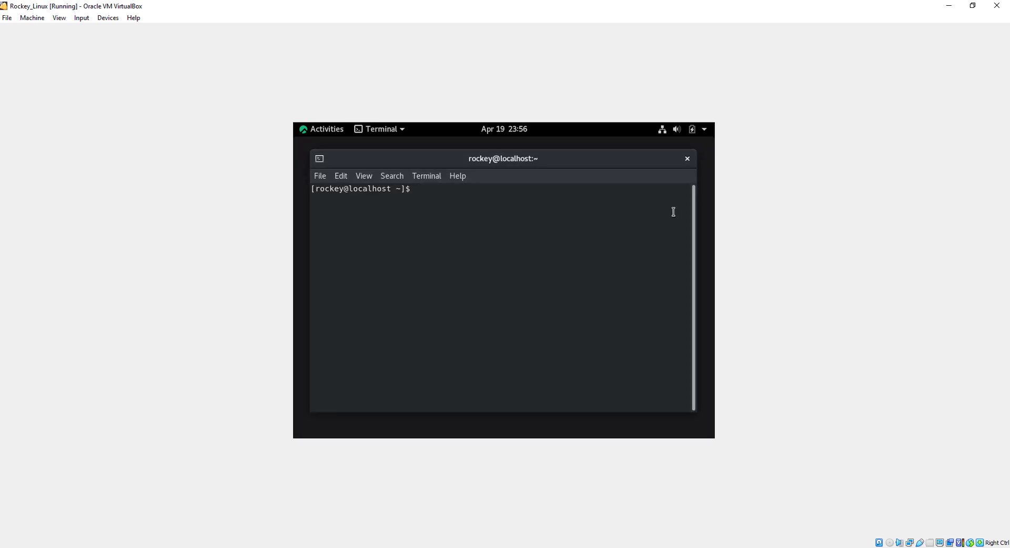
type("ca")
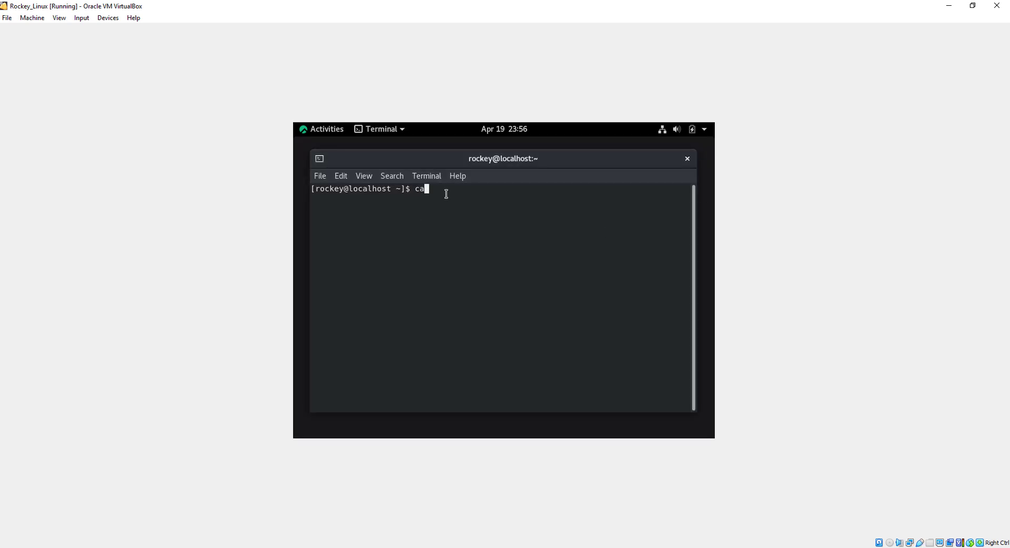
type("t /")
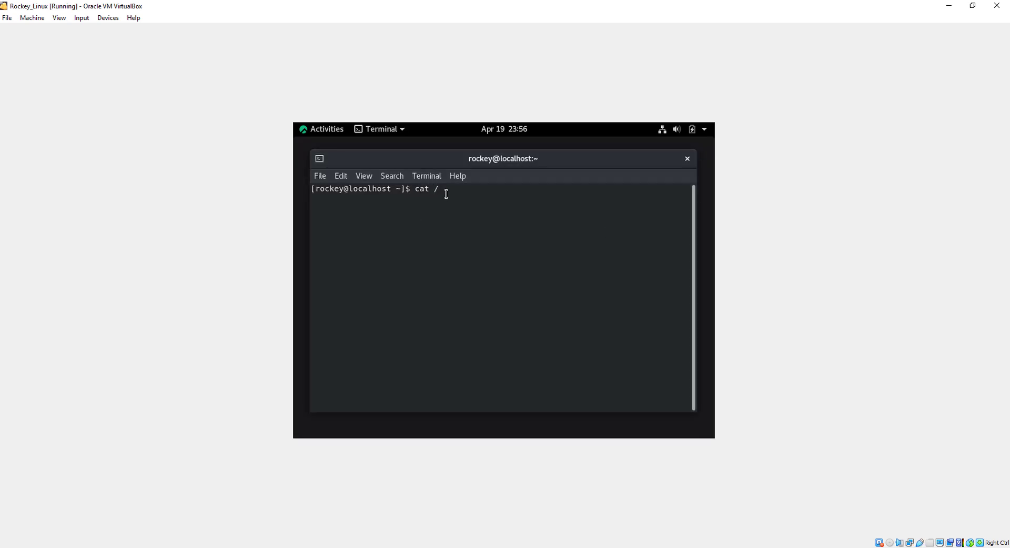
type("etc/")
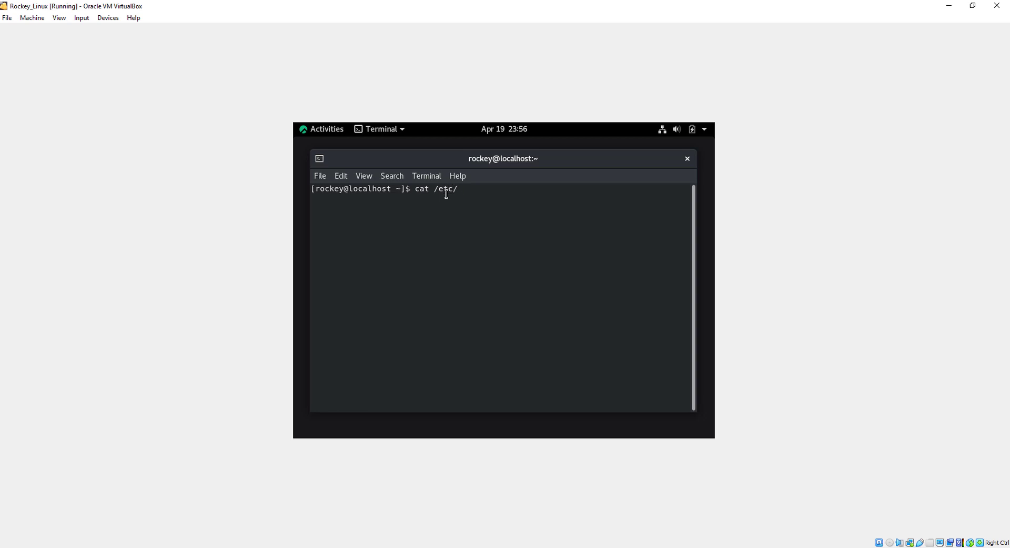
type("os-")
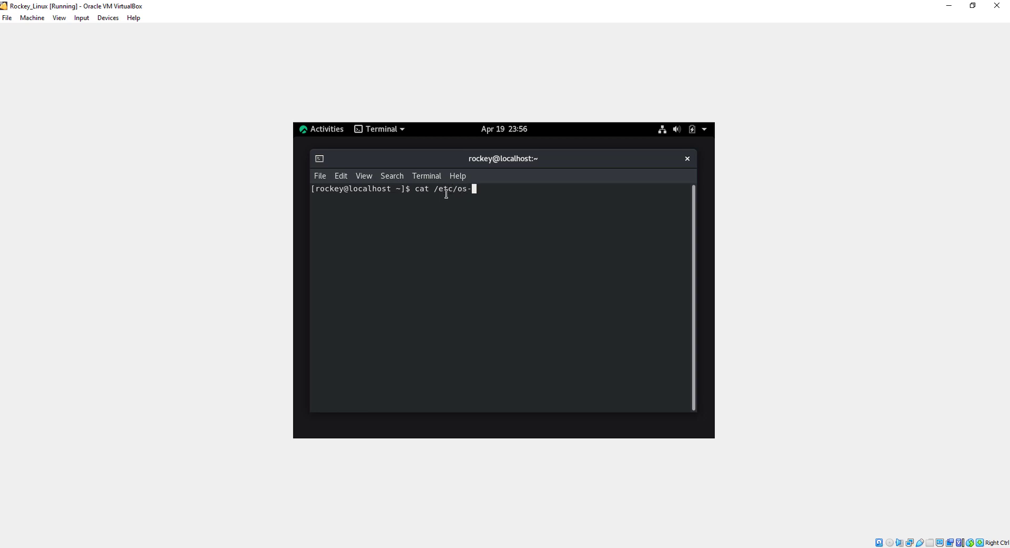
type("rel")
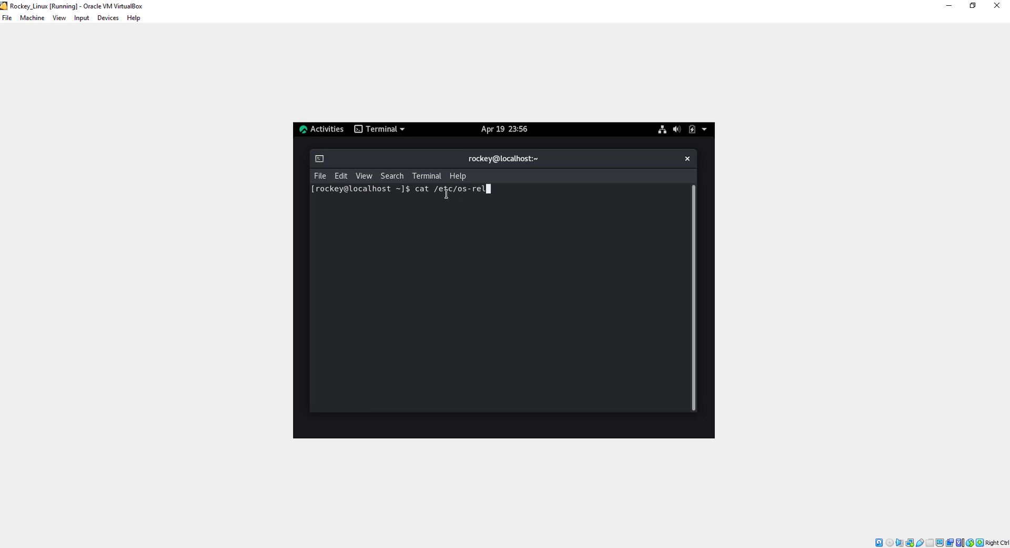
key("Return")
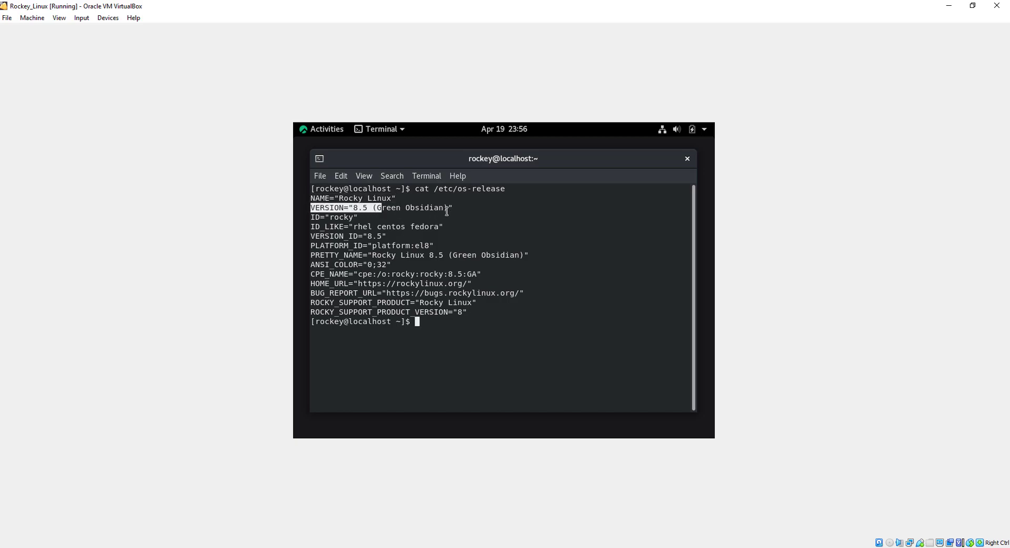
mouse_move(443, 331)
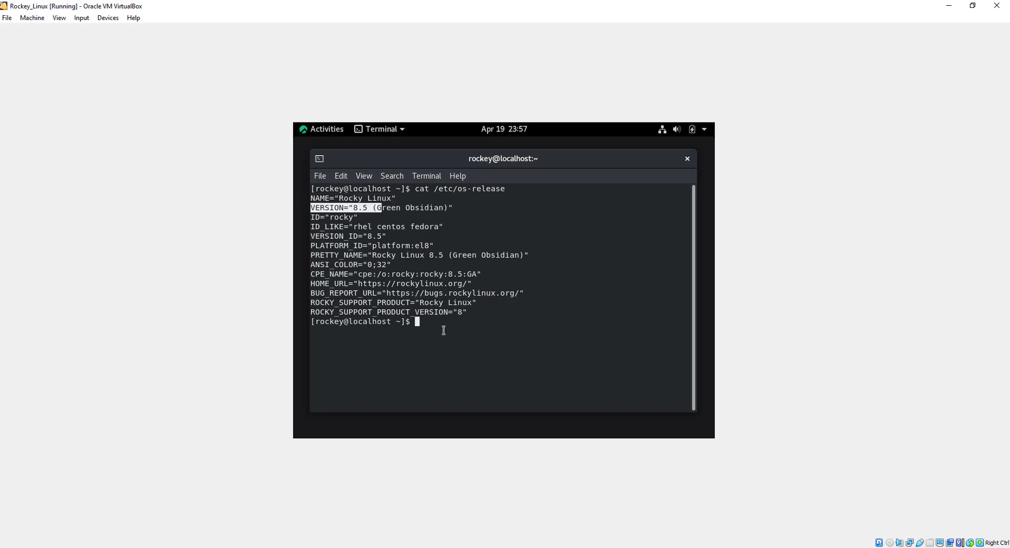
mouse_move(442, 522)
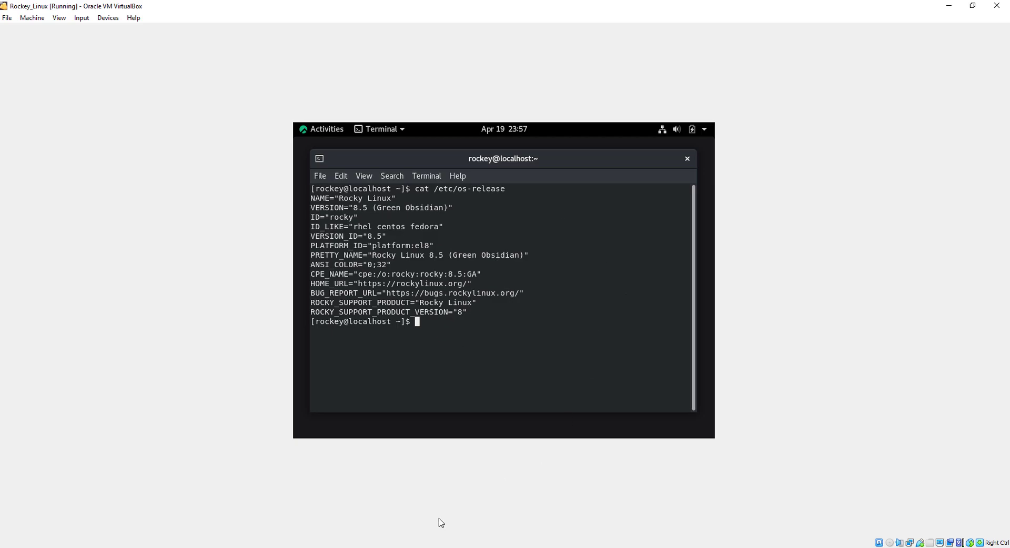